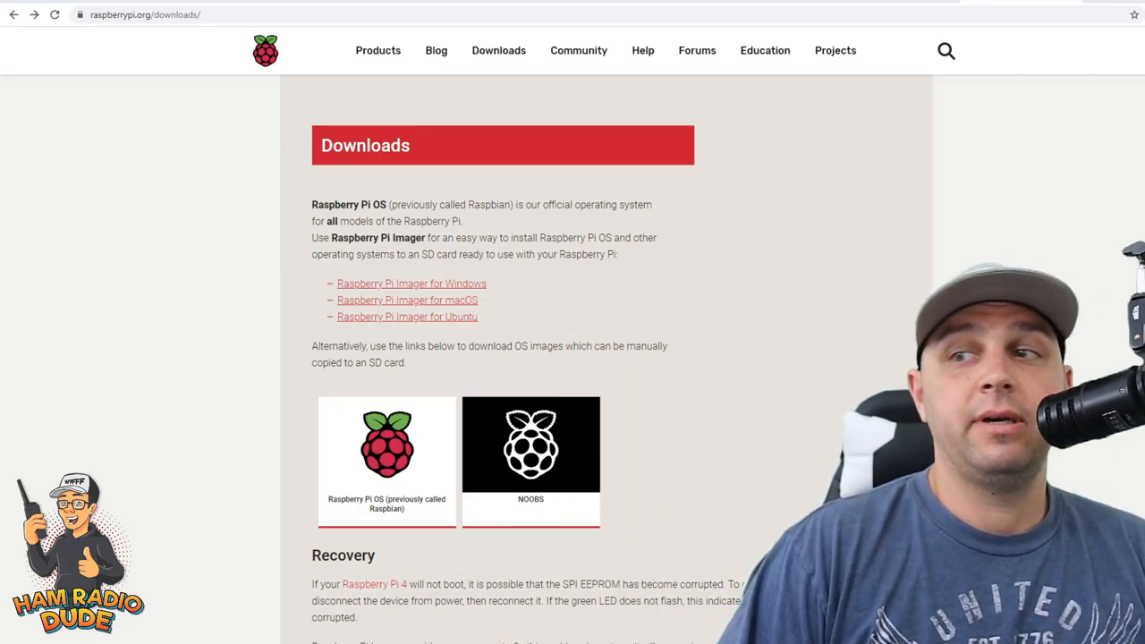
mouse_move(376, 435)
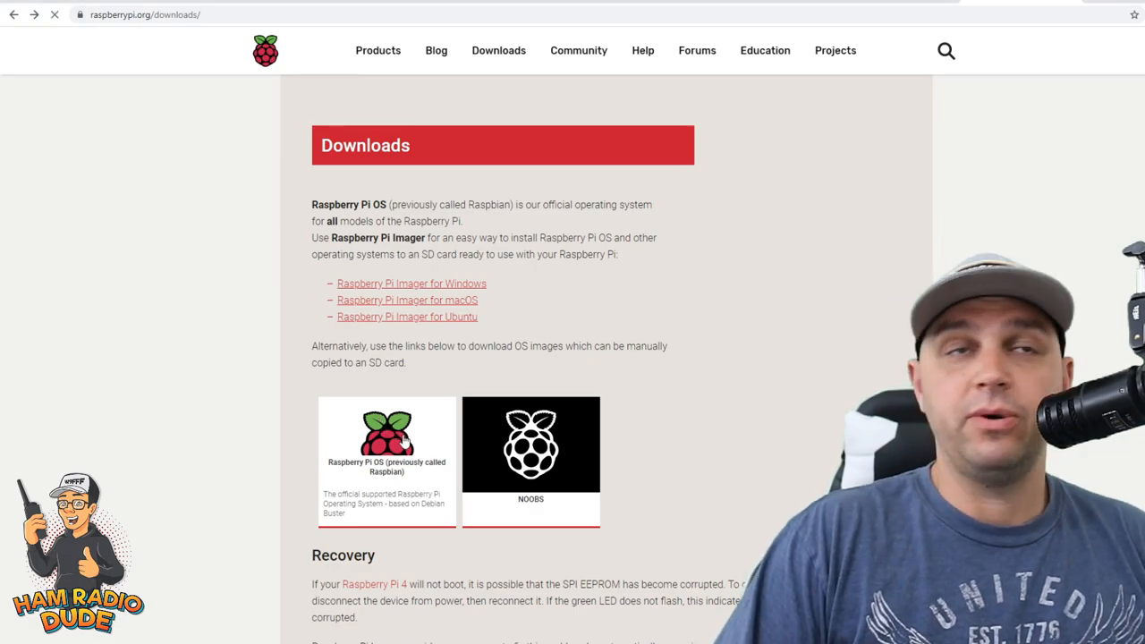
- Download the Raspberry Pi OS (32-bit) with desktop and recommended software ZIP from raspberrypi.org
left_click(386, 461)
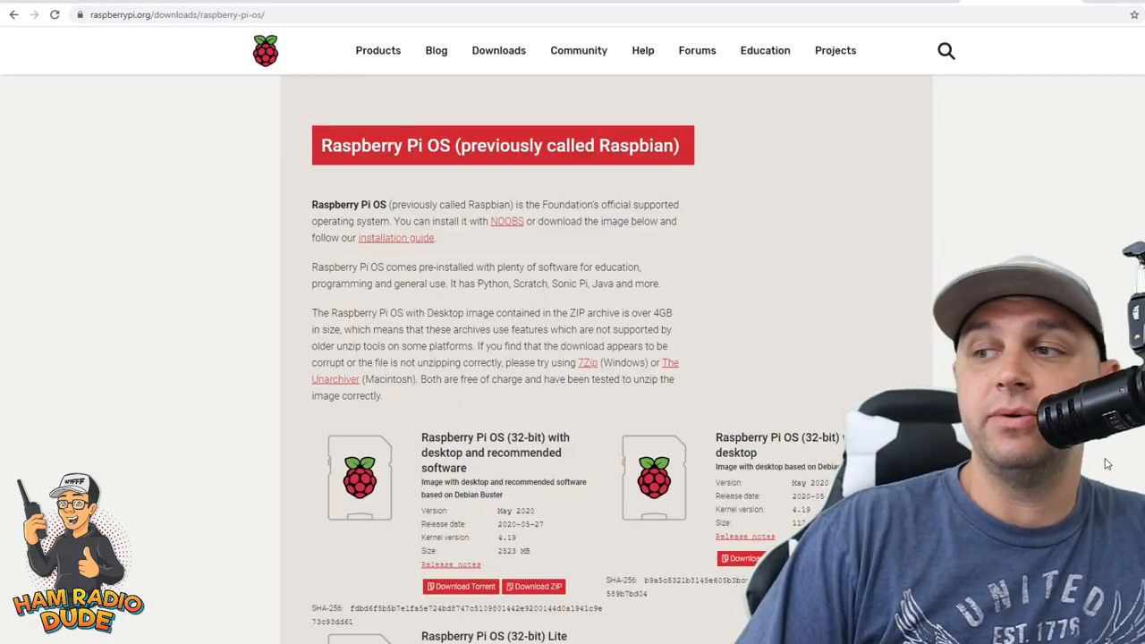
scroll("down", 3)
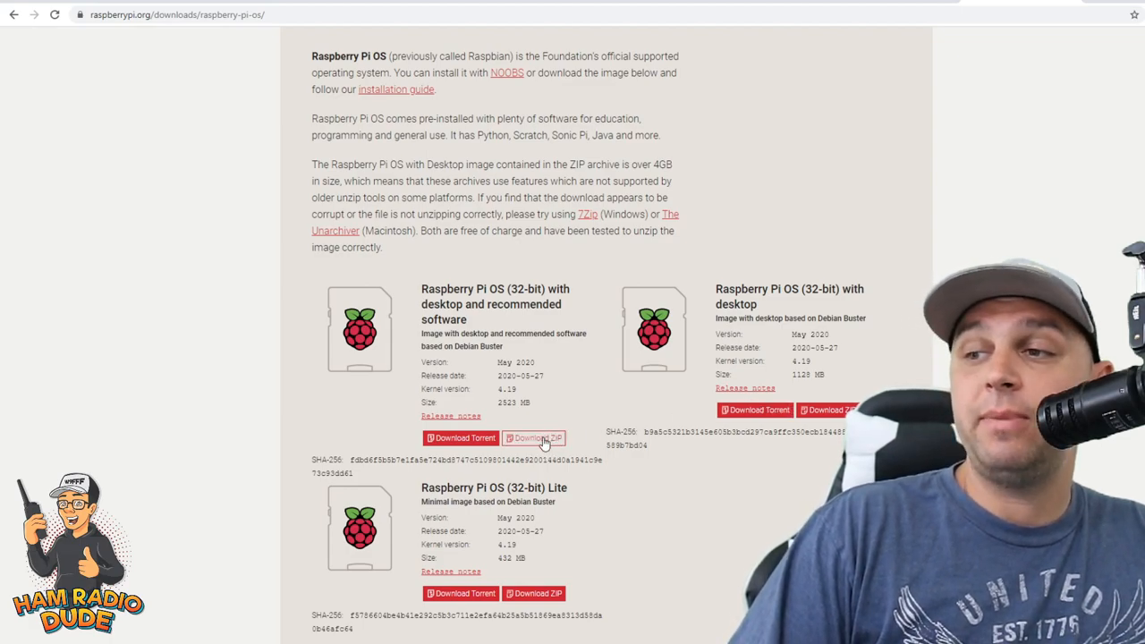
left_click(533, 437)
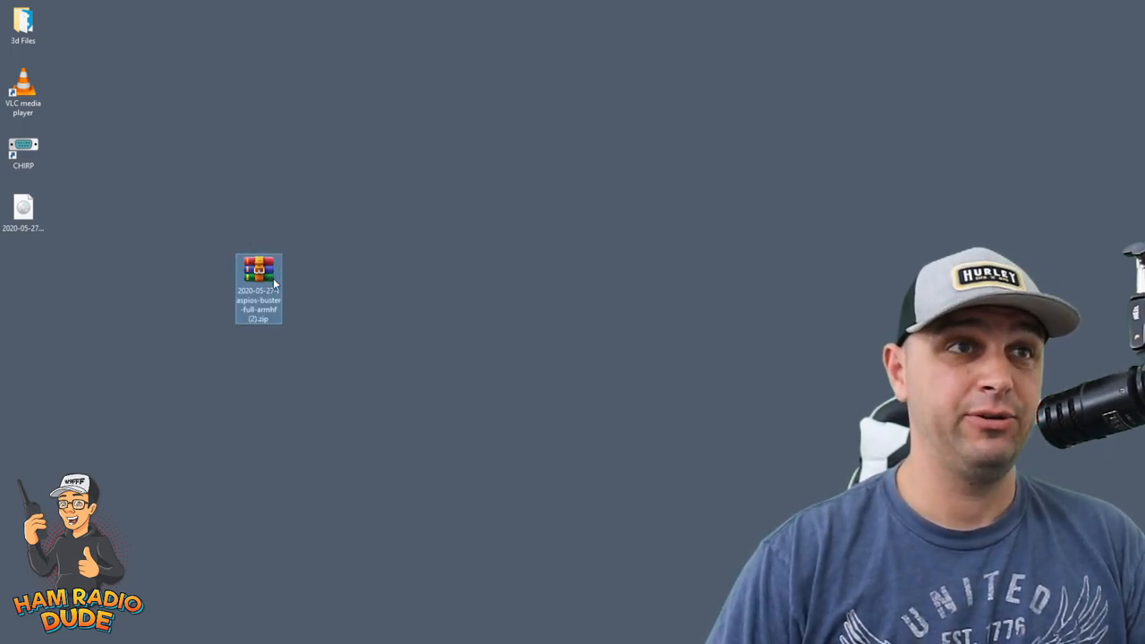
- Extract the downloaded Raspberry Pi OS ZIP onto the desktop with Extract Here
right_click(257, 277)
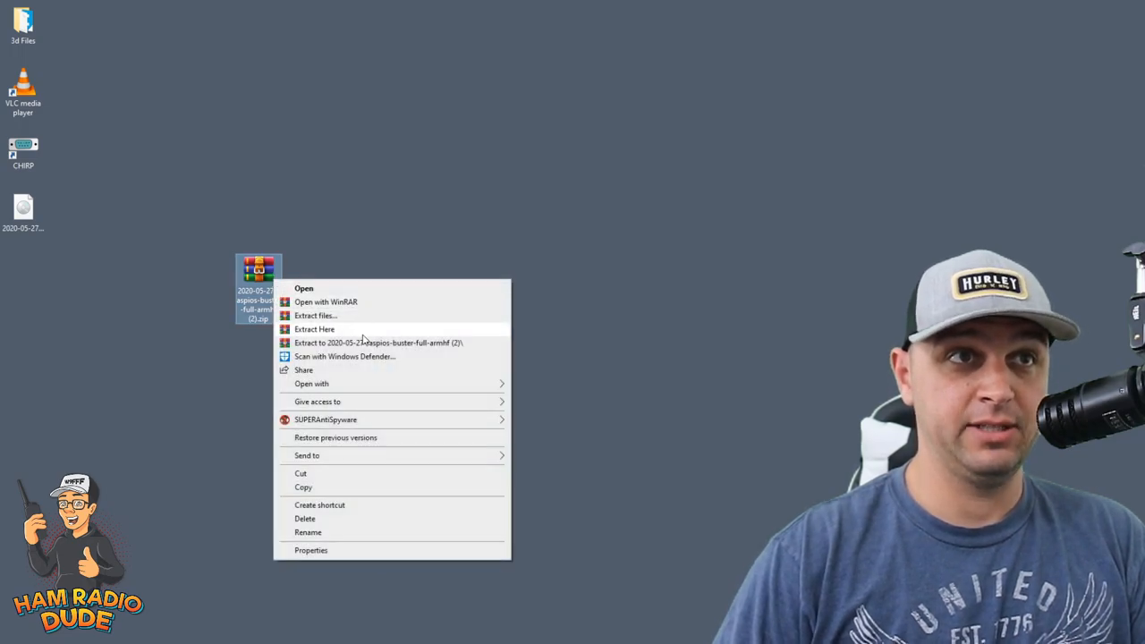
left_click(314, 329)
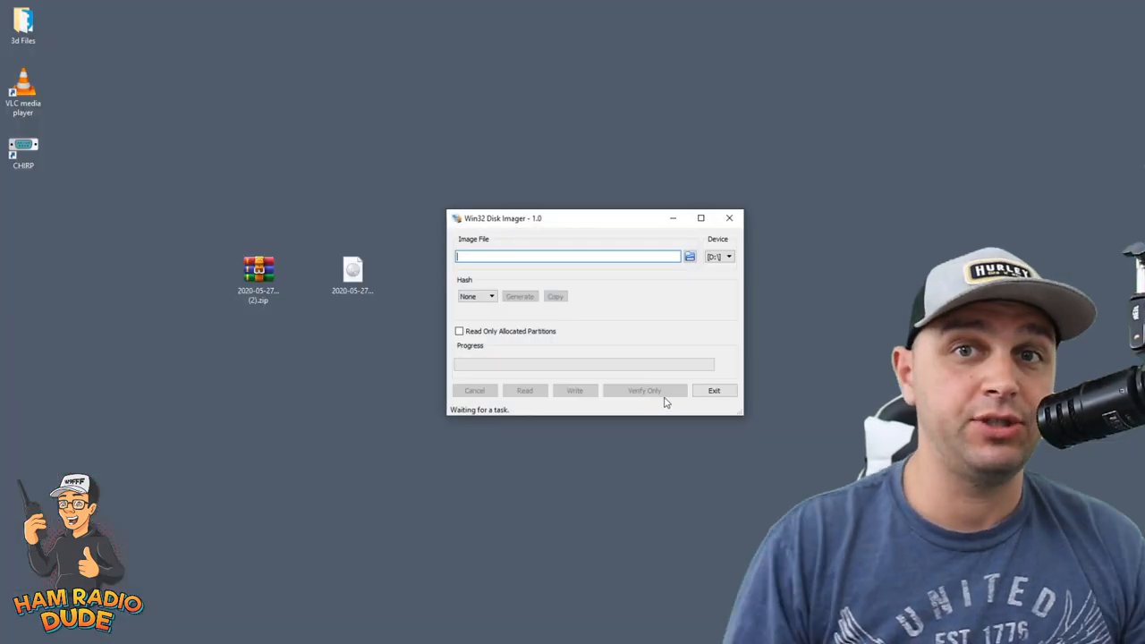
mouse_move(666, 401)
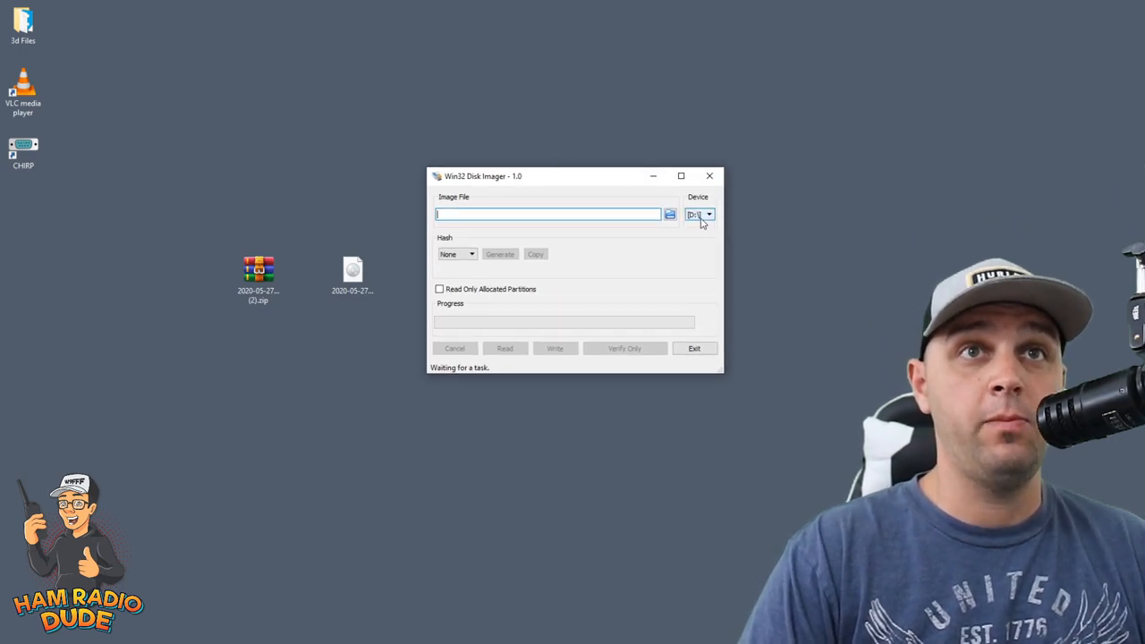
left_click(708, 215)
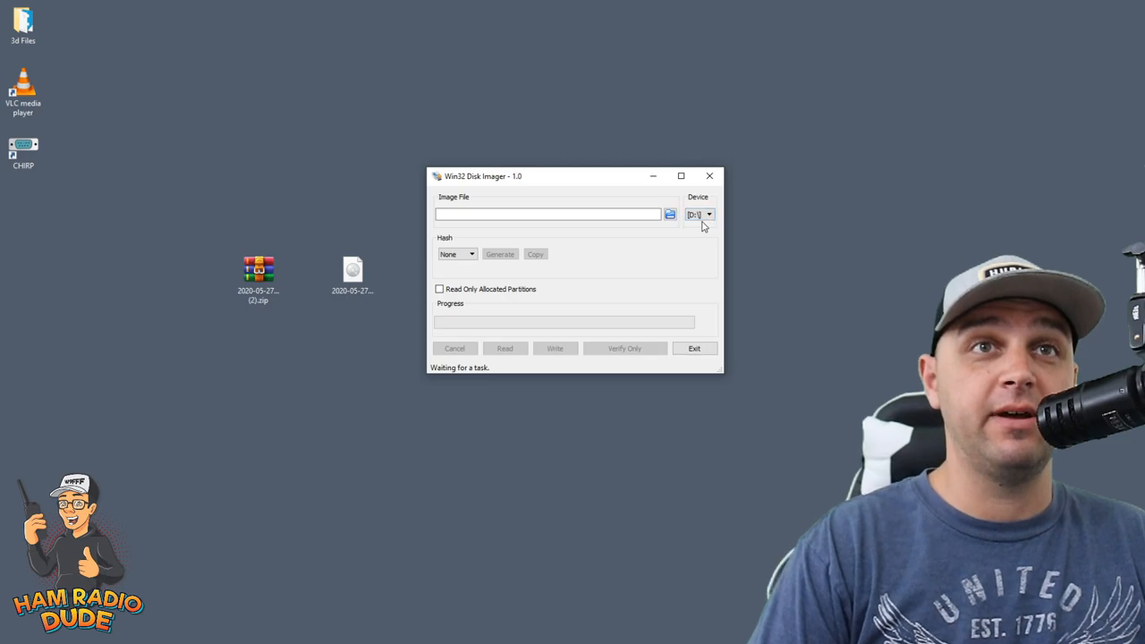
mouse_move(681, 231)
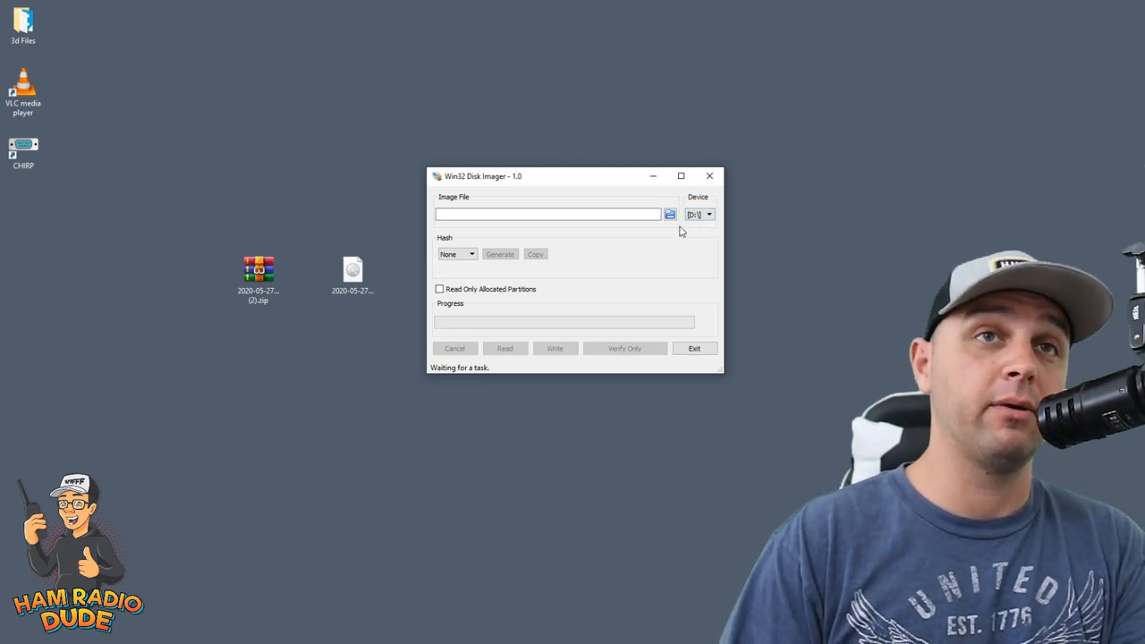
mouse_move(580, 284)
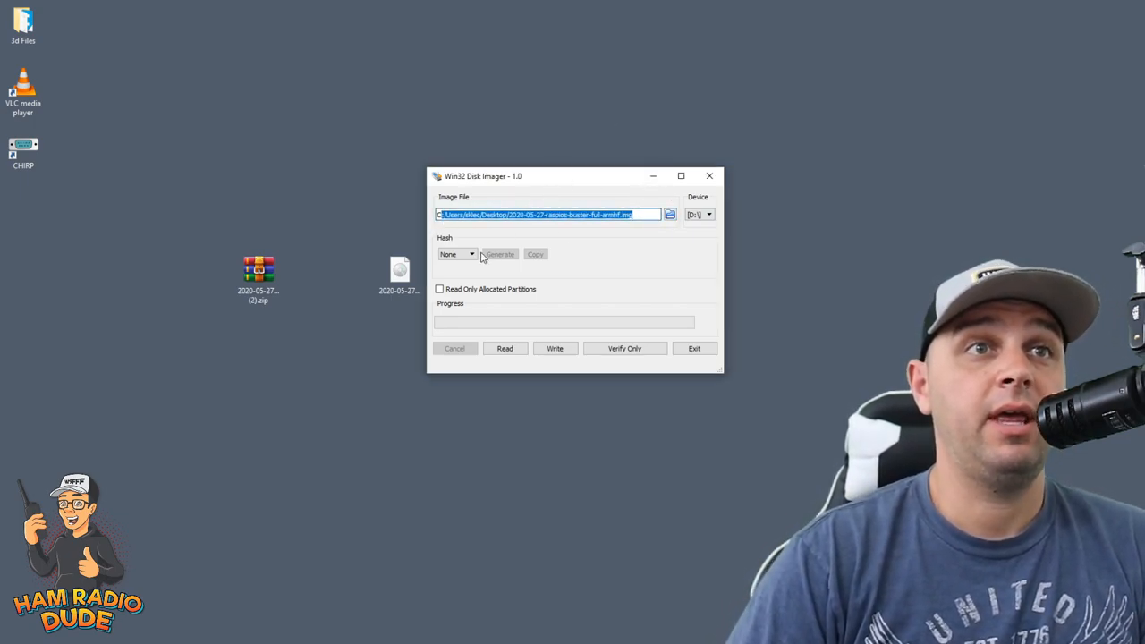
mouse_move(541, 347)
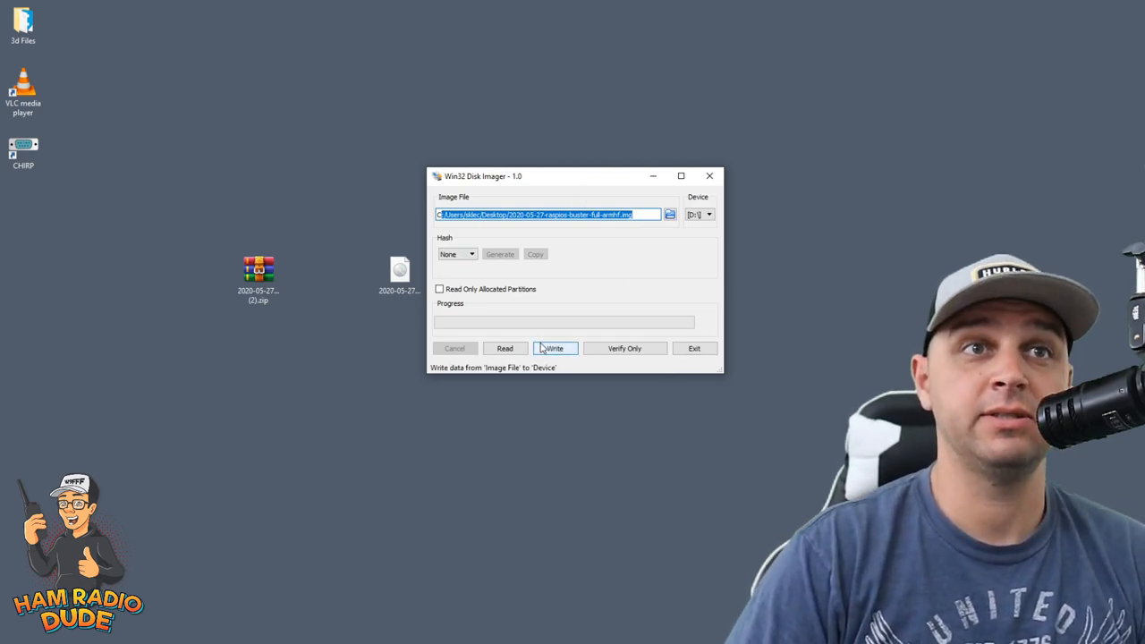
- Write the Raspberry Pi OS image to SD card drive D:, accepting the overwrite warning
left_click(555, 347)
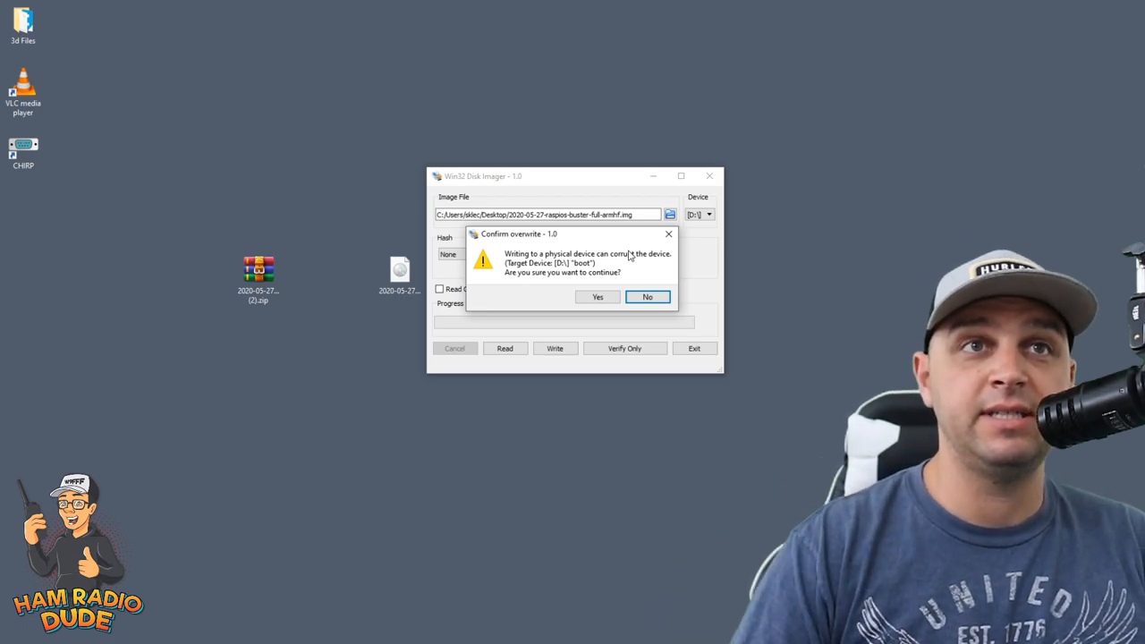
left_click(648, 297)
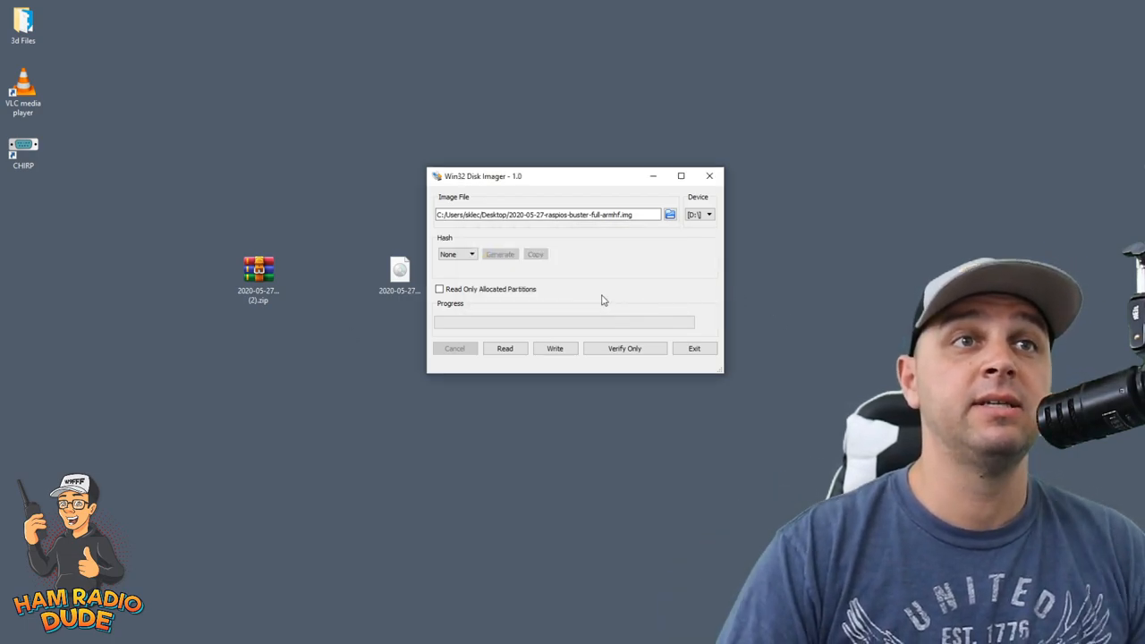
left_click(555, 347)
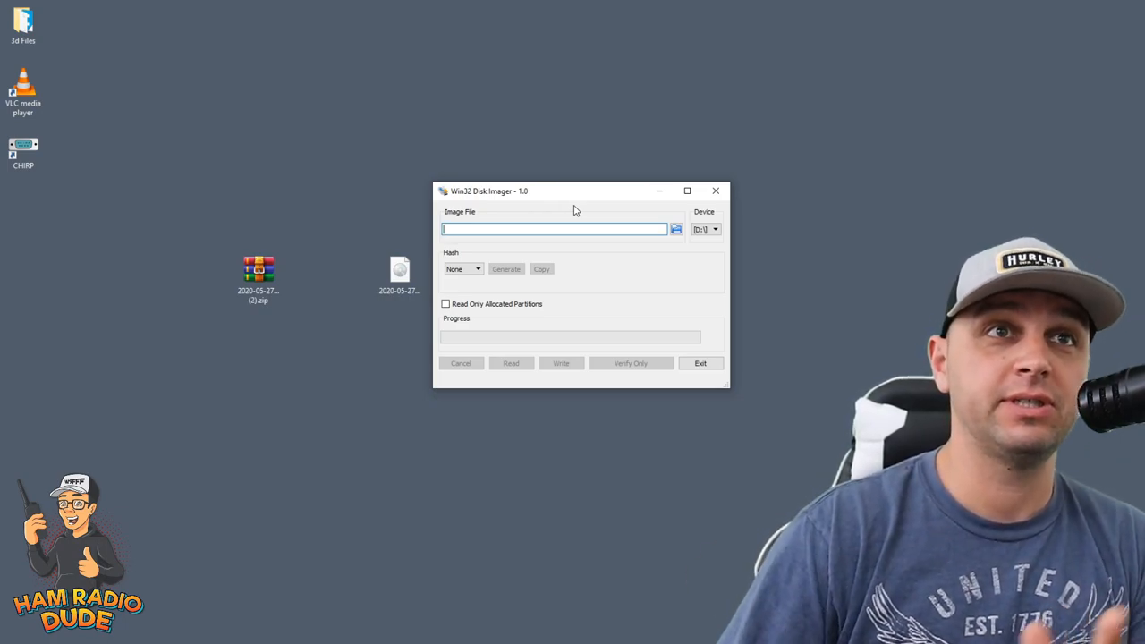
- Exit Win32 Disk Imager after the write completes
left_click(716, 189)
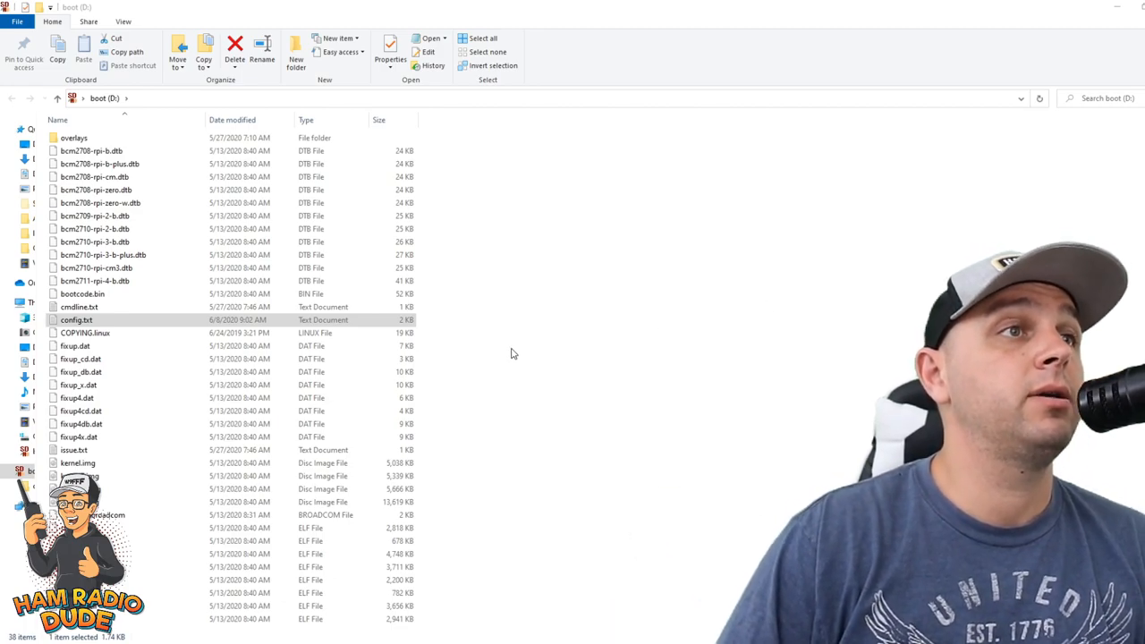
- Add an lcd_rotate display-rotation line at the end of config.txt in Notepad
left_click(76, 319)
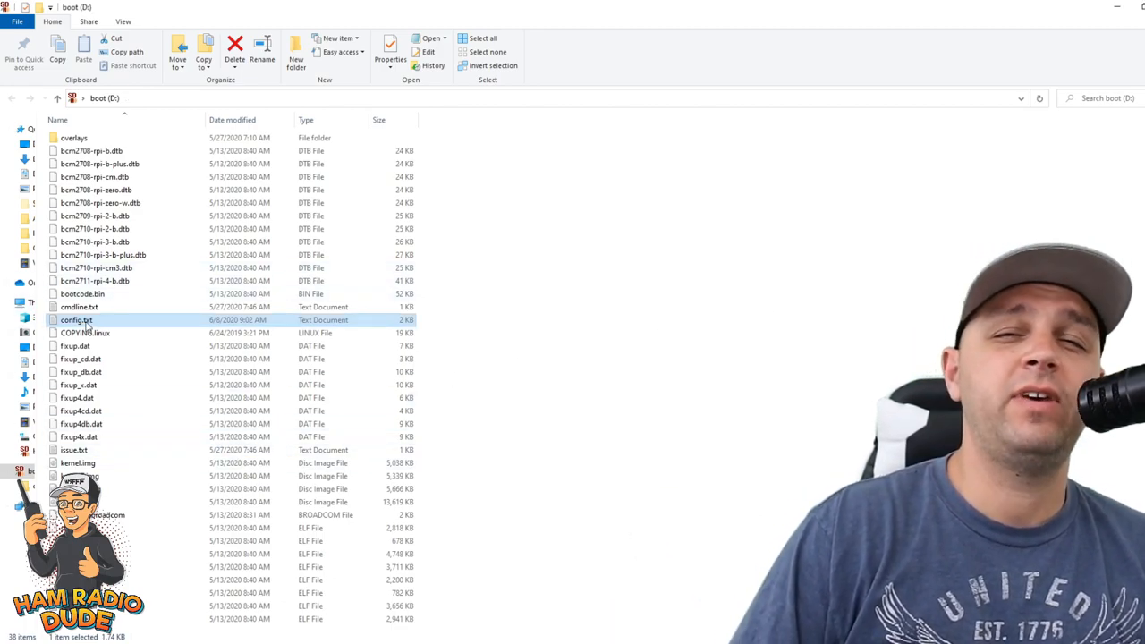
double_click(75, 318)
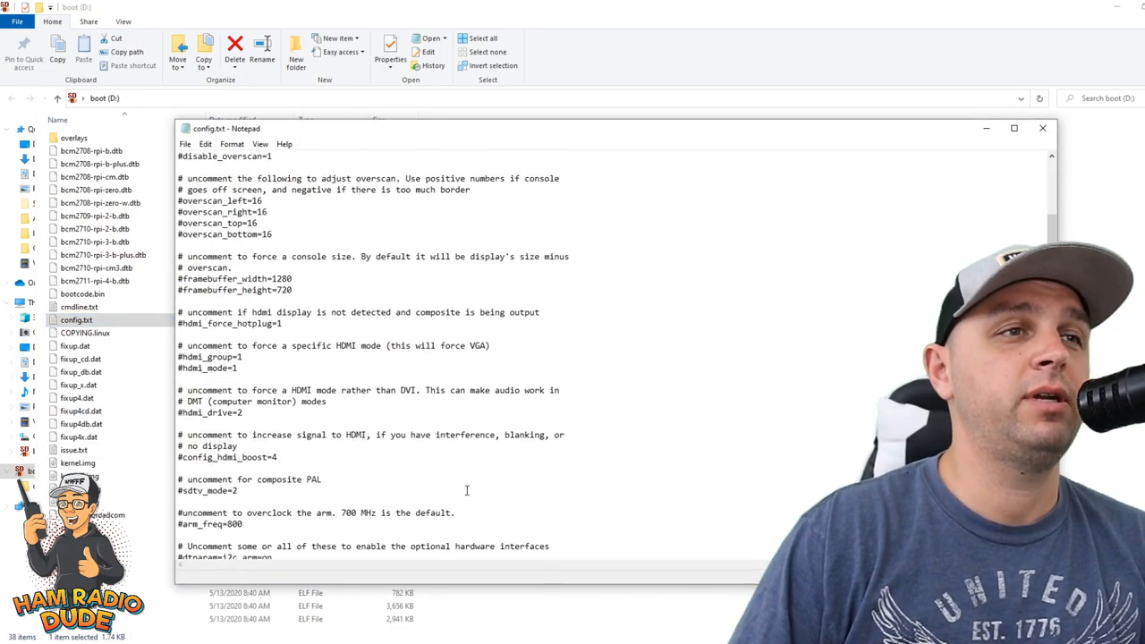
scroll("down", 3)
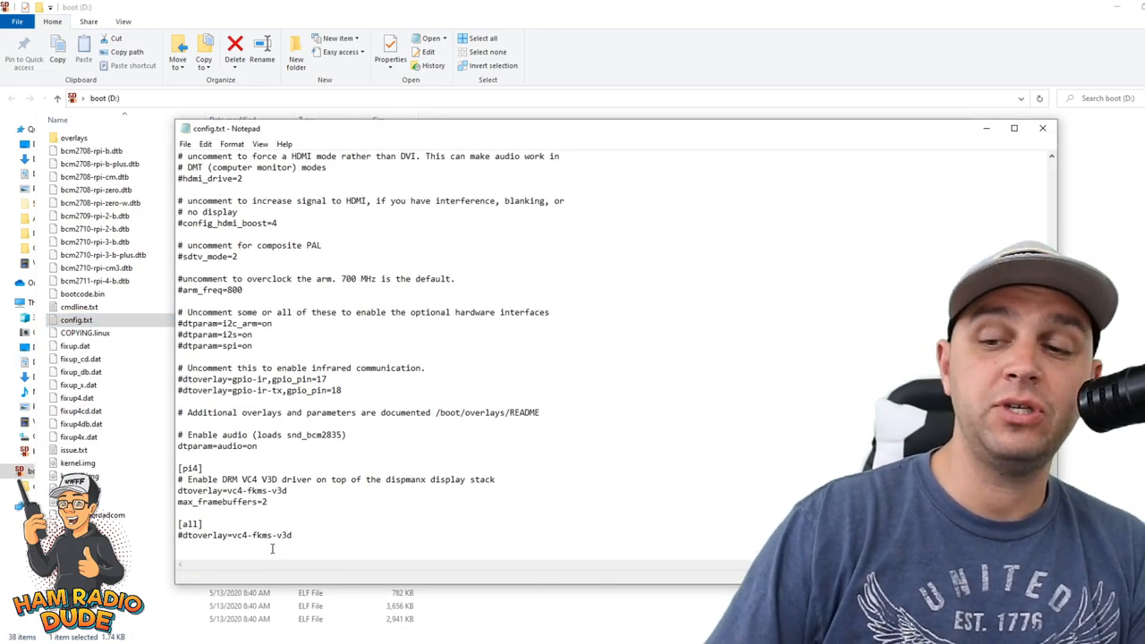
type("#lcd_")
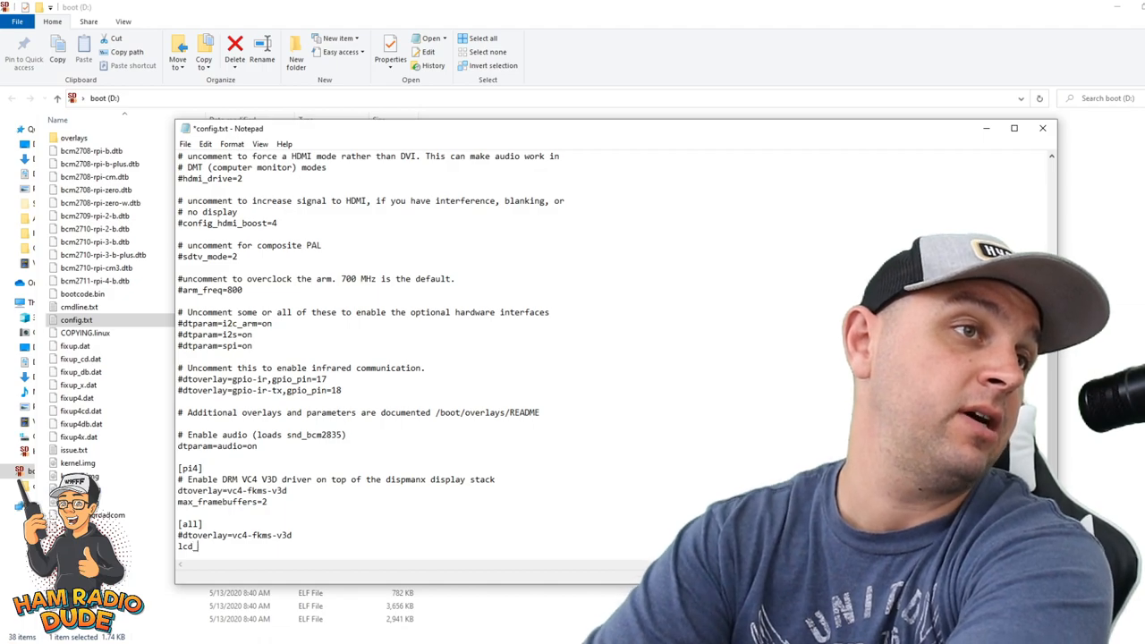
type("rotate=")
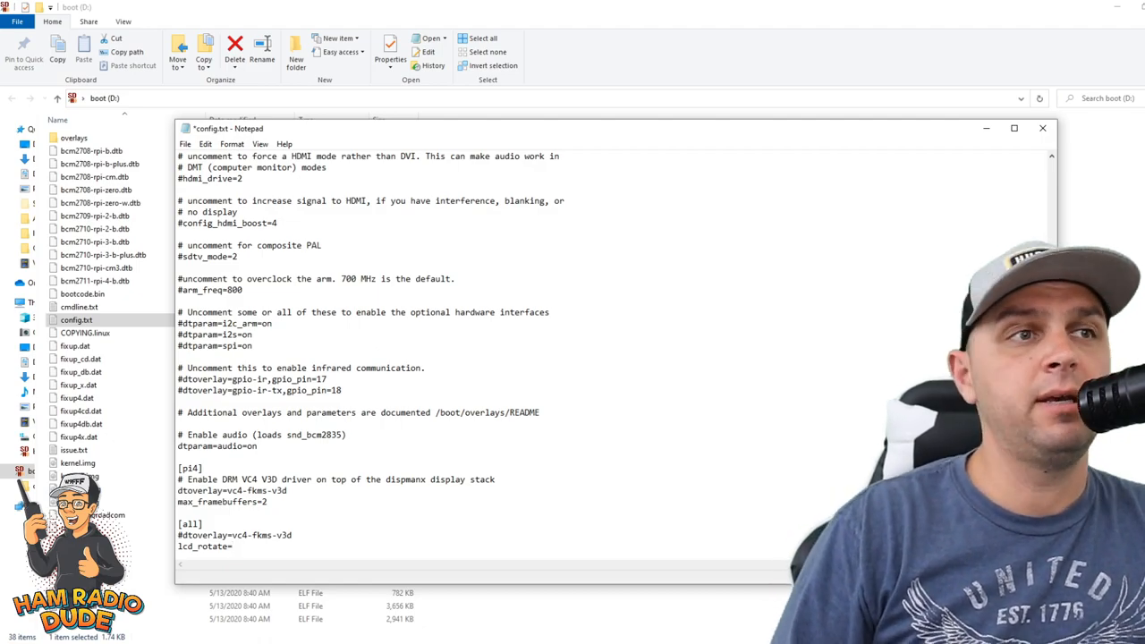
type("2")
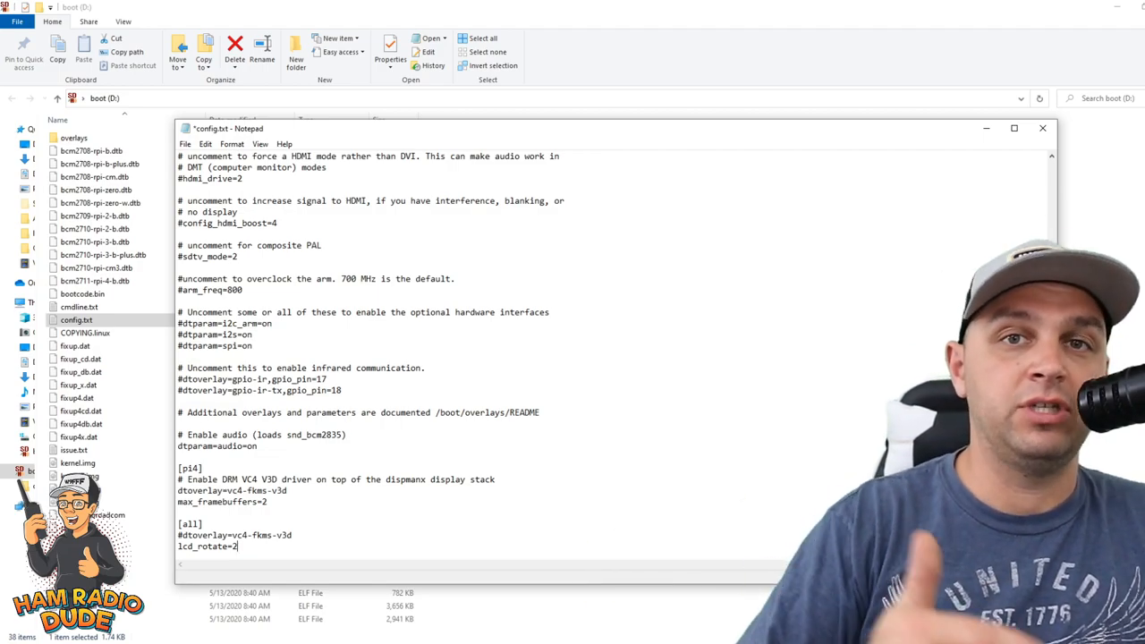
type("1")
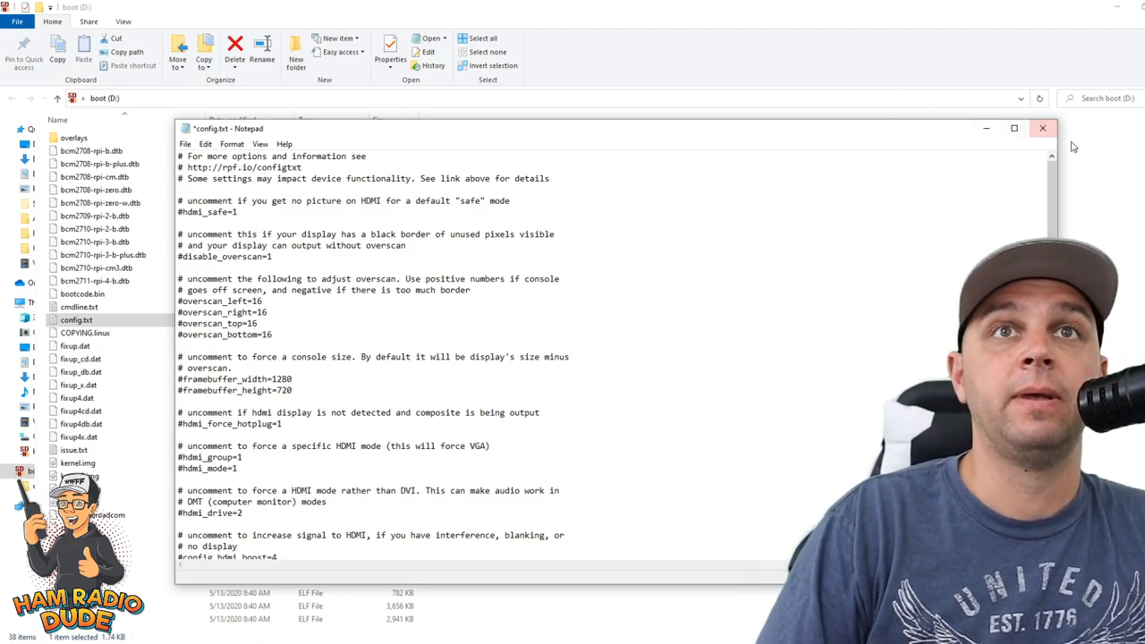
- Close config.txt and save the edited file back to the boot drive
left_click(1041, 129)
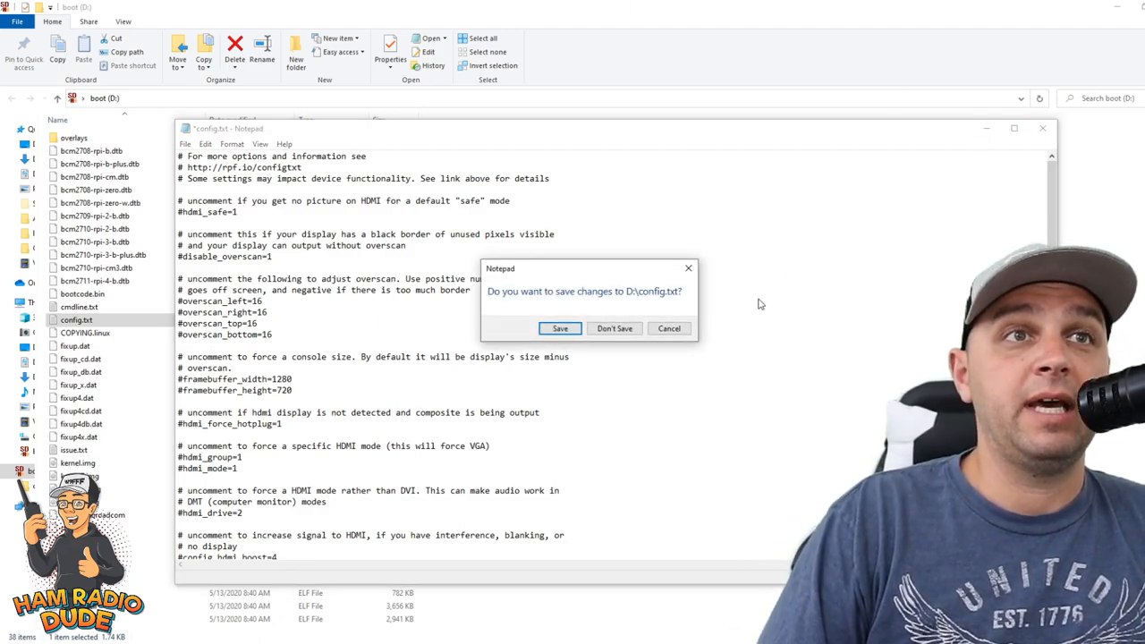
left_click(558, 329)
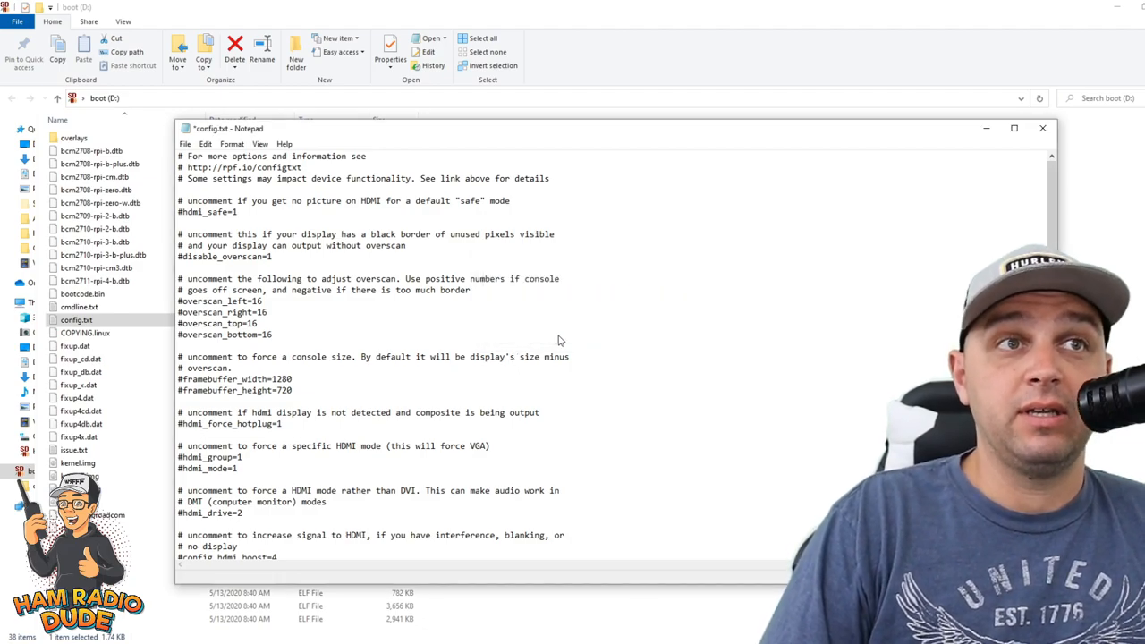
left_click(1041, 129)
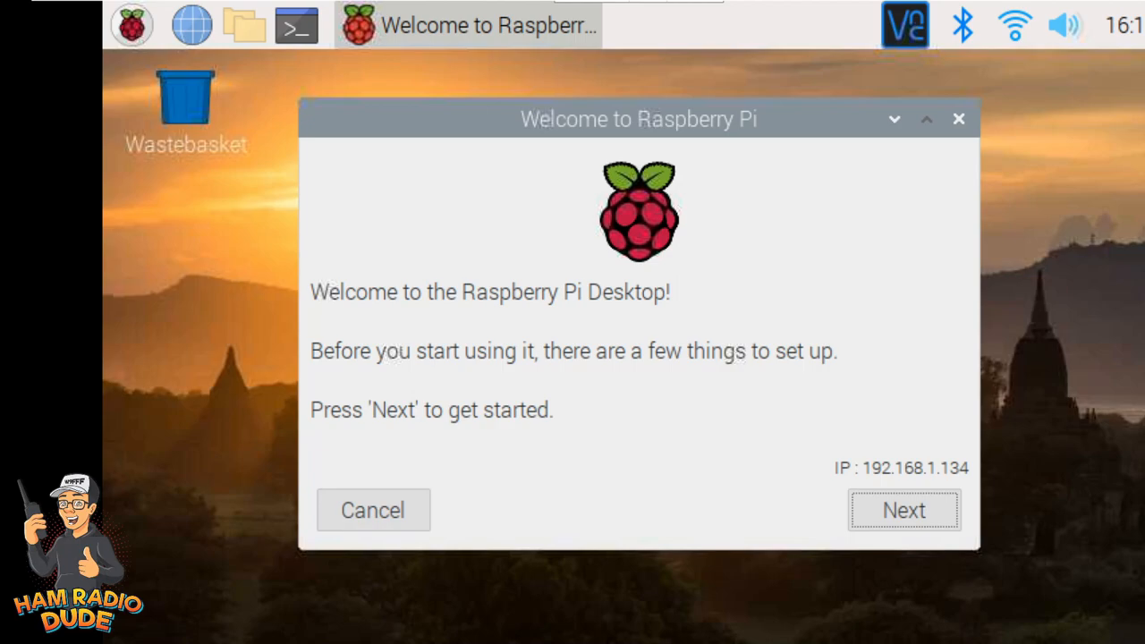
mouse_move(470, 170)
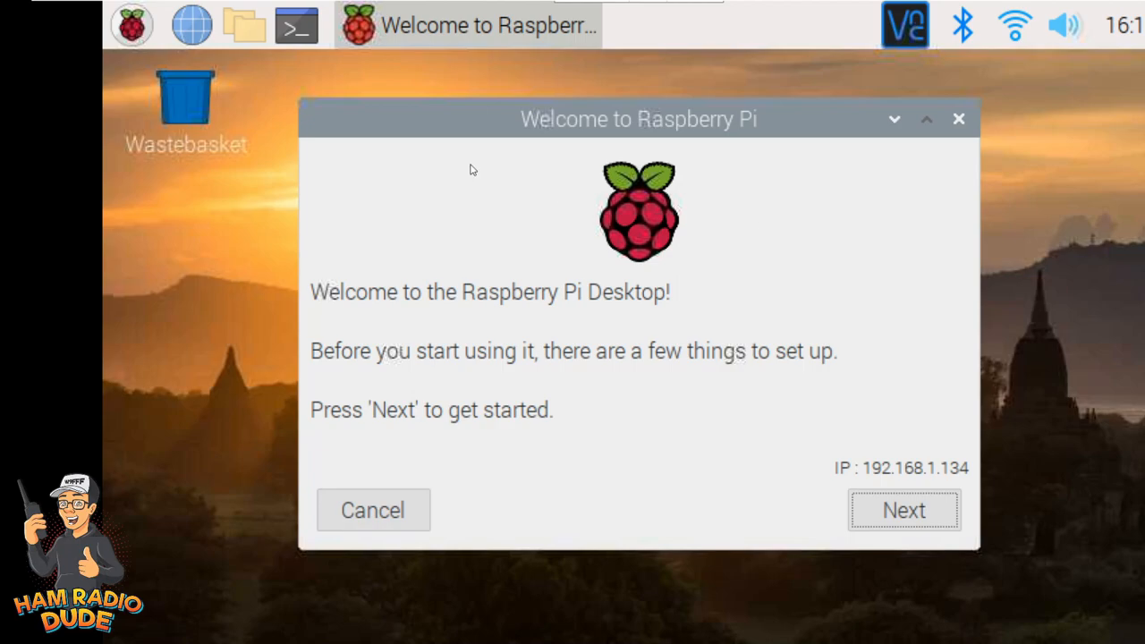
mouse_move(866, 483)
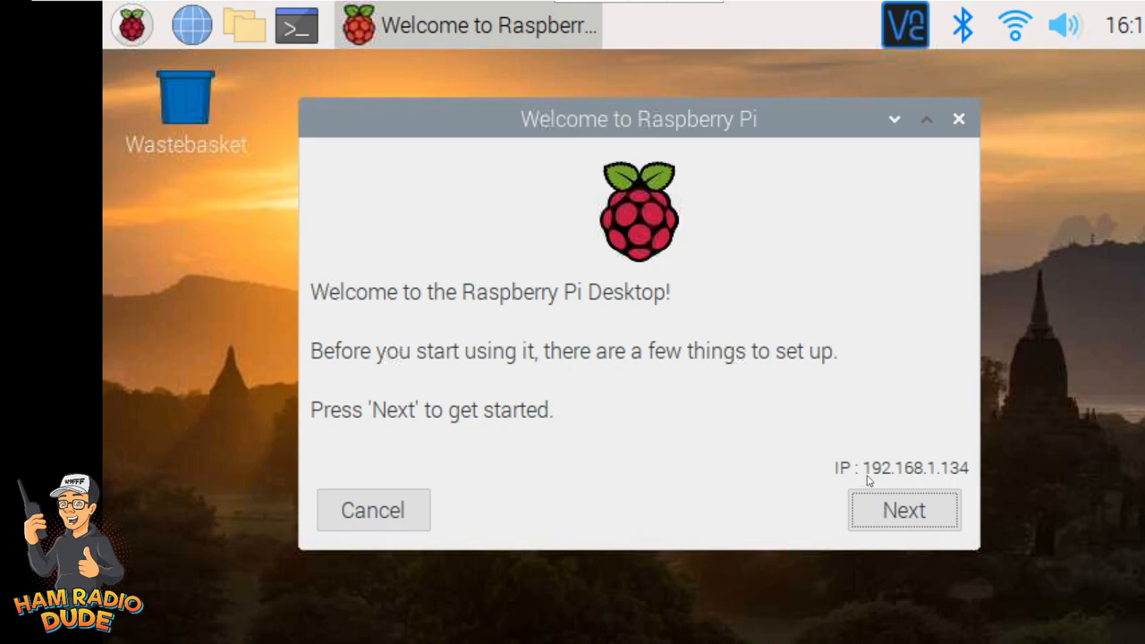
mouse_move(958, 473)
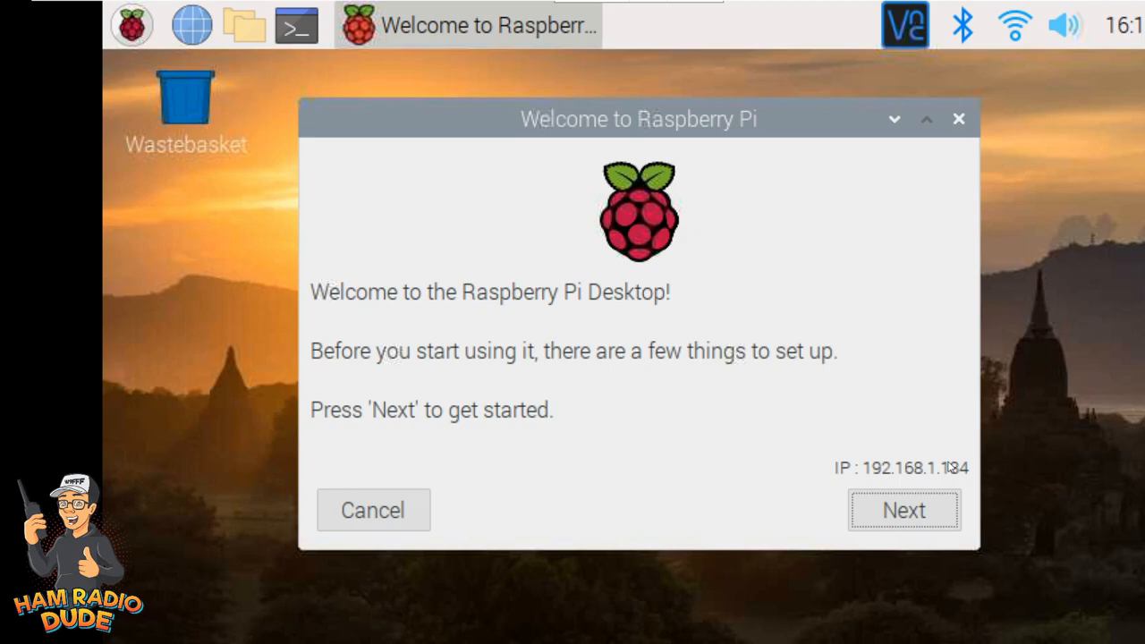
mouse_move(888, 522)
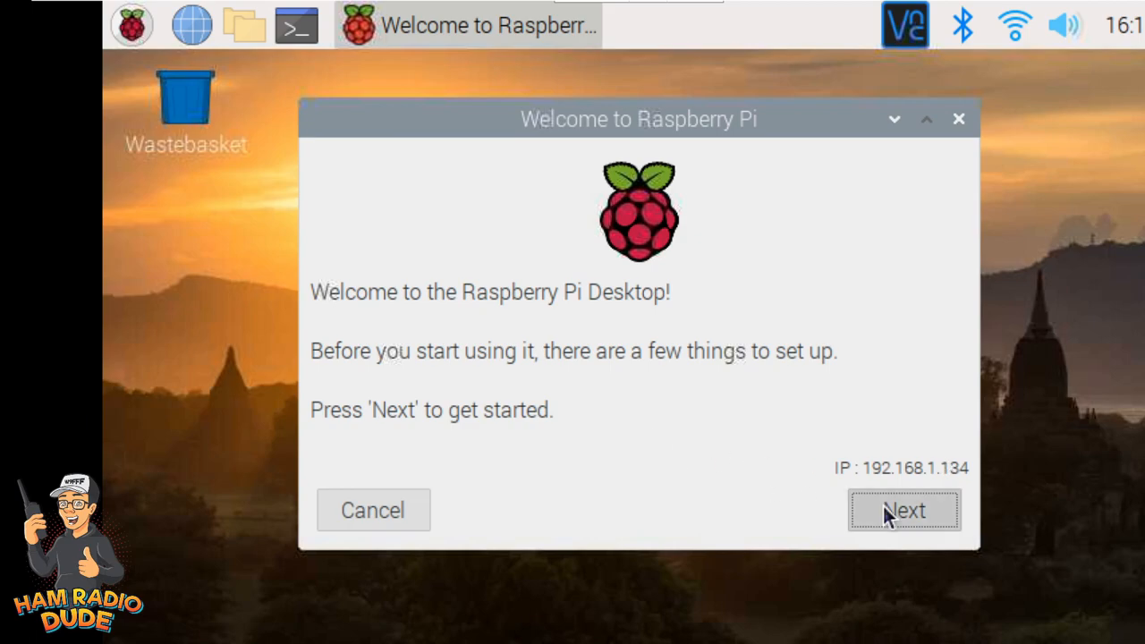
- Set the wizard's timezone to Chicago with English language and US keyboard, then continue
left_click(905, 511)
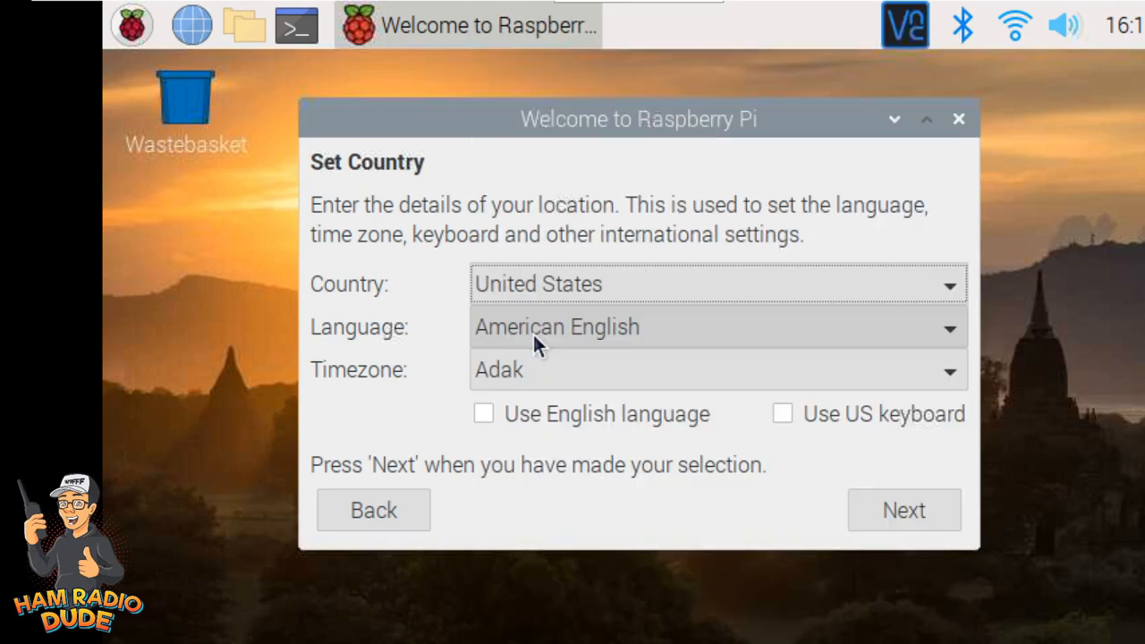
left_click(716, 370)
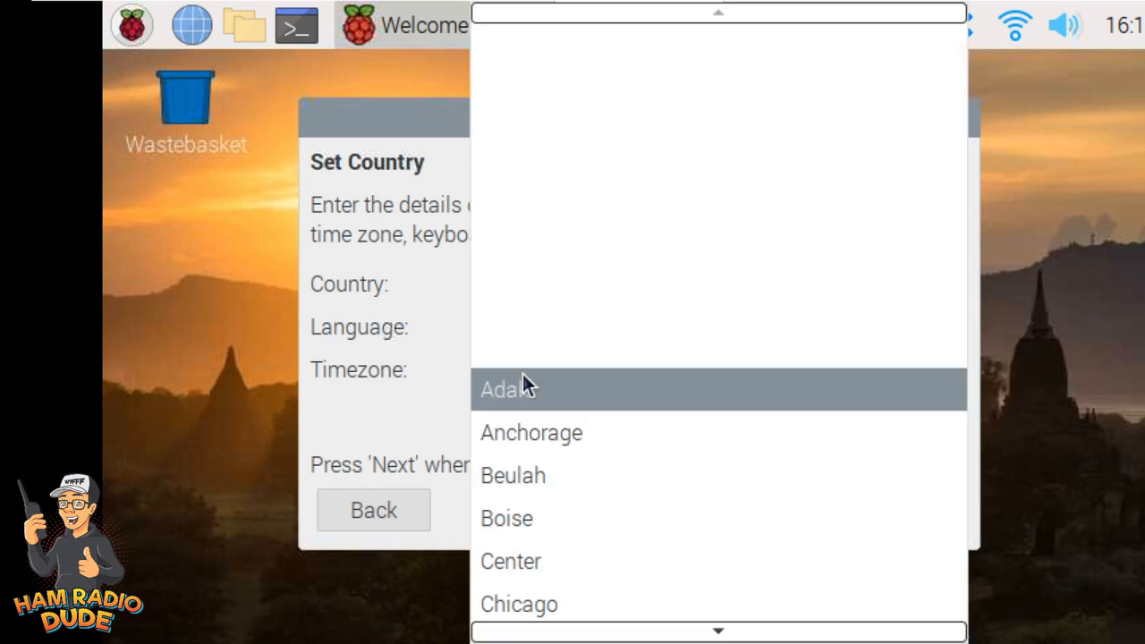
left_click(522, 605)
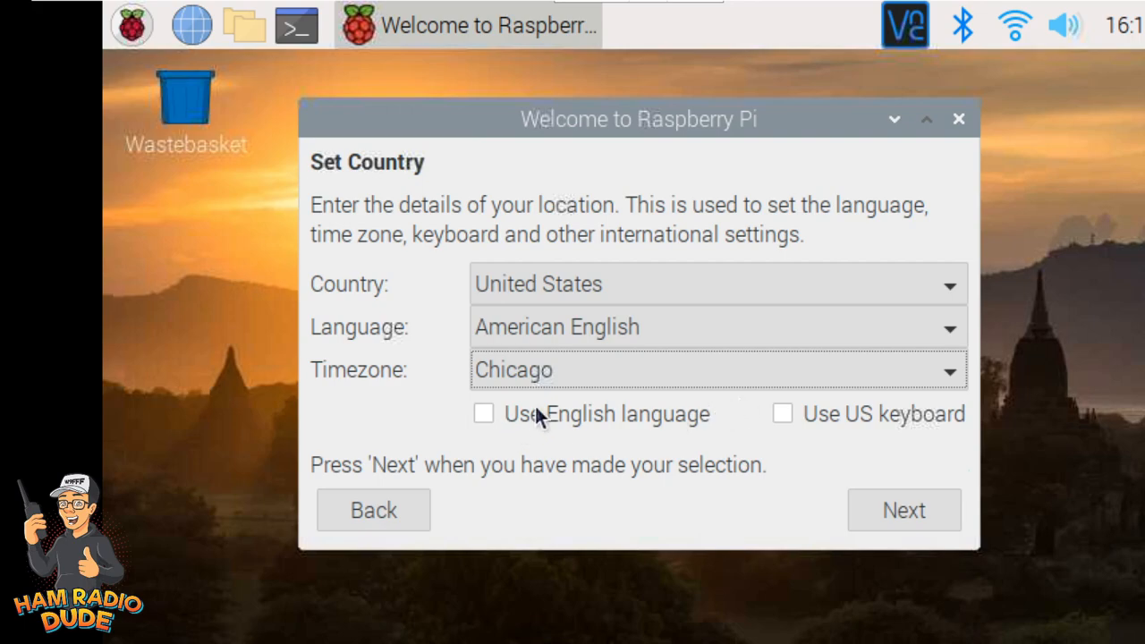
left_click(485, 415)
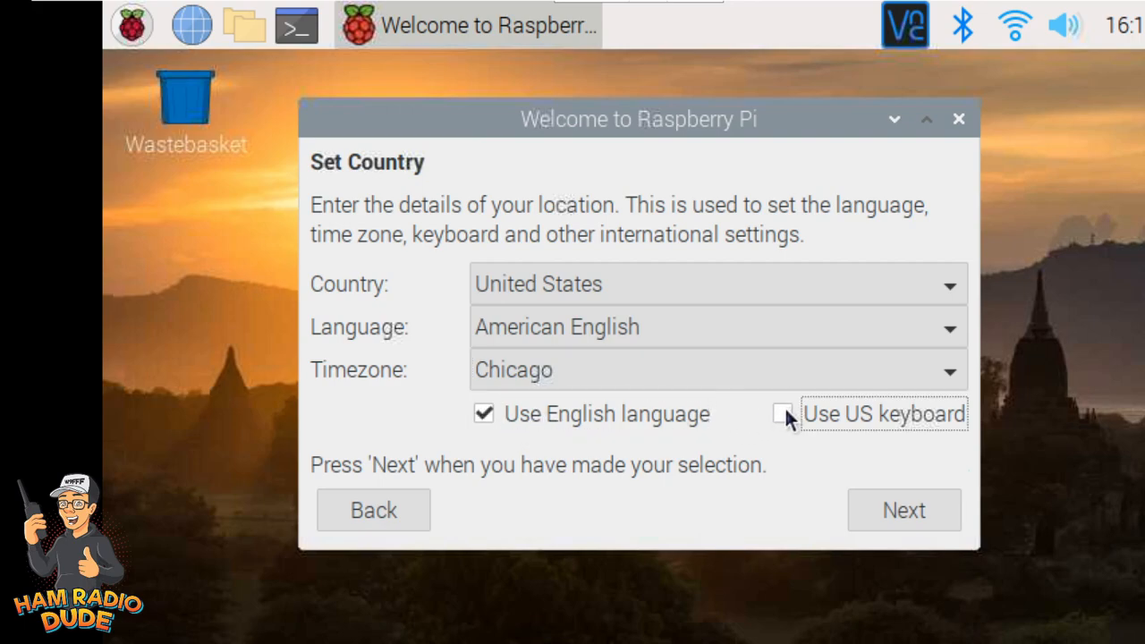
left_click(784, 415)
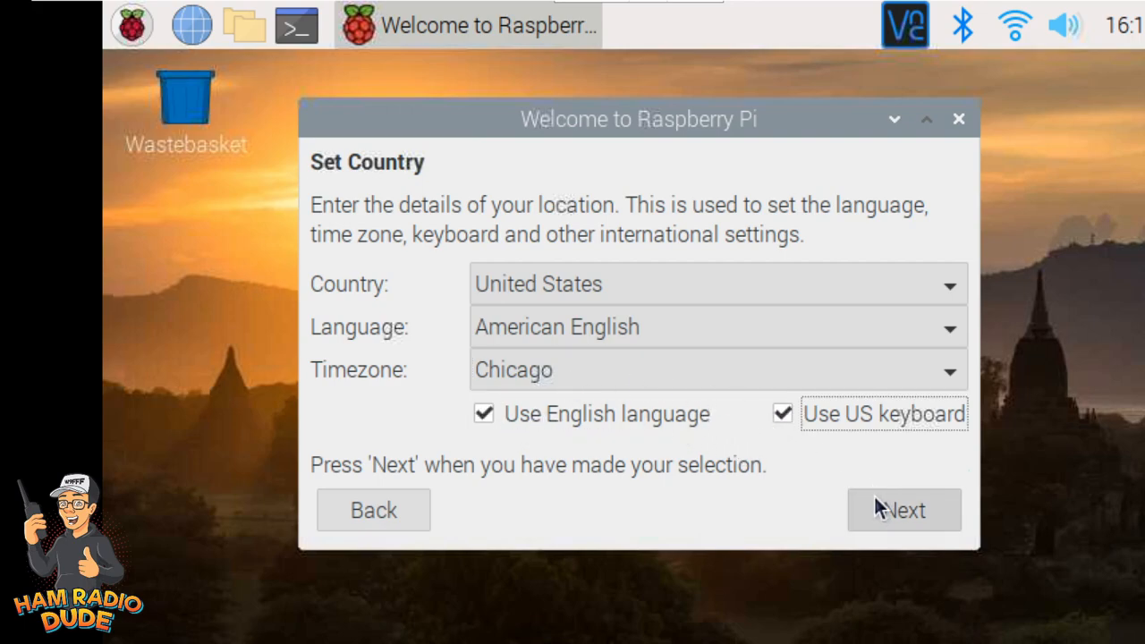
left_click(916, 512)
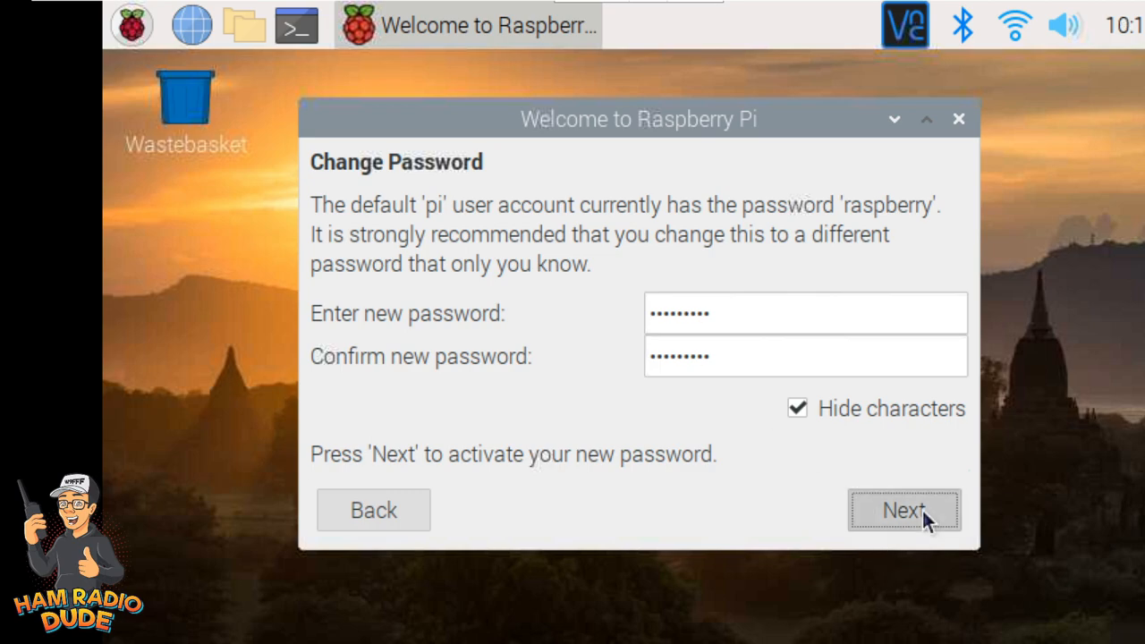
- Apply the new password and move on to the Set Up Screen page
left_click(906, 510)
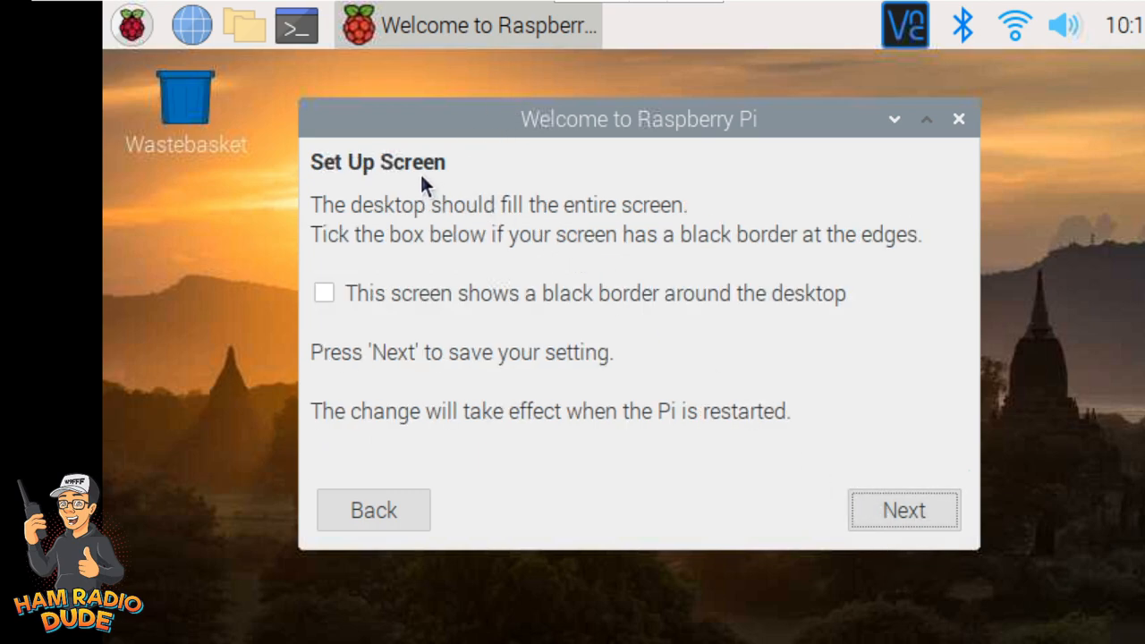
mouse_move(619, 222)
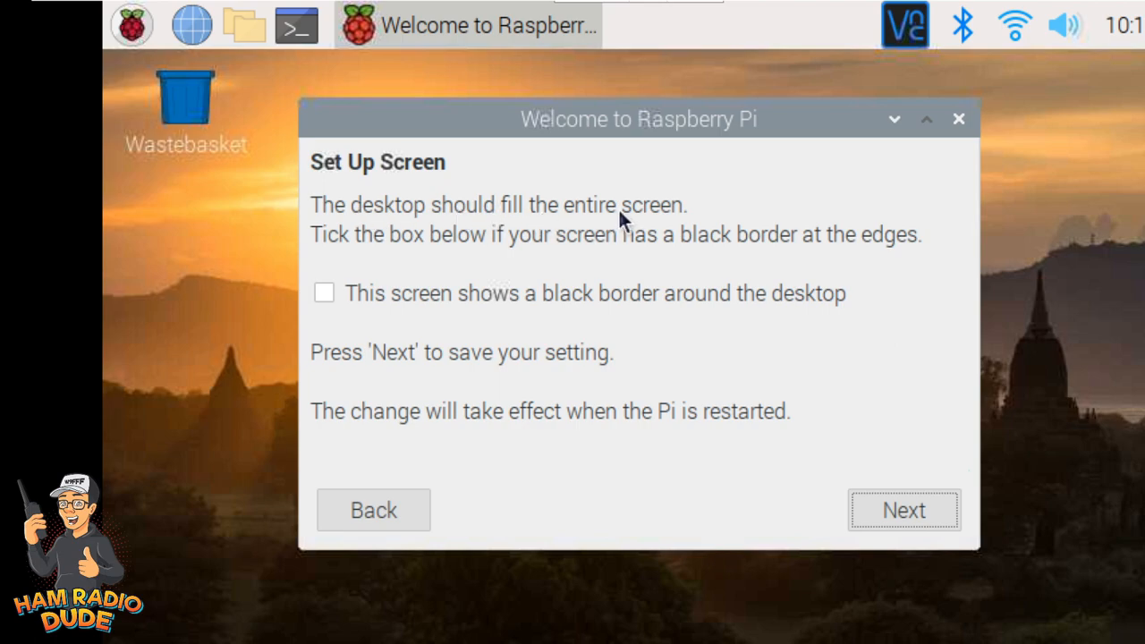
mouse_move(467, 243)
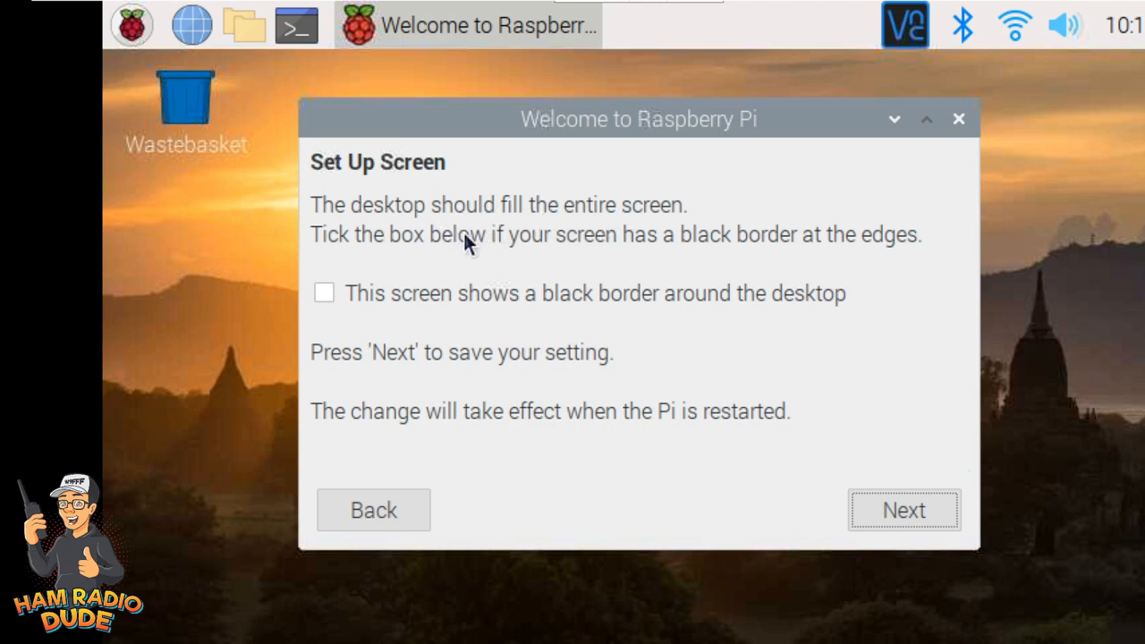
mouse_move(709, 300)
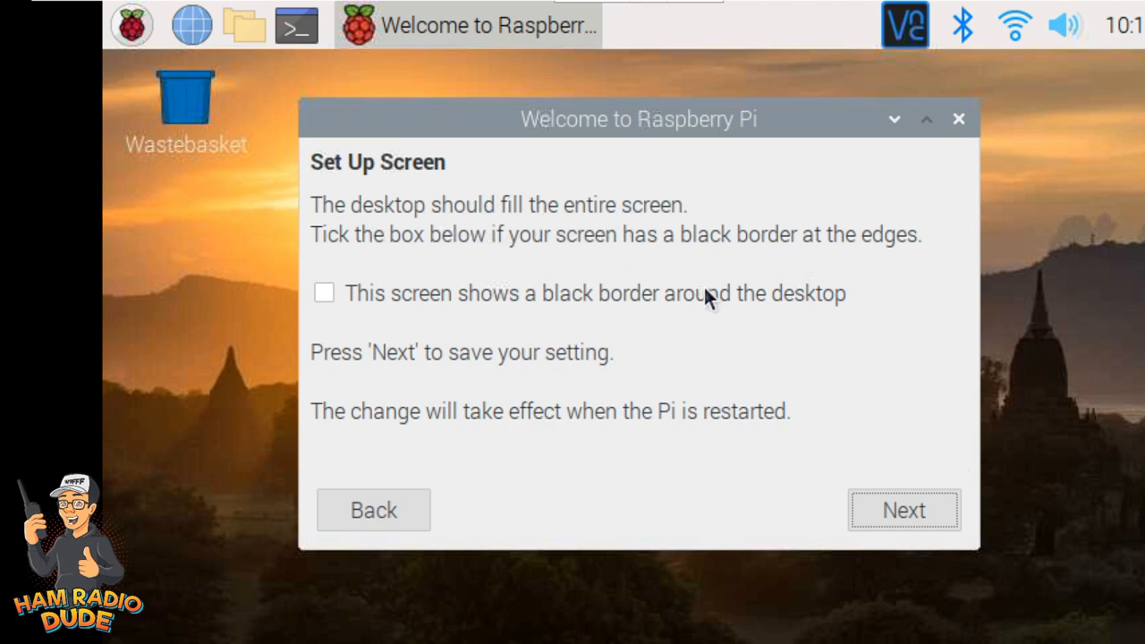
mouse_move(362, 257)
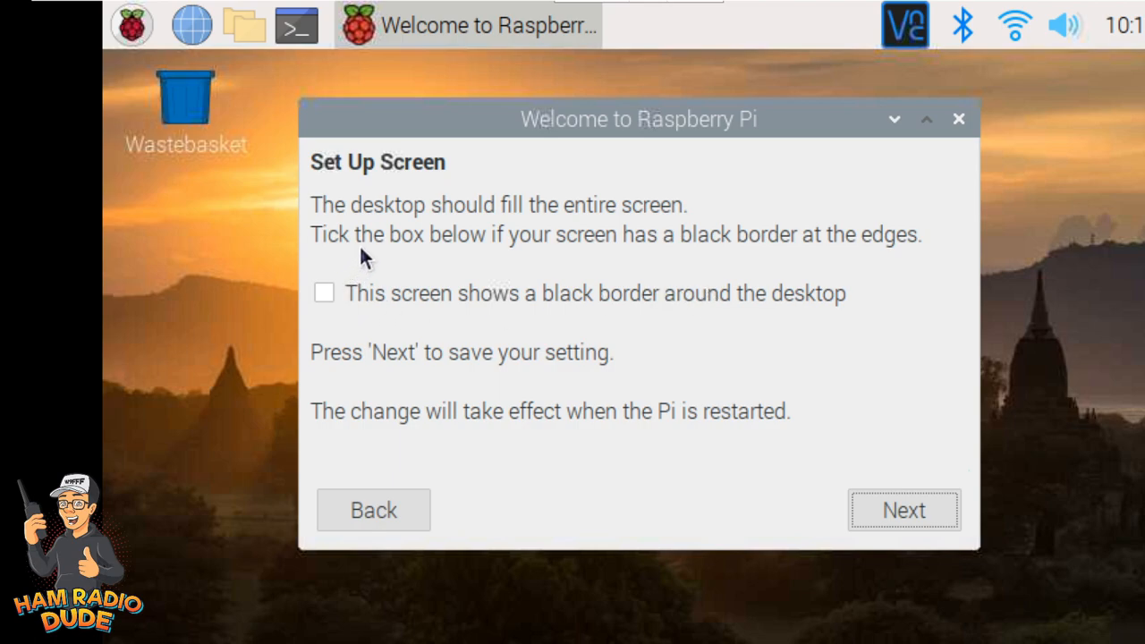
mouse_move(354, 315)
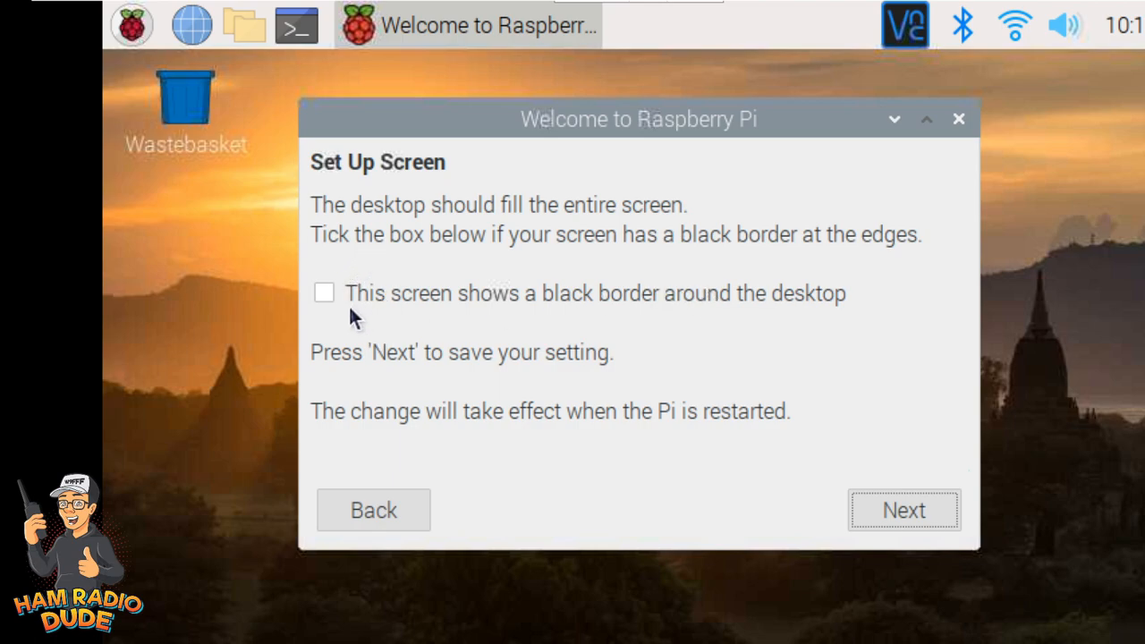
mouse_move(898, 530)
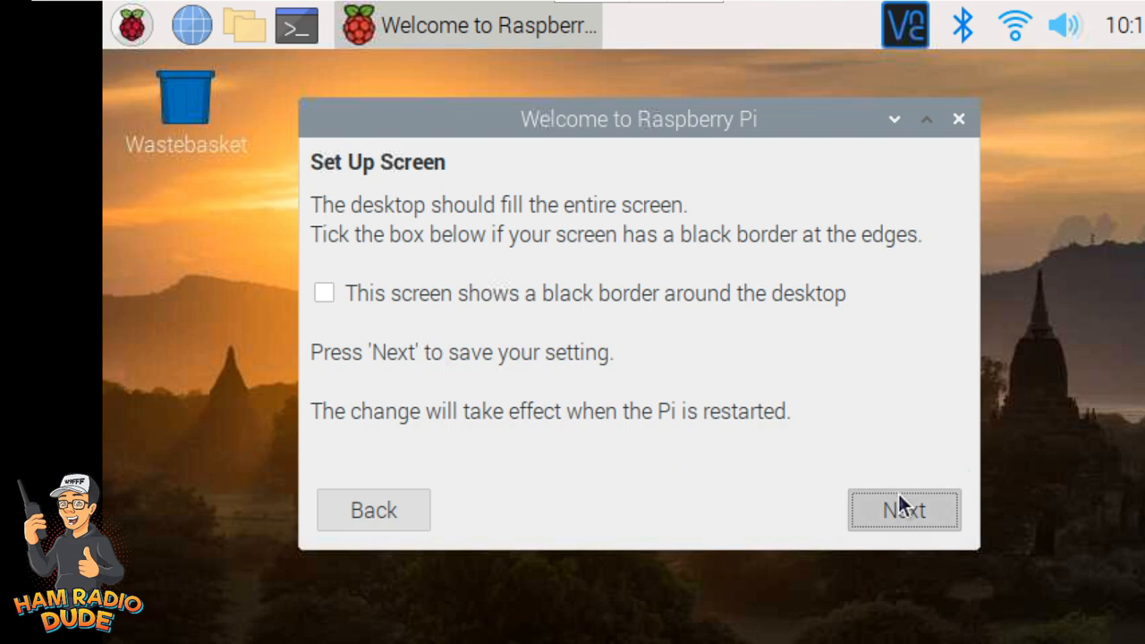
- Keep the screen-border setting and connect to the K24 wireless network
left_click(902, 510)
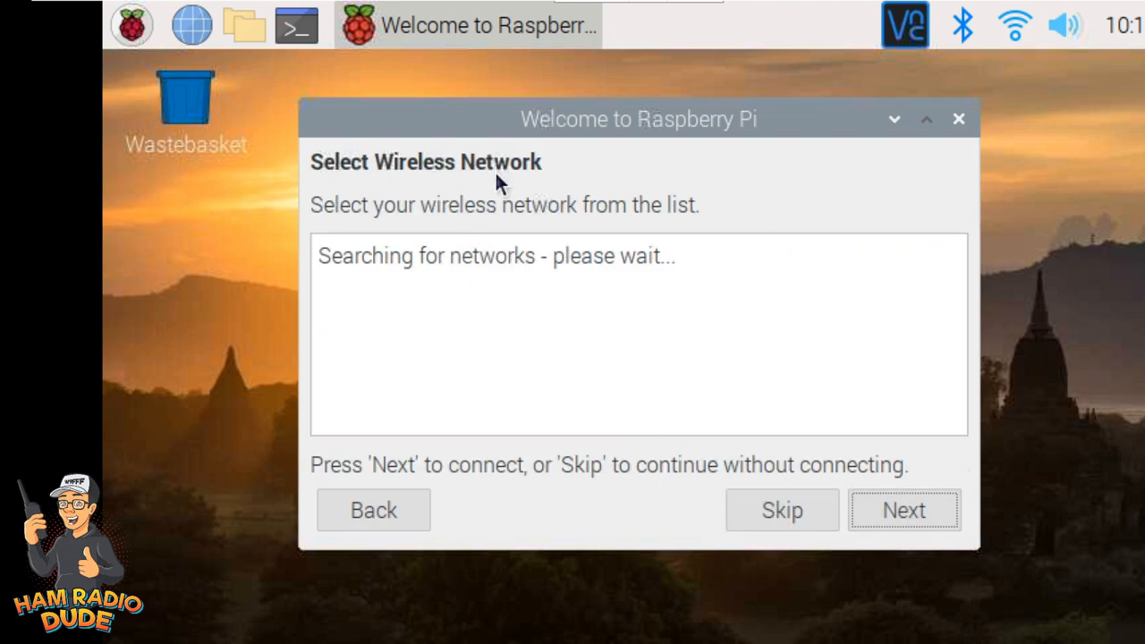
mouse_move(540, 203)
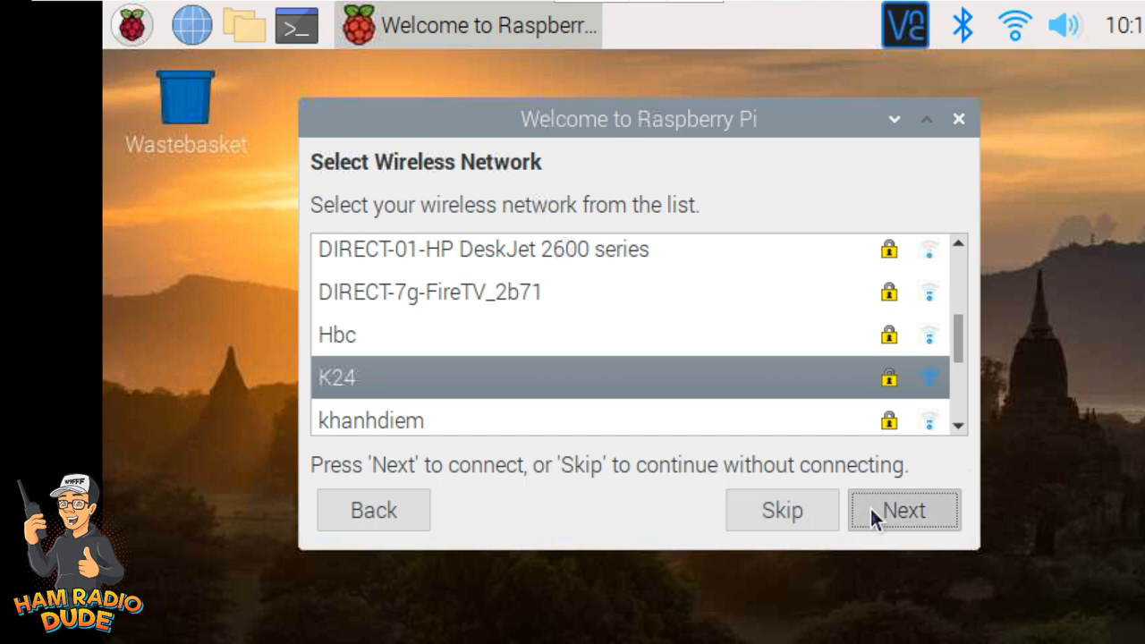
left_click(904, 512)
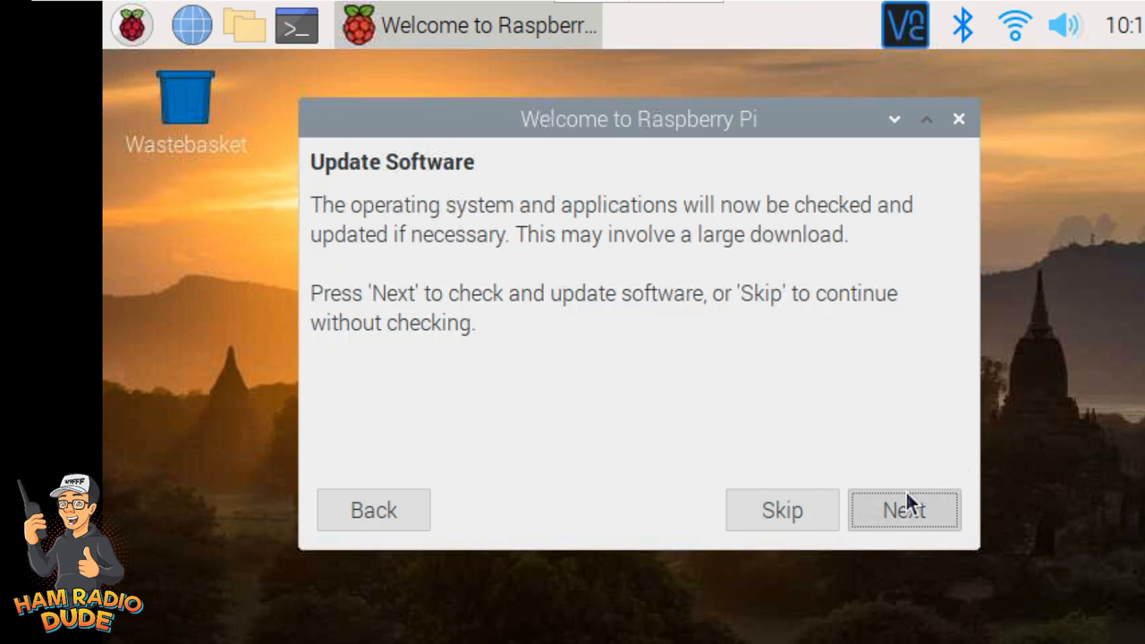
mouse_move(916, 497)
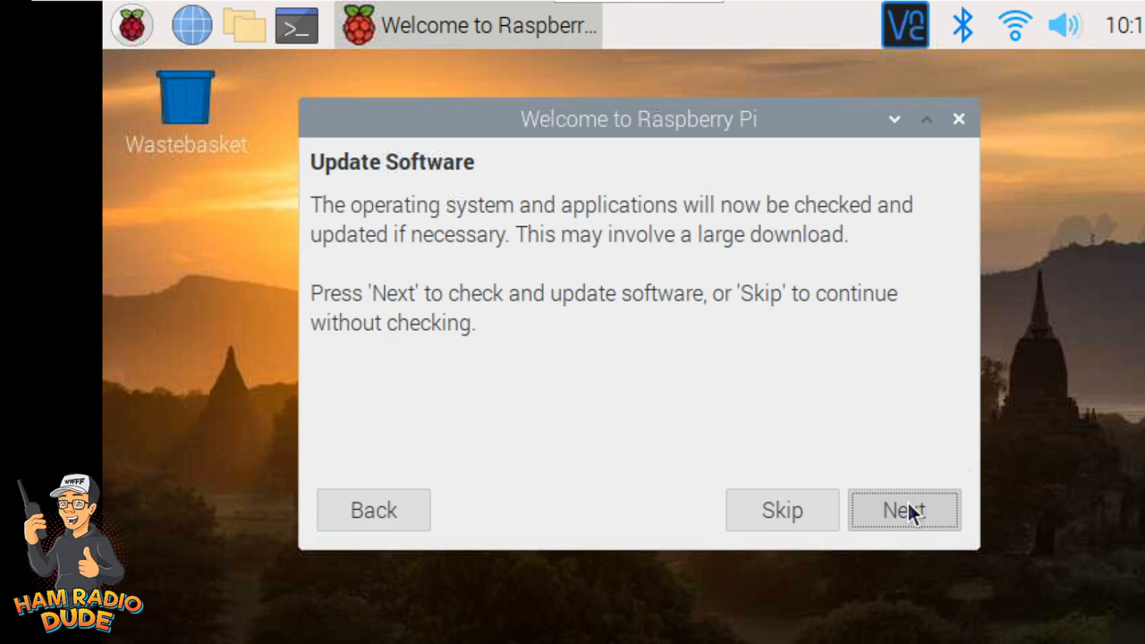
- Run the software update check and dismiss the system-is-up-to-date notice
left_click(905, 510)
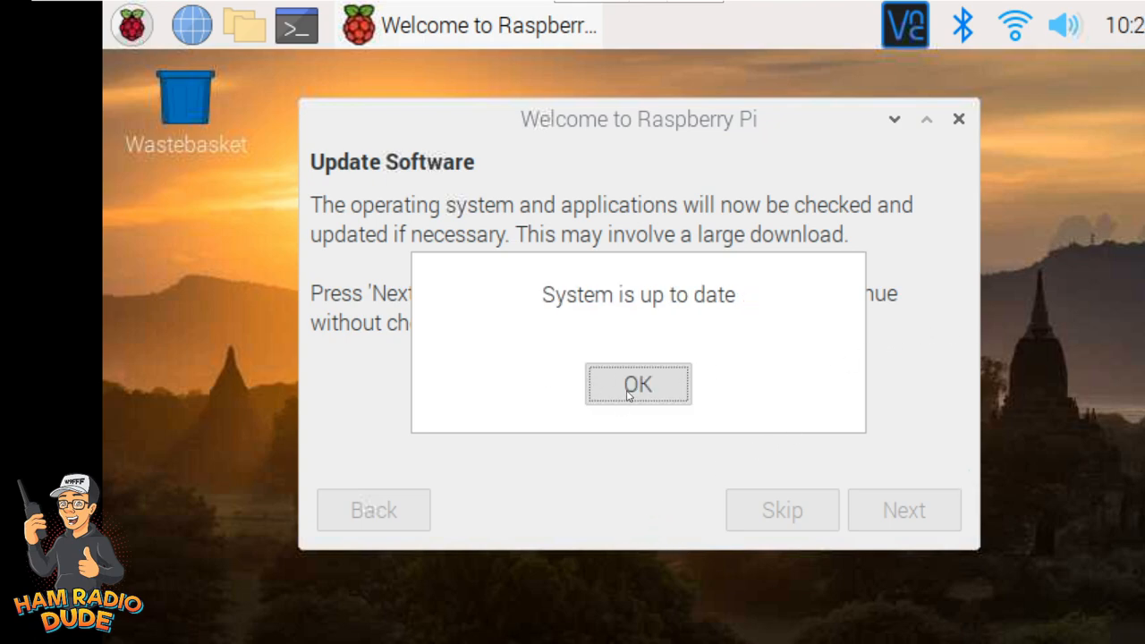
left_click(638, 382)
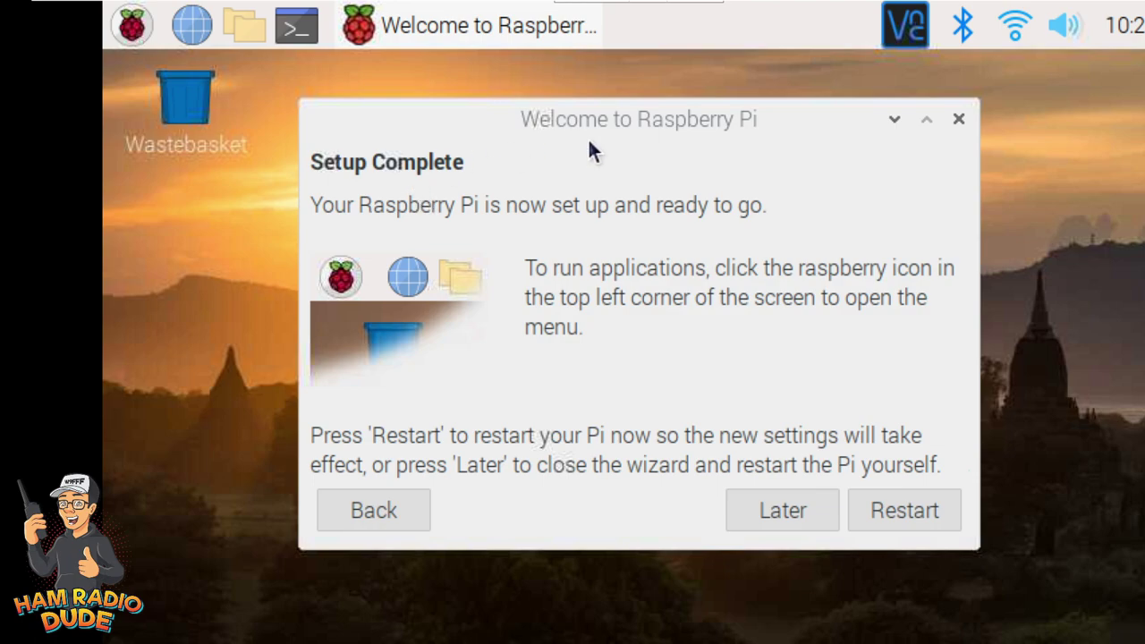
mouse_move(534, 222)
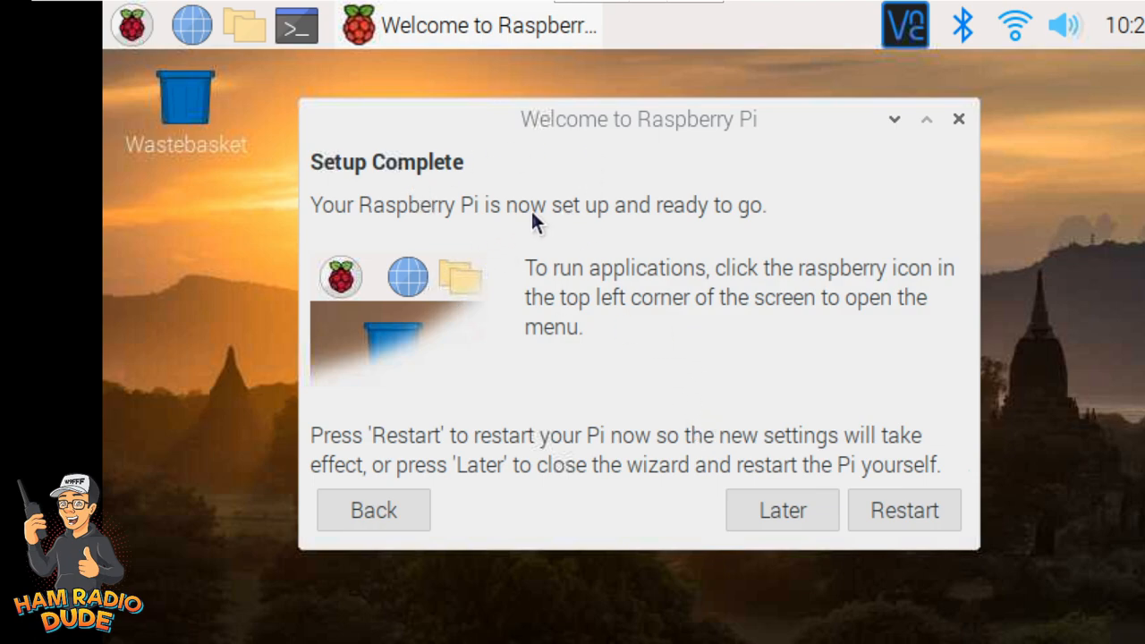
mouse_move(687, 276)
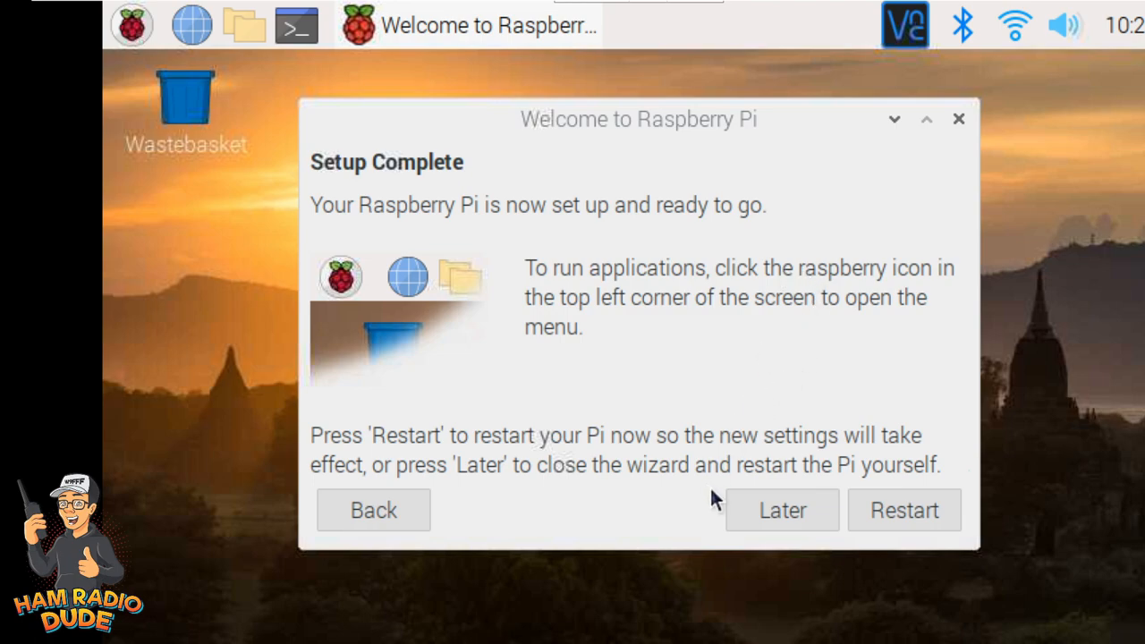
mouse_move(723, 421)
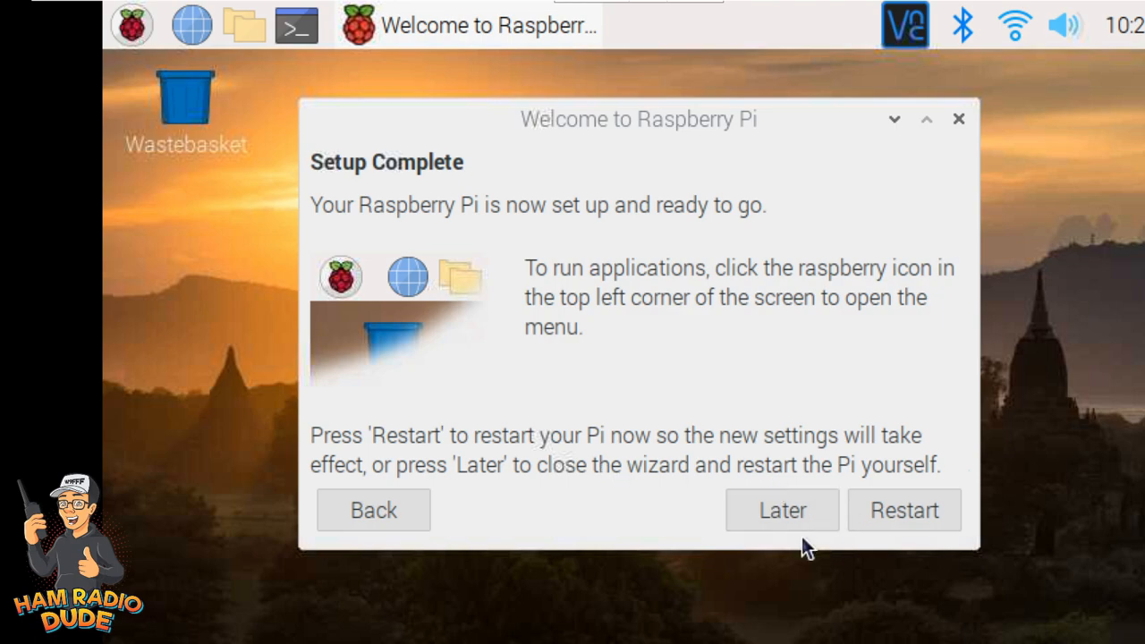
- Dismiss the welcome wizard with Later so no restart happens
left_click(782, 510)
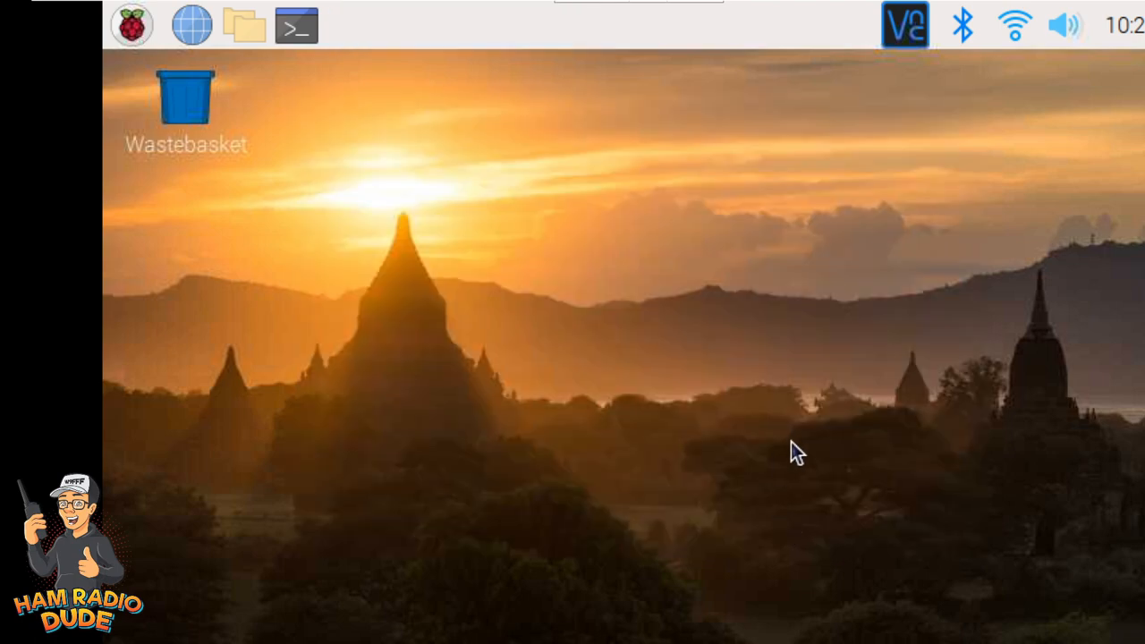
mouse_move(132, 111)
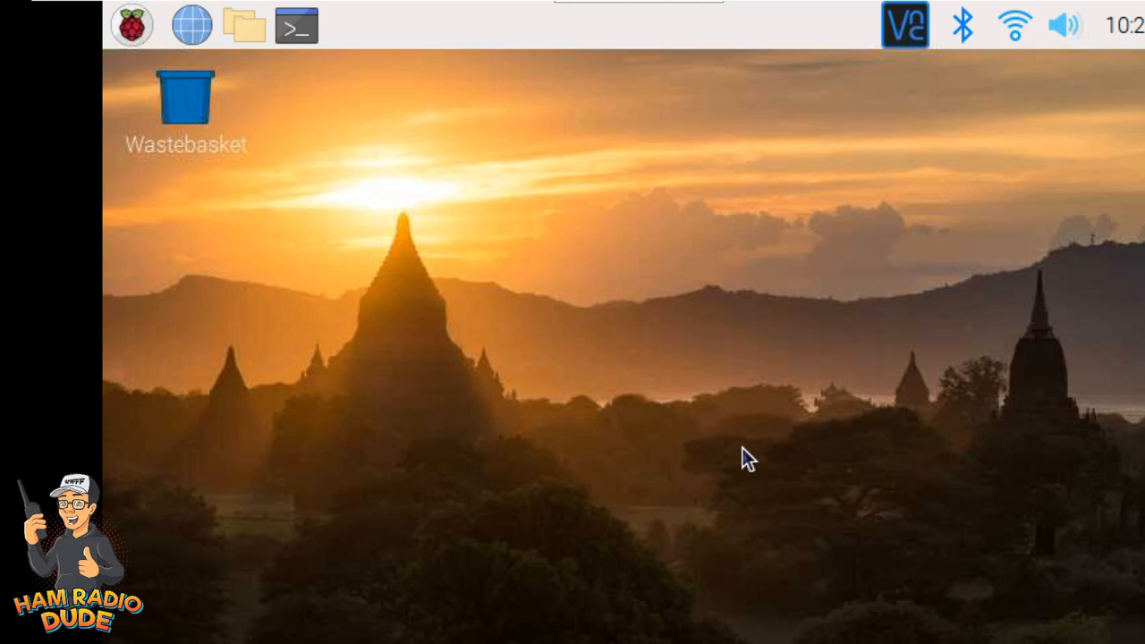
mouse_move(455, 208)
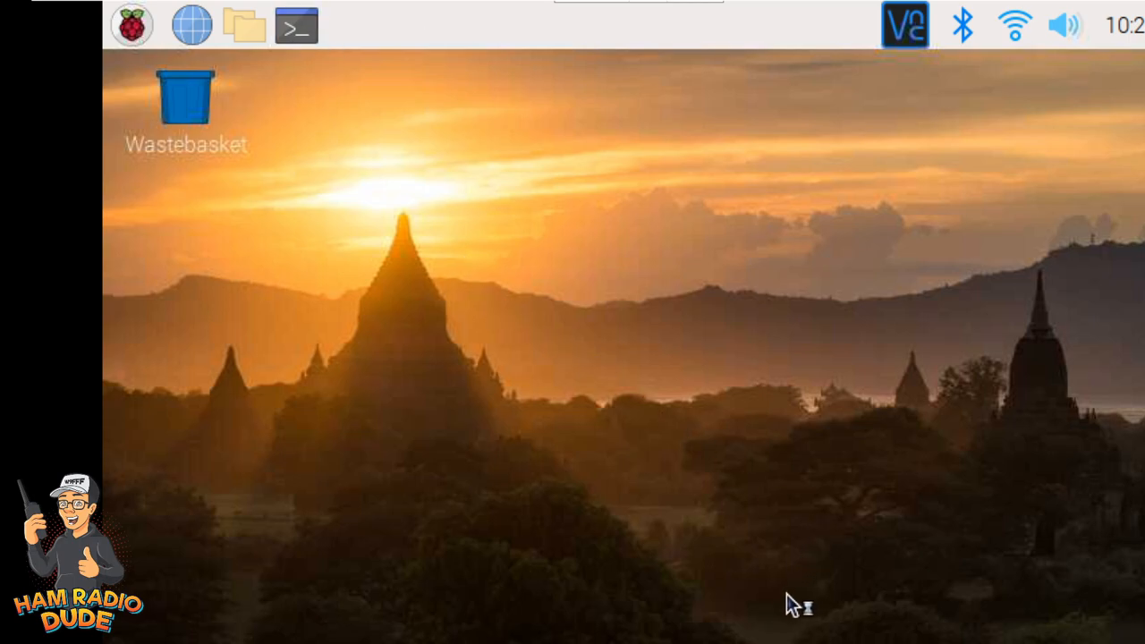
- In a new LXTerminal, run the pasted curl command to download ESPHamClock.zip
left_click(300, 26)
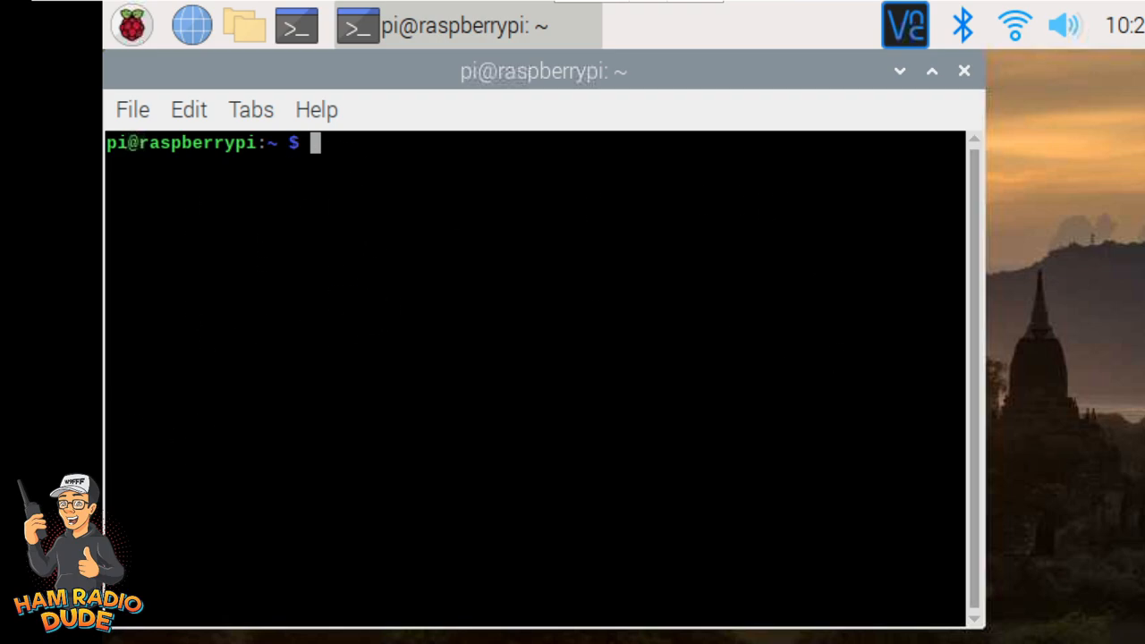
mouse_move(489, 254)
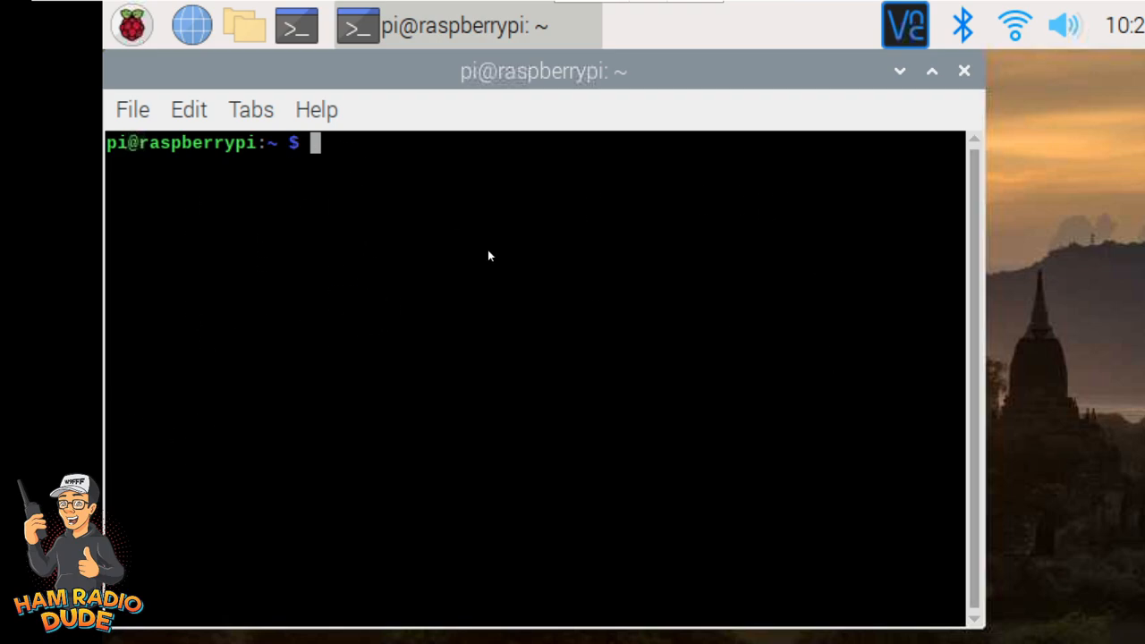
mouse_move(385, 272)
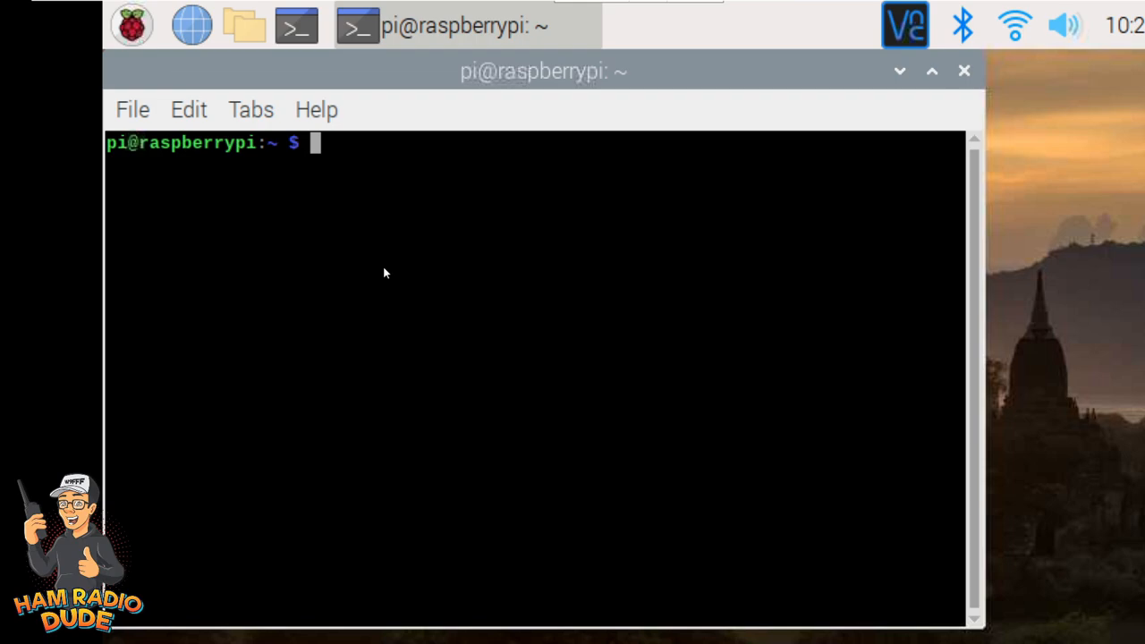
mouse_move(401, 184)
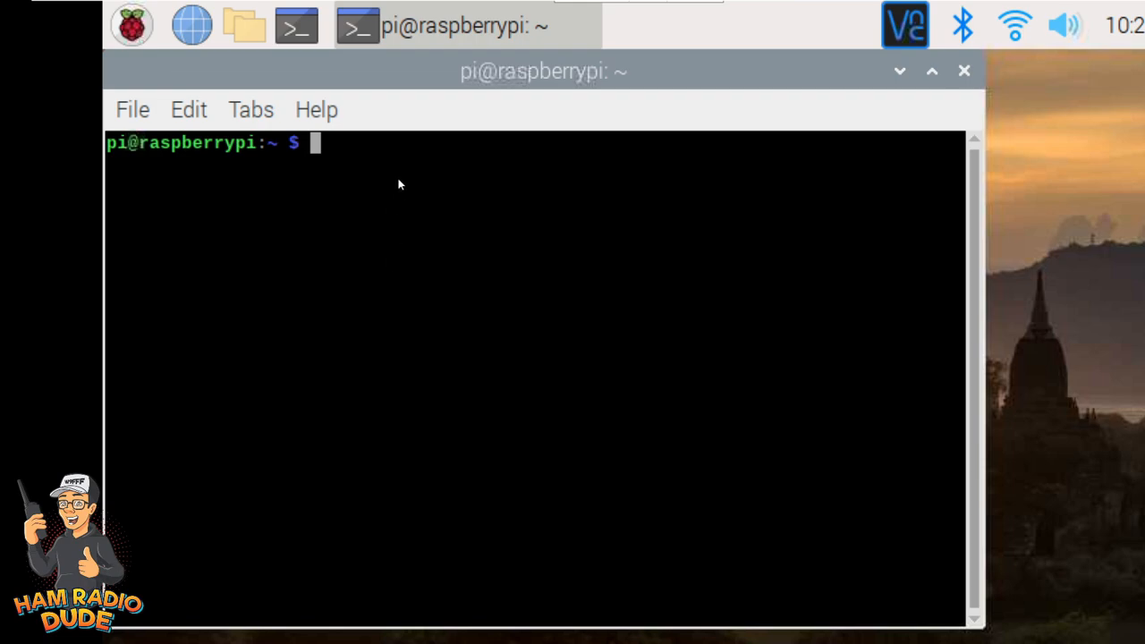
right_click(399, 184)
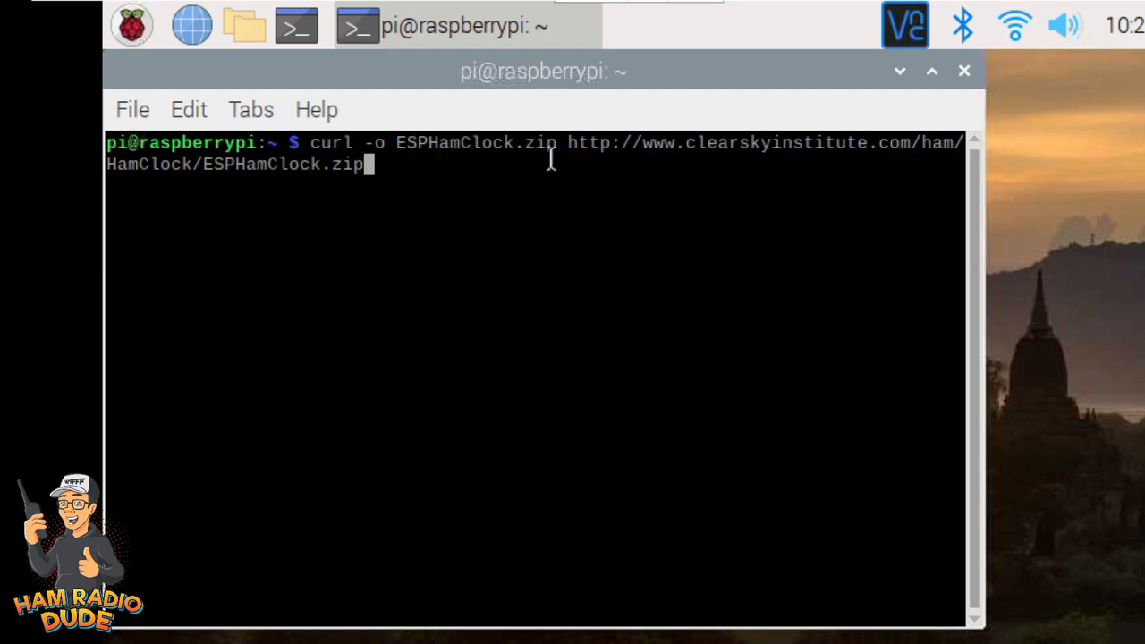
mouse_move(635, 157)
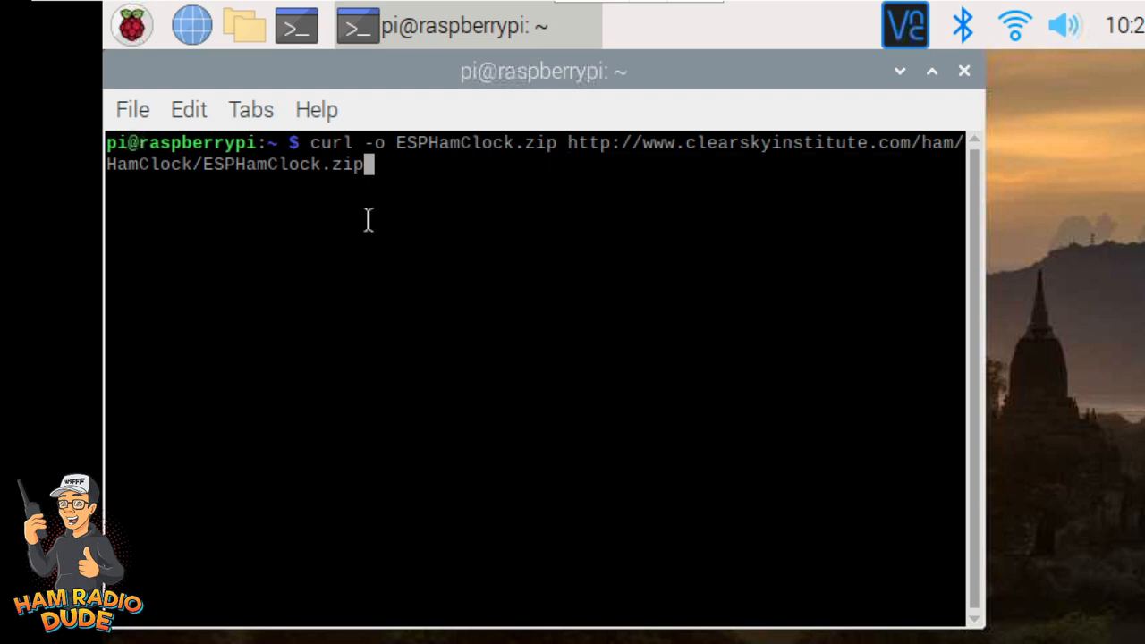
key("Return")
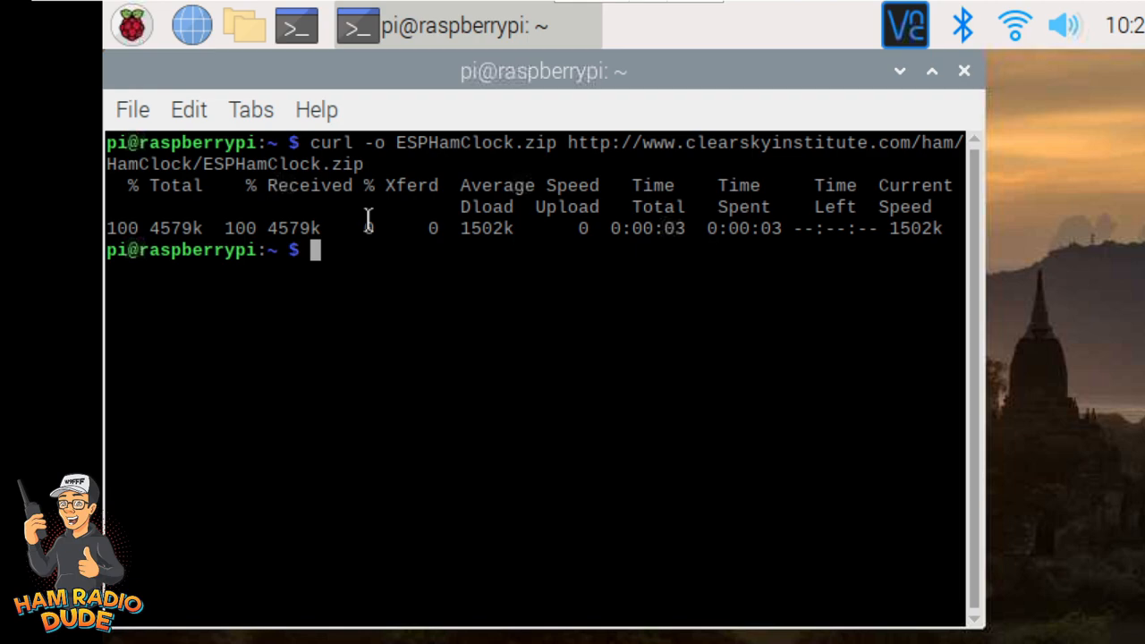
- Extract the archive with unzip ESPHamClock.zip
type("unzip ESP")
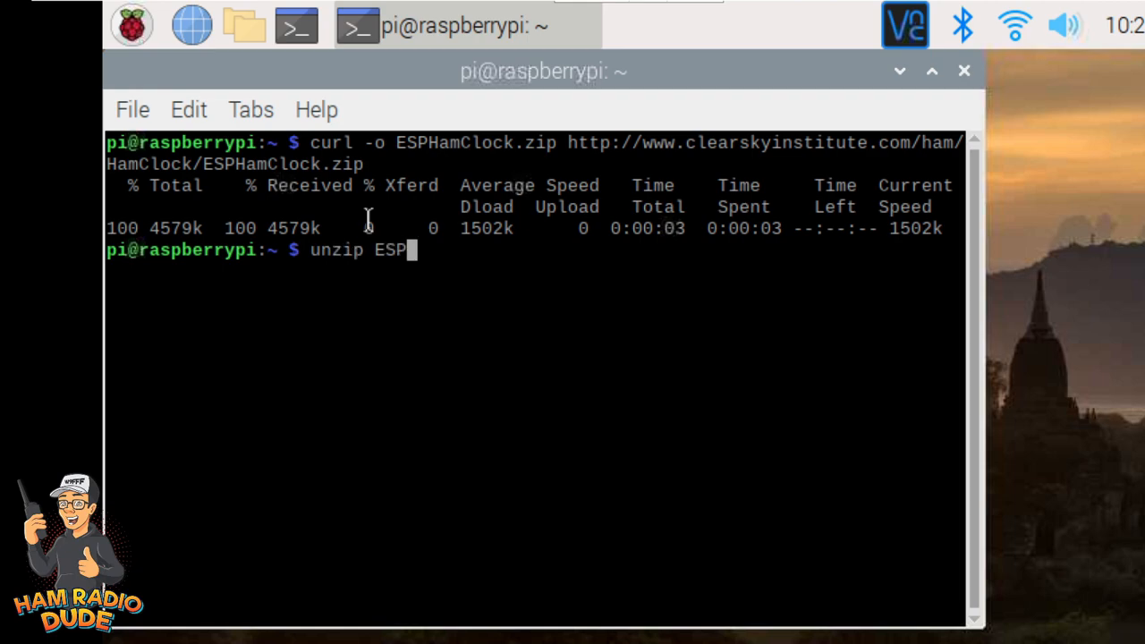
type("HamClock.zip")
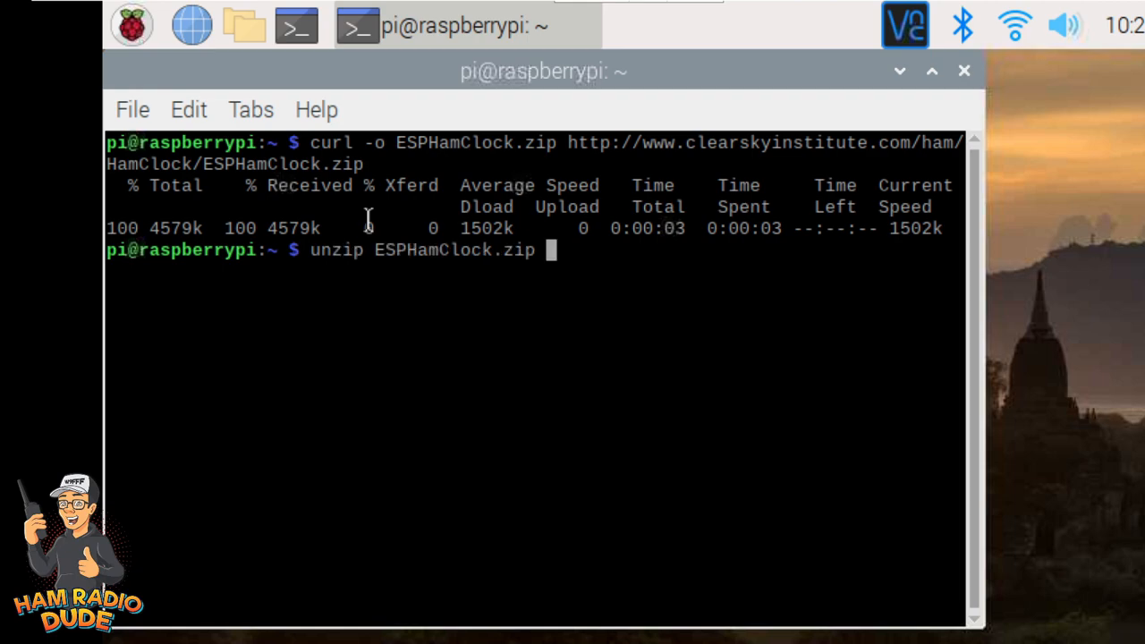
key("Return")
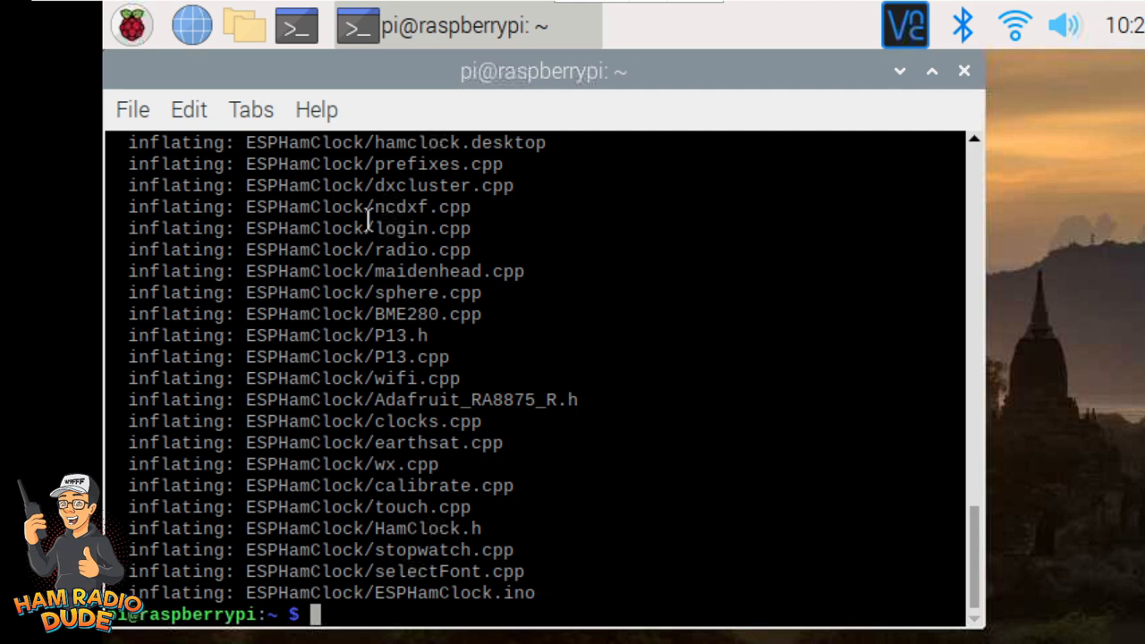
- Change into the ESPHamClock directory, correcting a mistyped uppercase CD
type("CD")
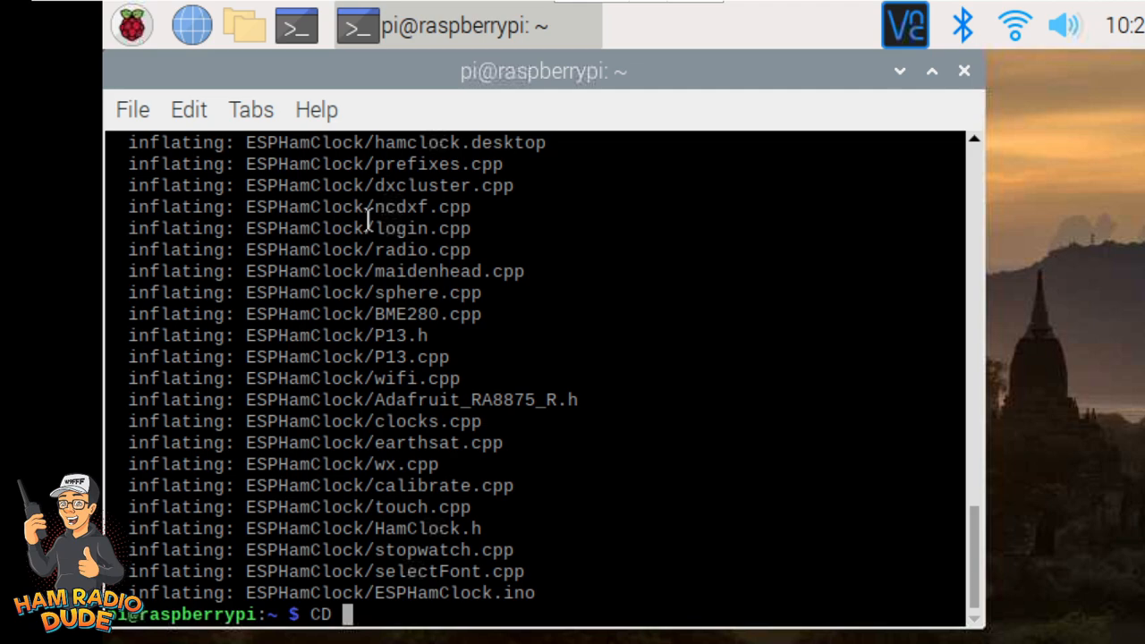
type("ESPHamClock")
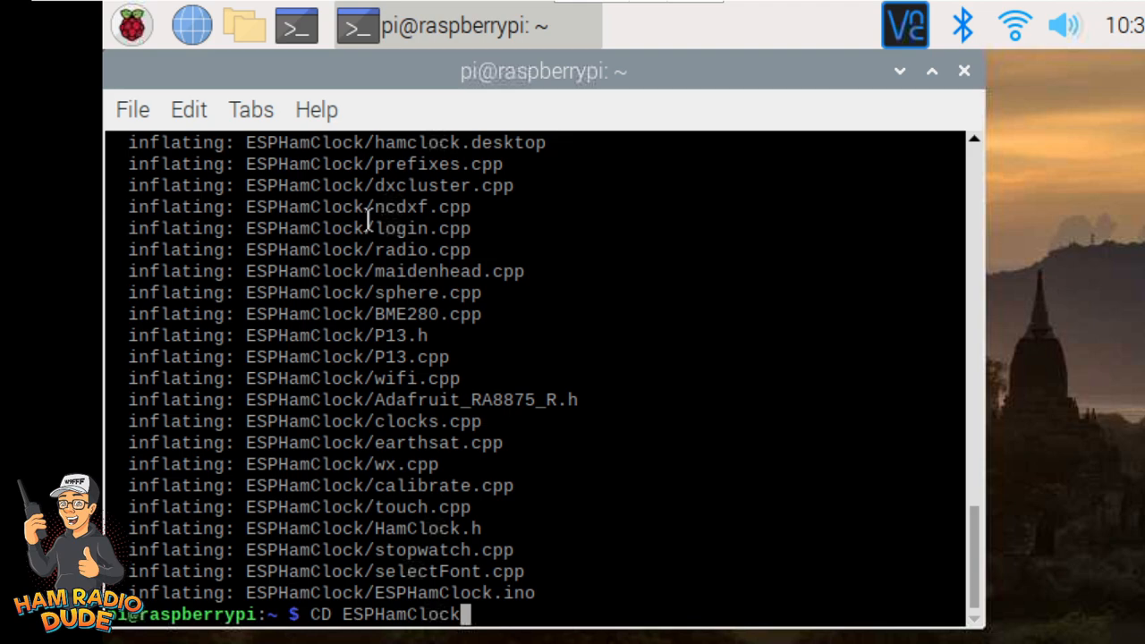
key("BackSpace")
type("cd  E")
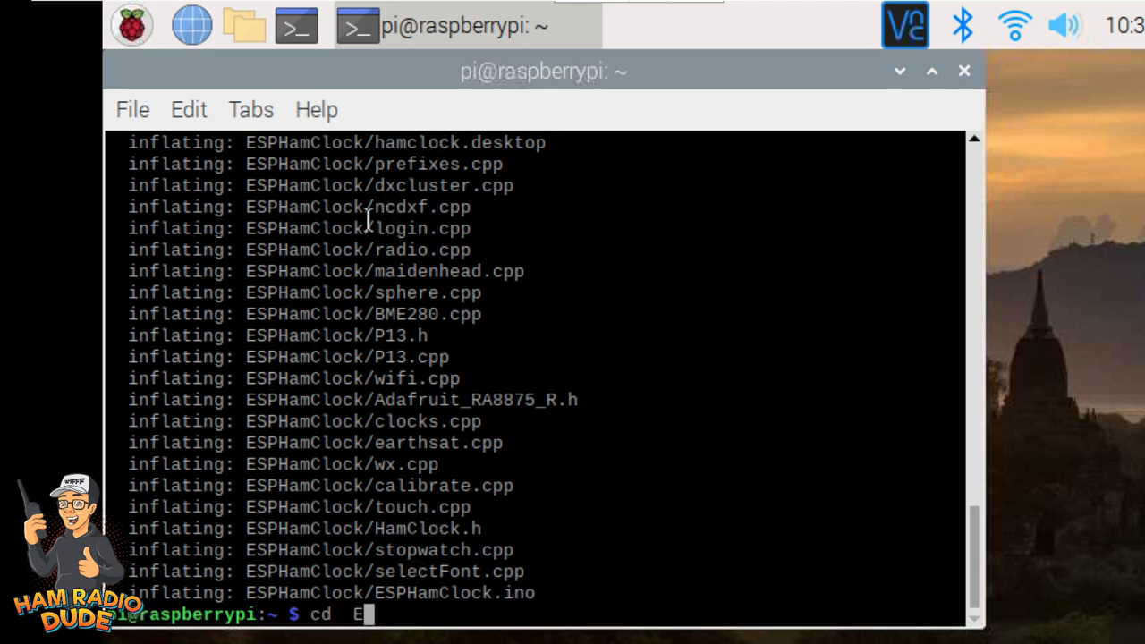
key("BackSpace")
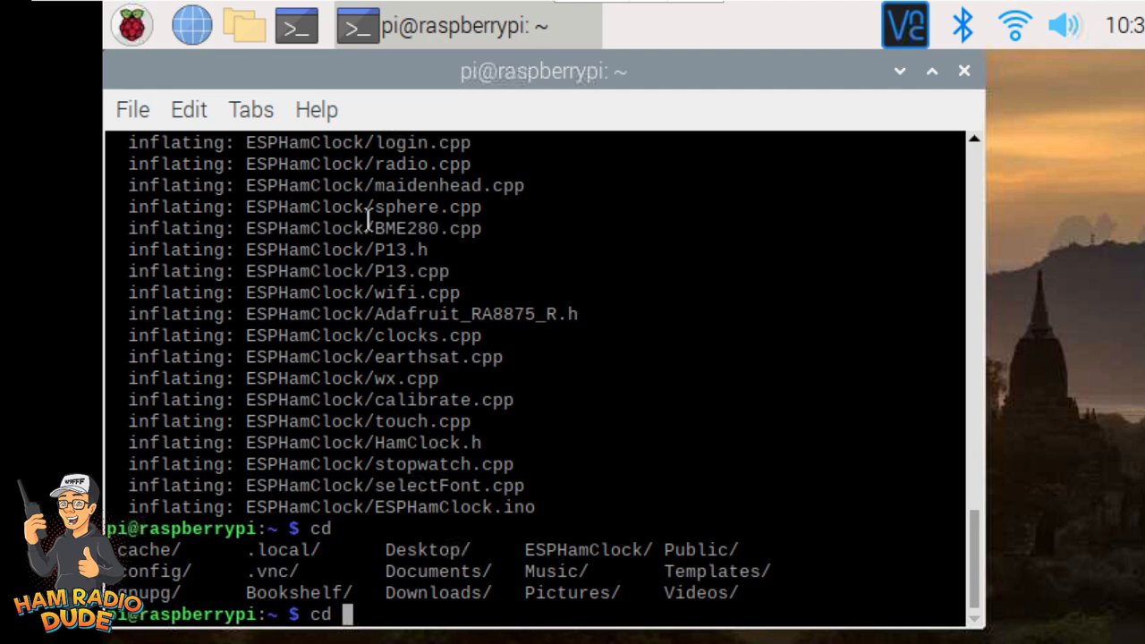
type("ESPHamClock/")
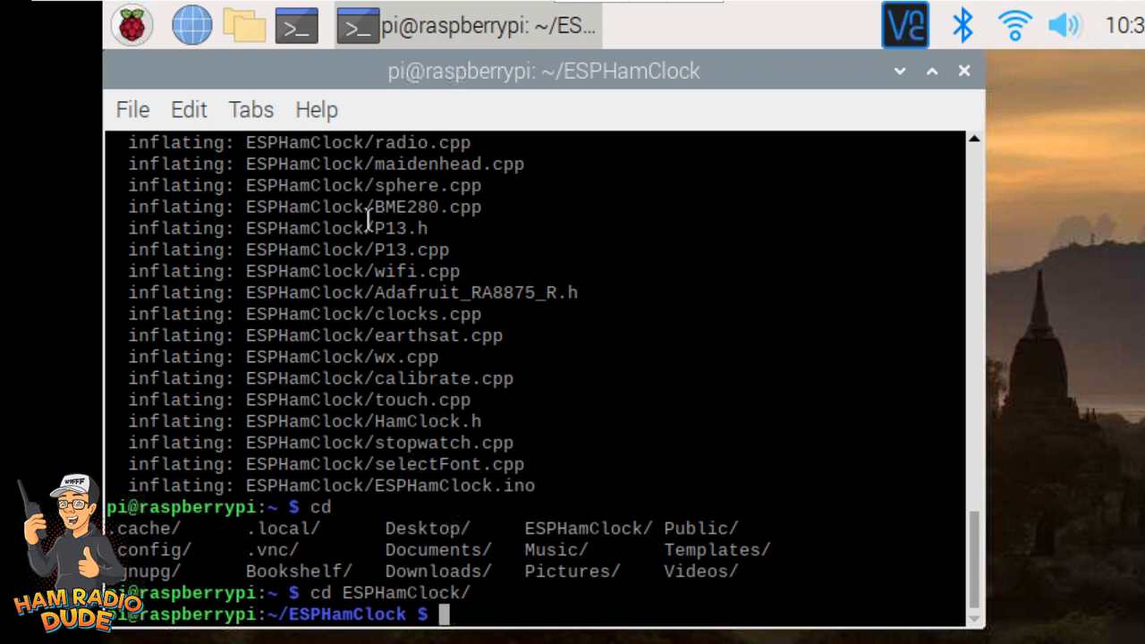
- Run make help to list the hamclock build targets, X11 and fb0 sizes
type("m")
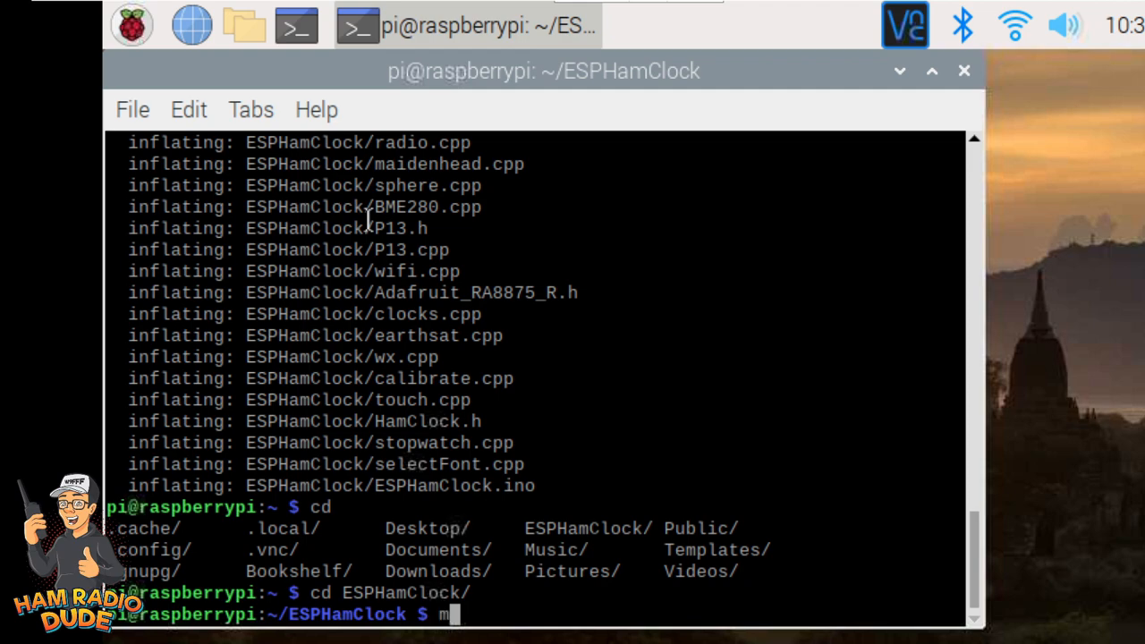
type("ake -j")
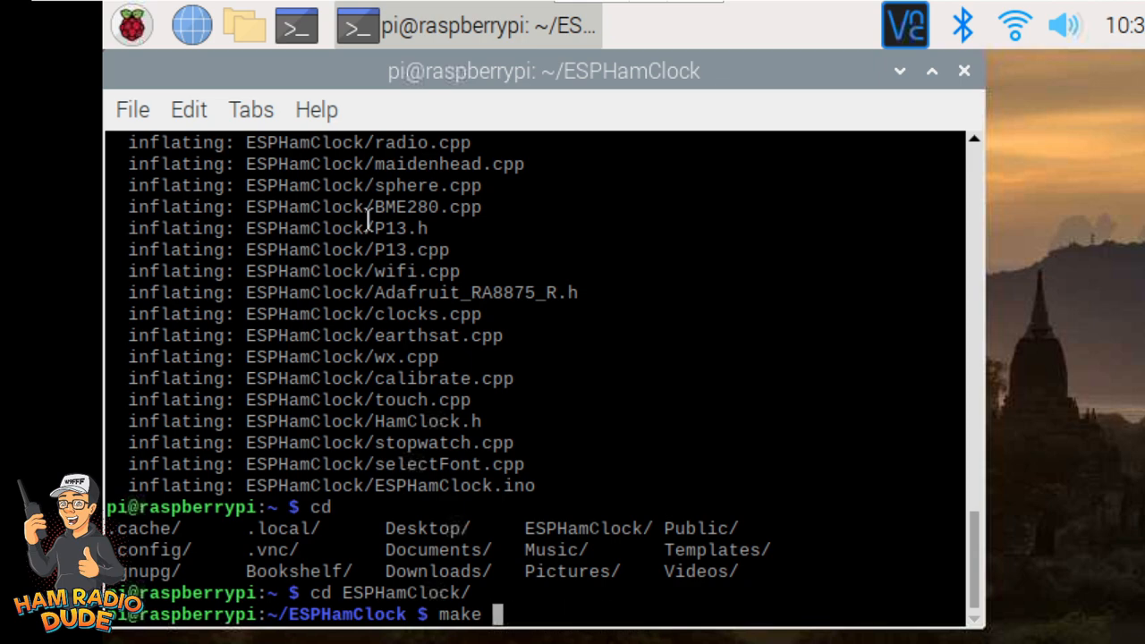
type("hdl")
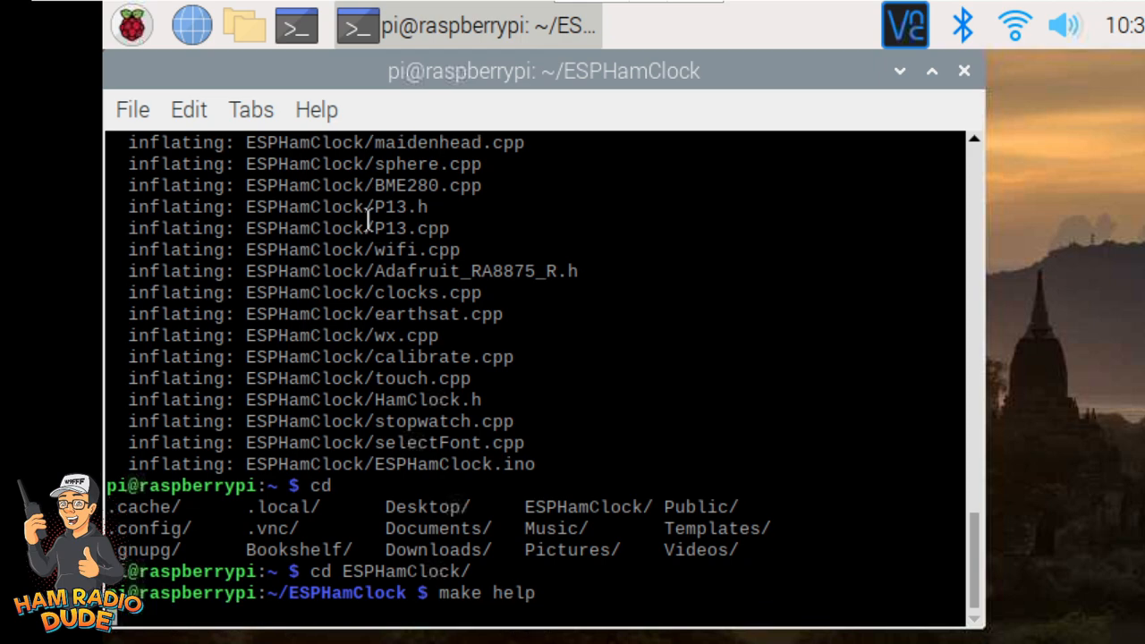
key("Return")
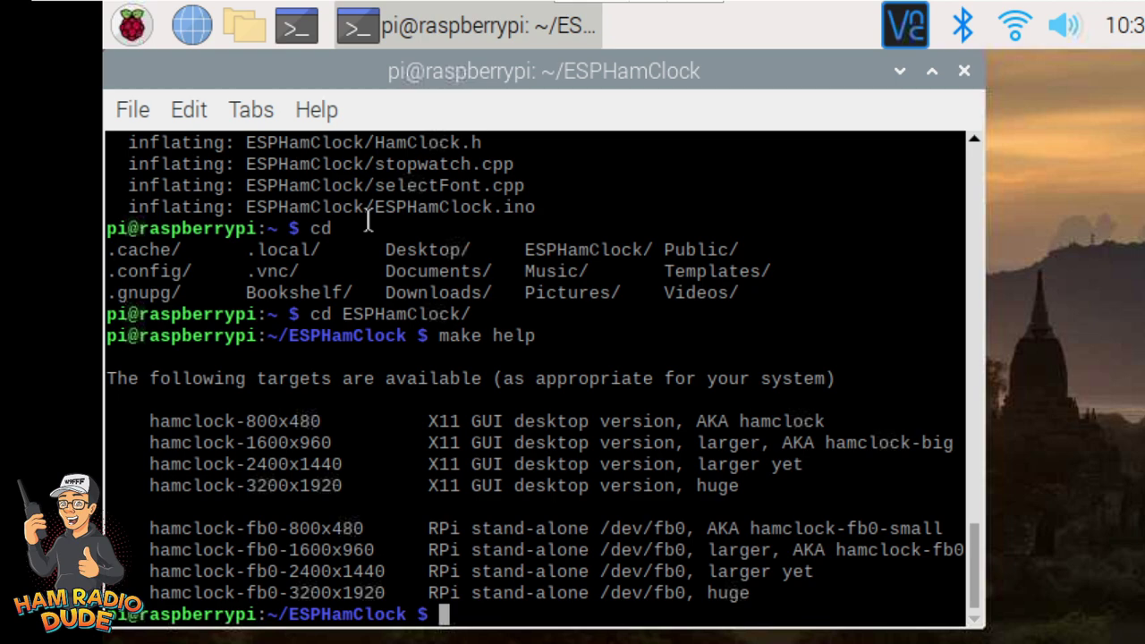
type("make help")
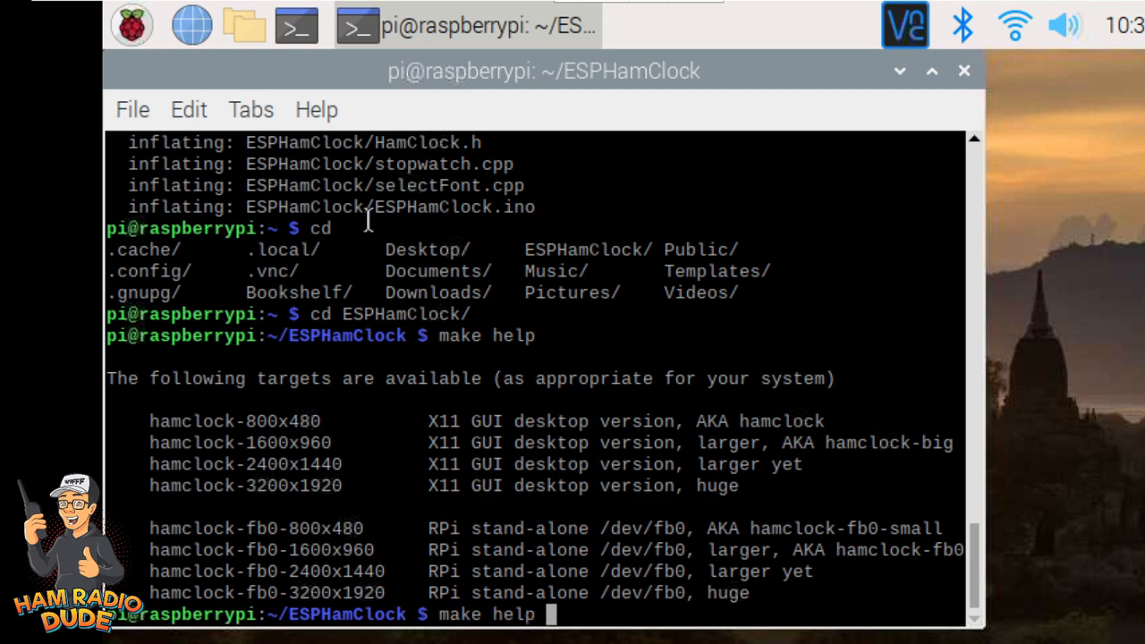
type("unzip ESPHamClock.zip")
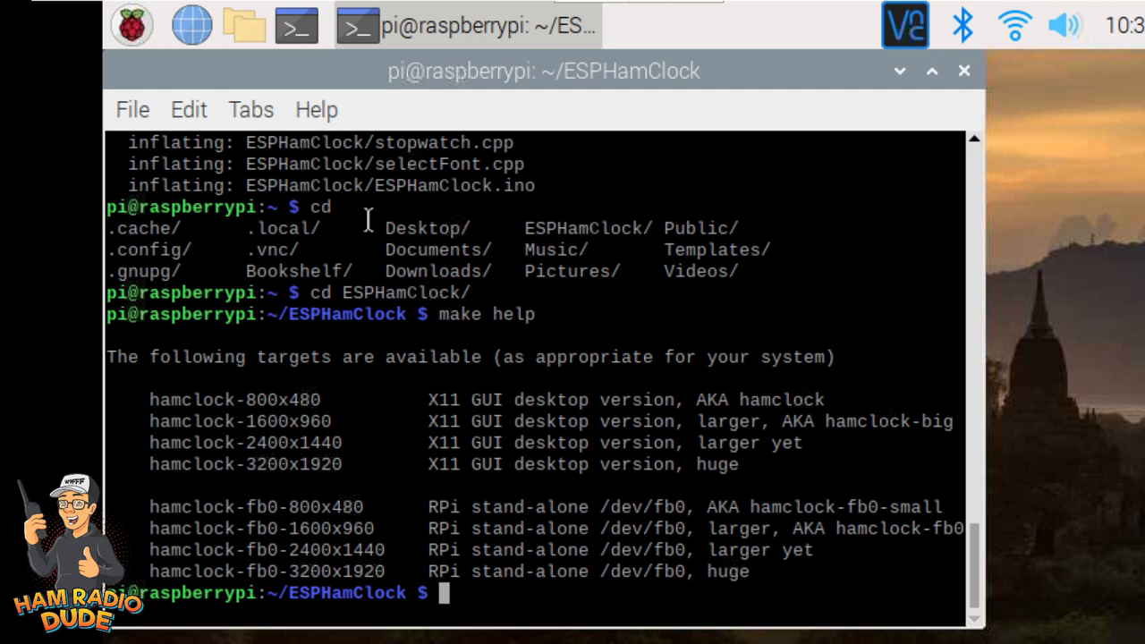
type("m")
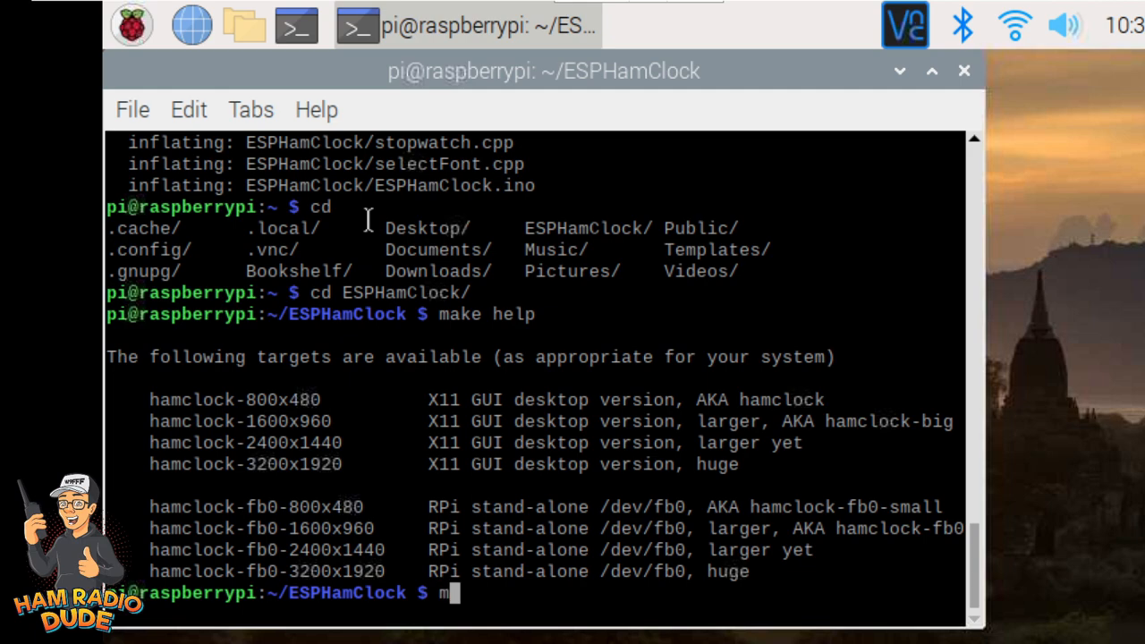
- Compile the 800x480 desktop build with make -j 1 hamclock and wait for it to finish
type("ake -j")
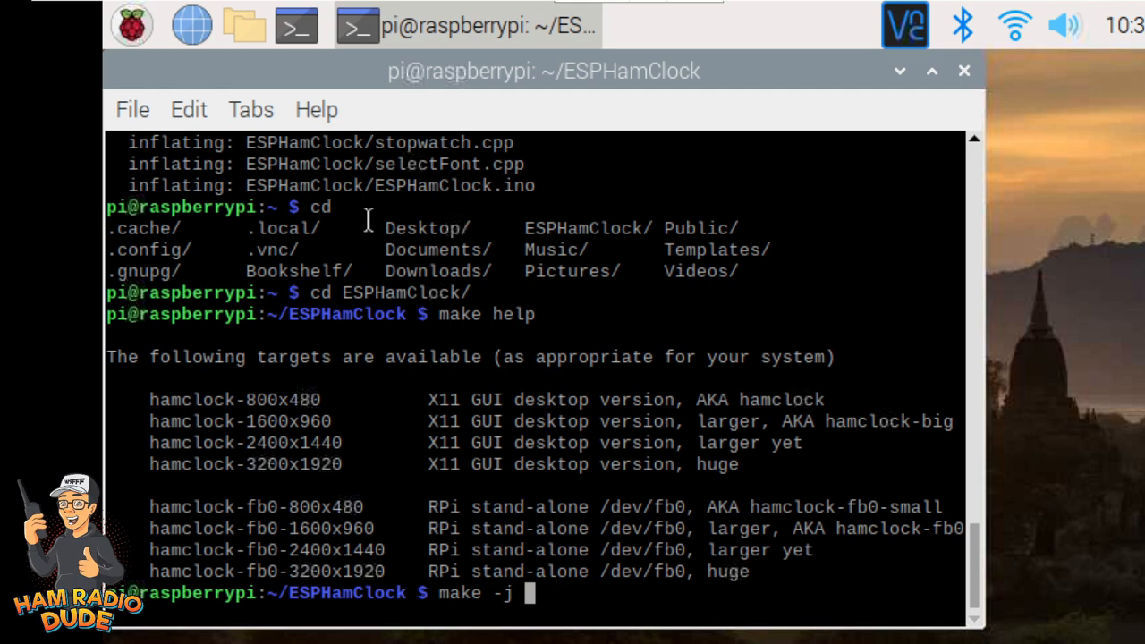
type("1")
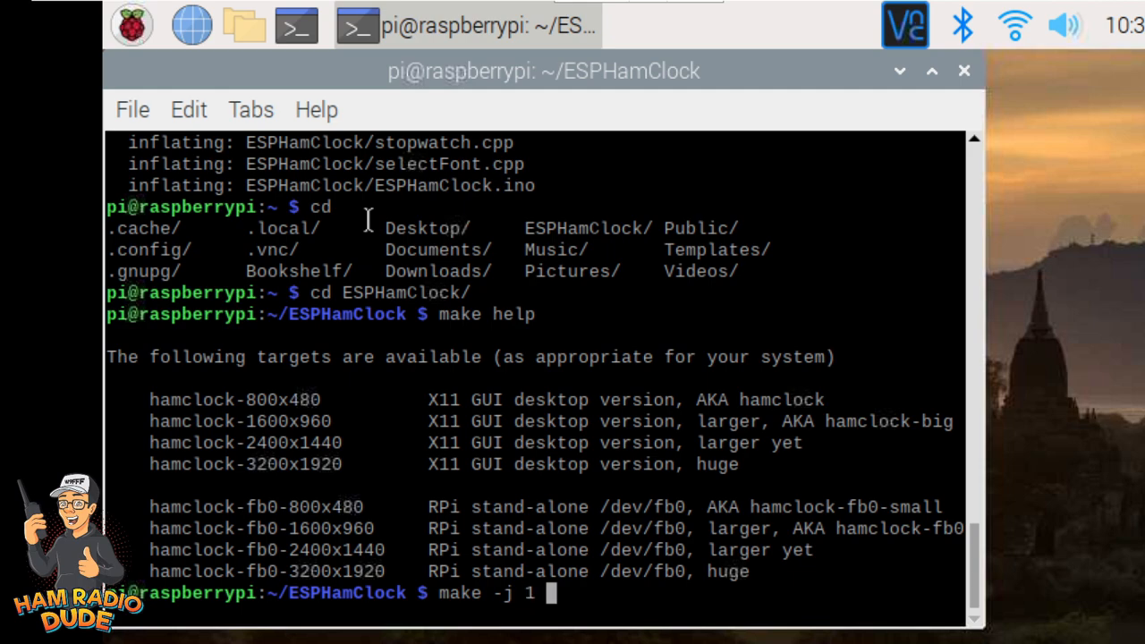
type("hamclock")
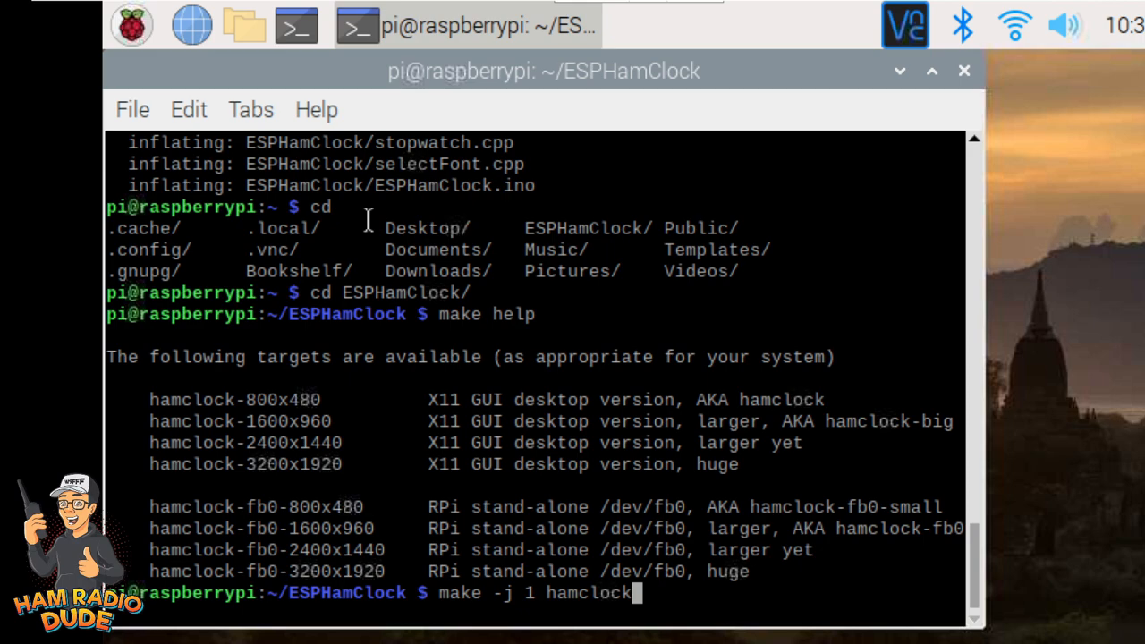
key("Return")
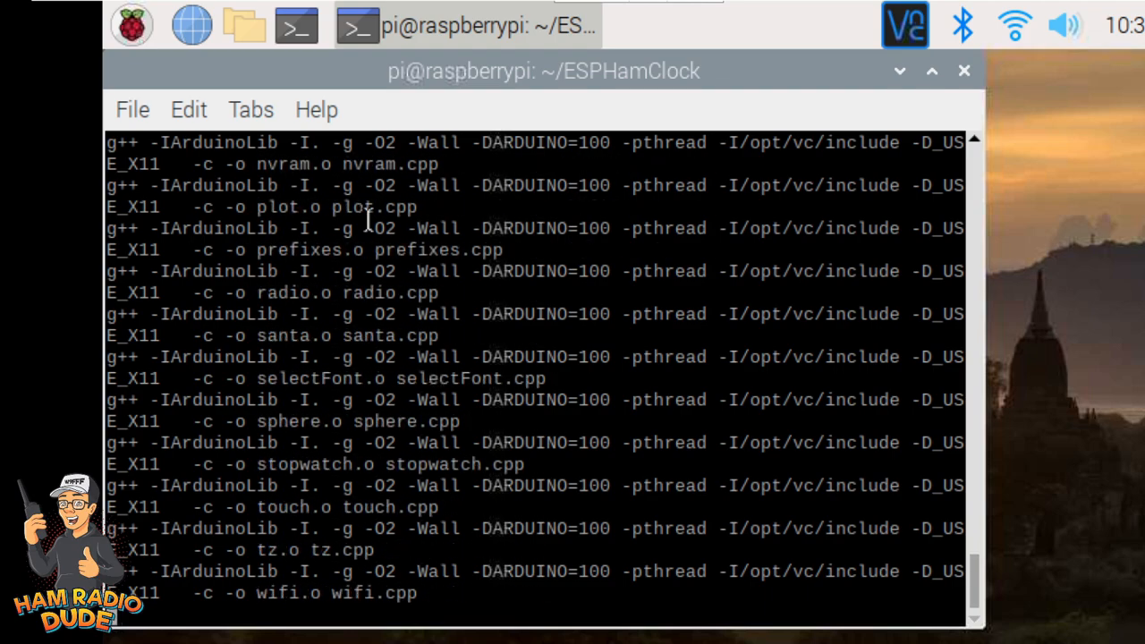
scroll("down", 3)
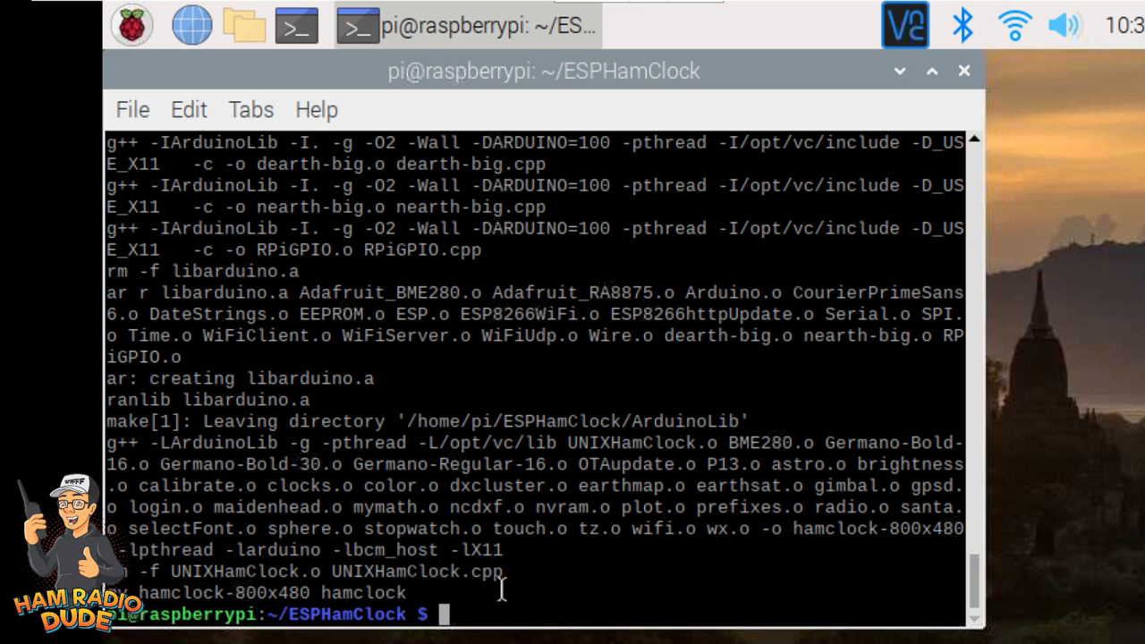
type("./")
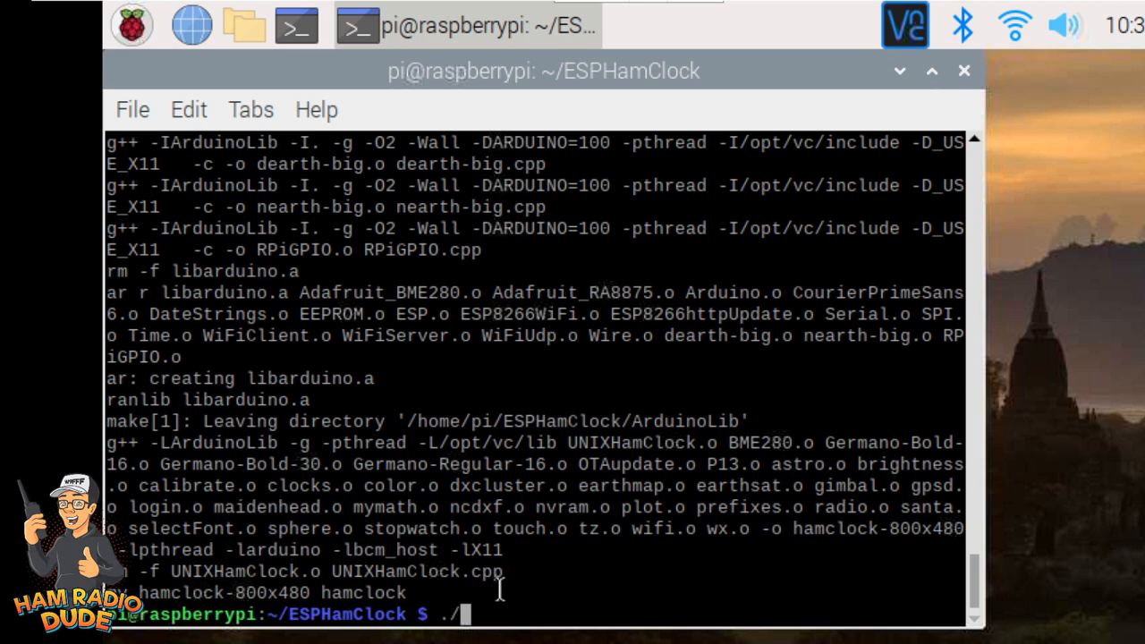
- Launch ./hamclock so its initial setup page appears
type("ham")
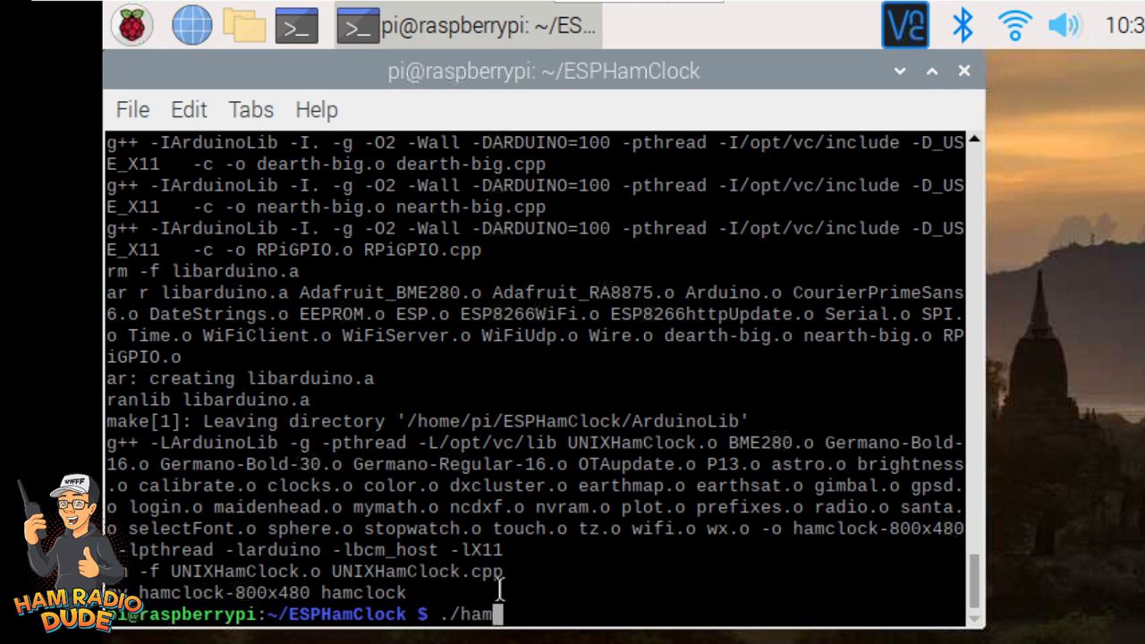
type("cl")
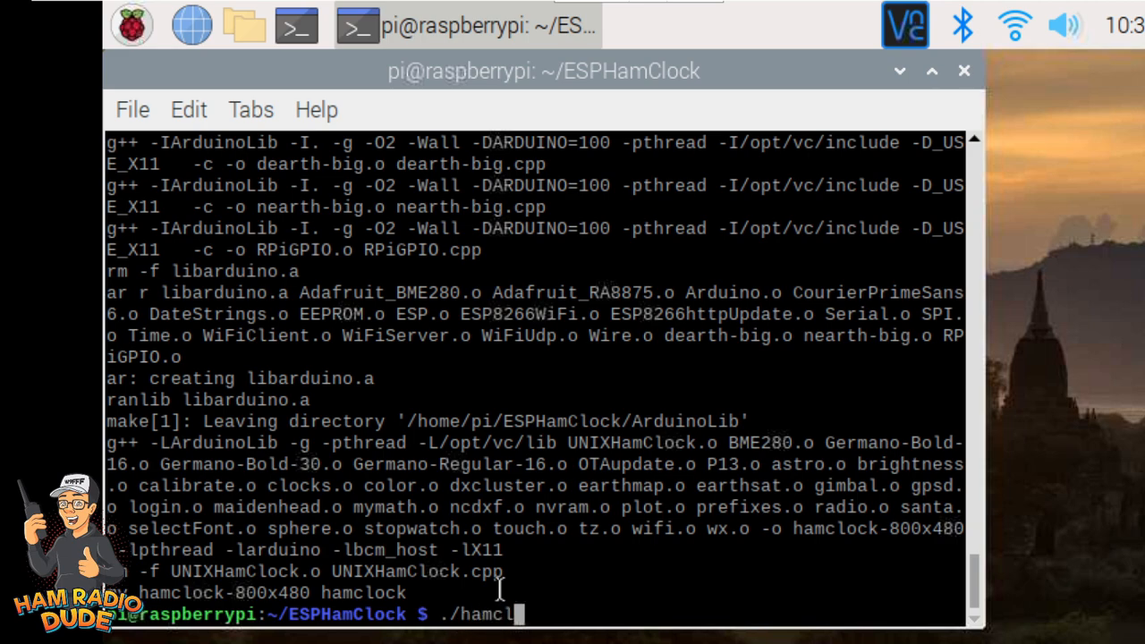
type("ock")
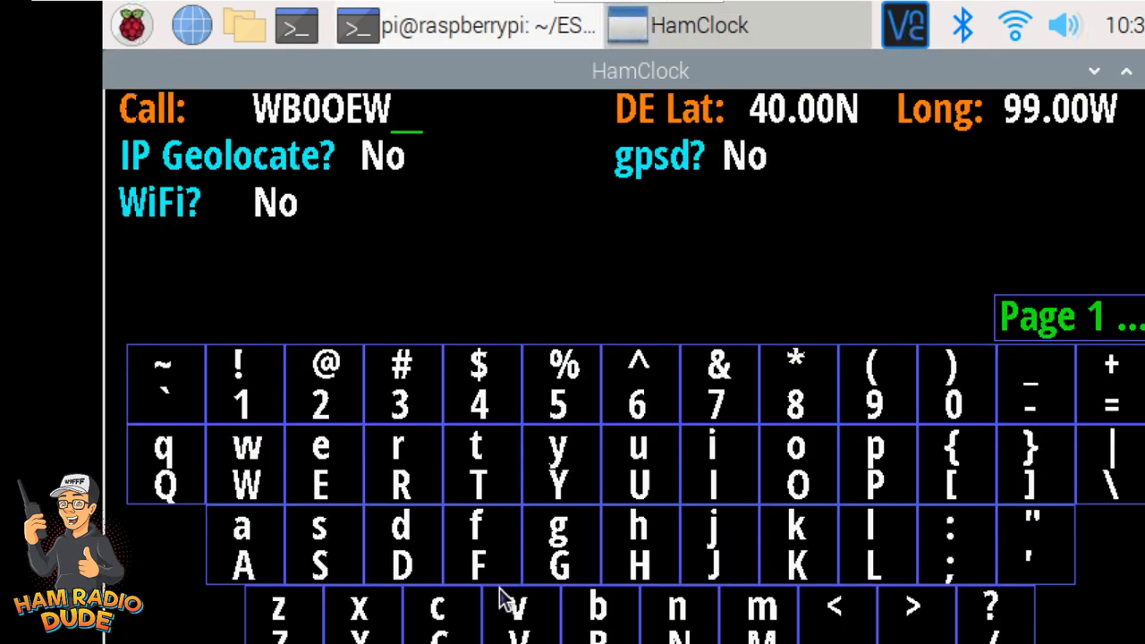
mouse_move(659, 336)
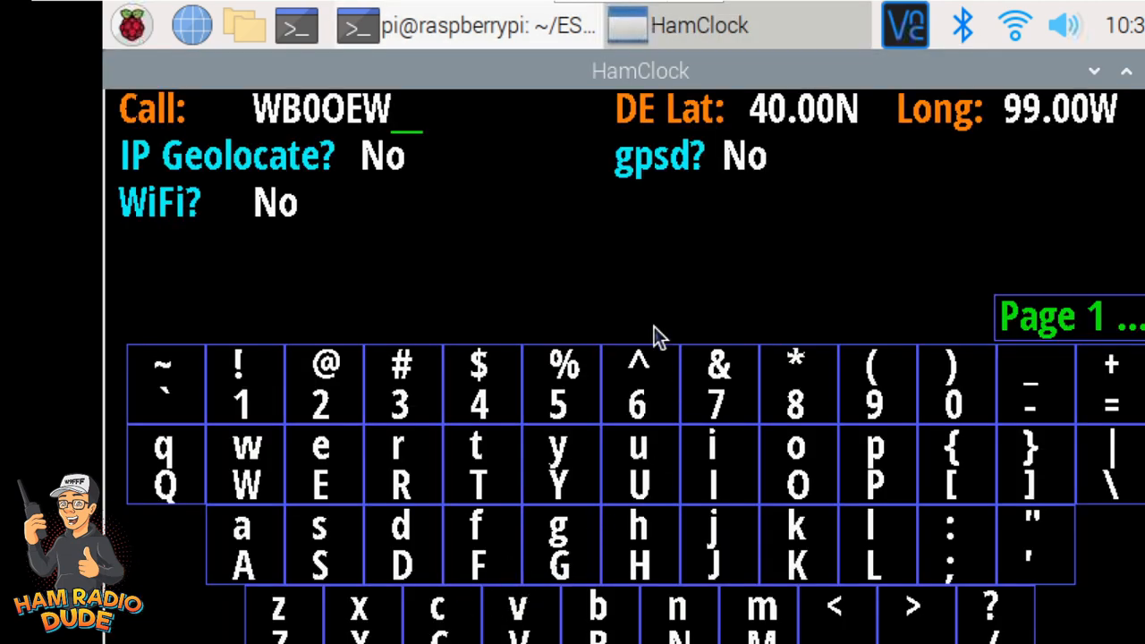
mouse_move(563, 390)
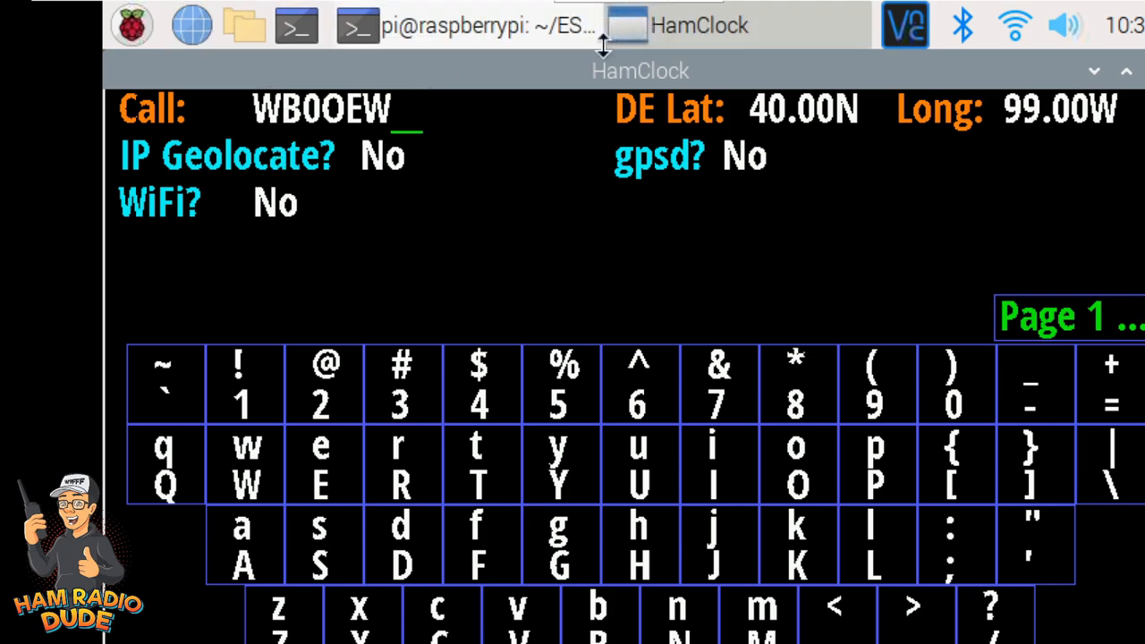
mouse_move(670, 71)
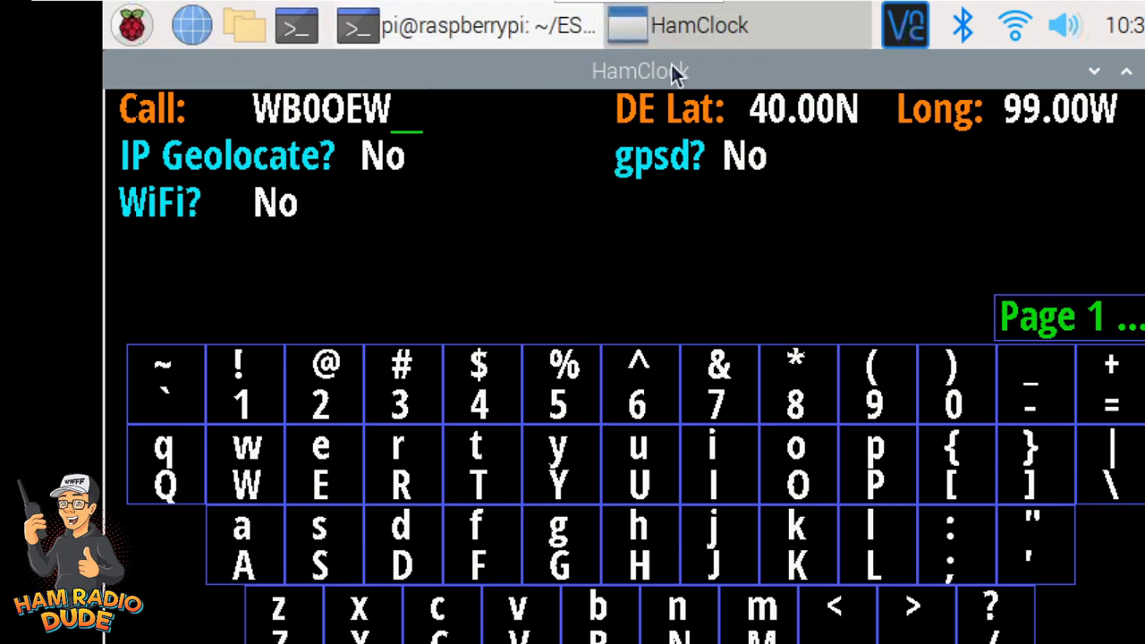
mouse_move(881, 34)
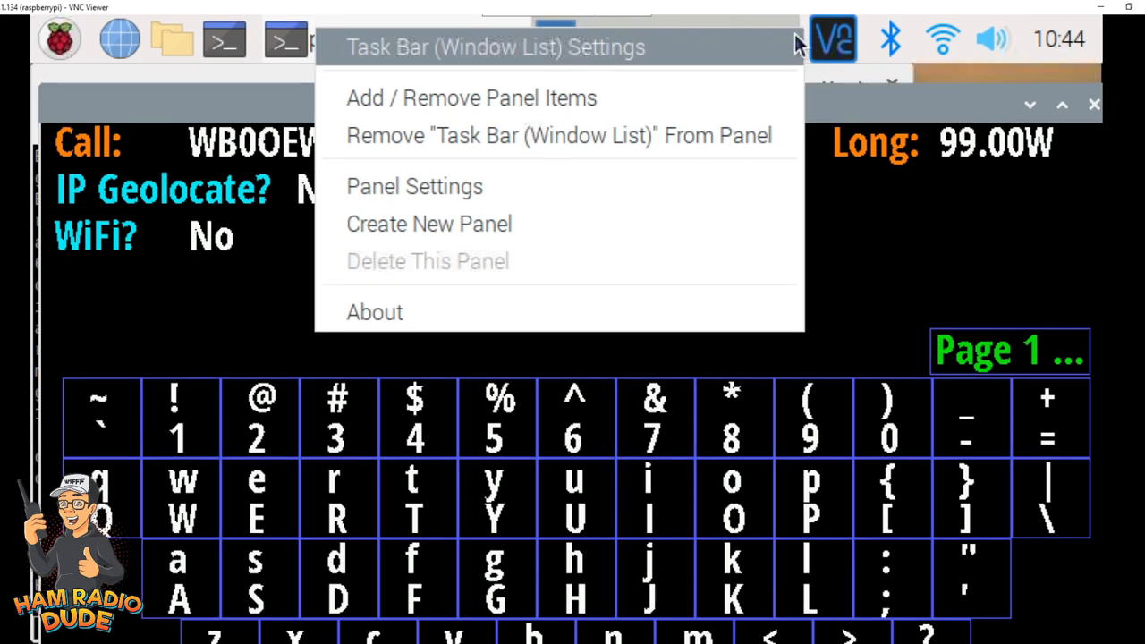
- In Panel Settings Advanced, enable 'Minimise panel when not in use' so the taskbar hides
left_click(415, 186)
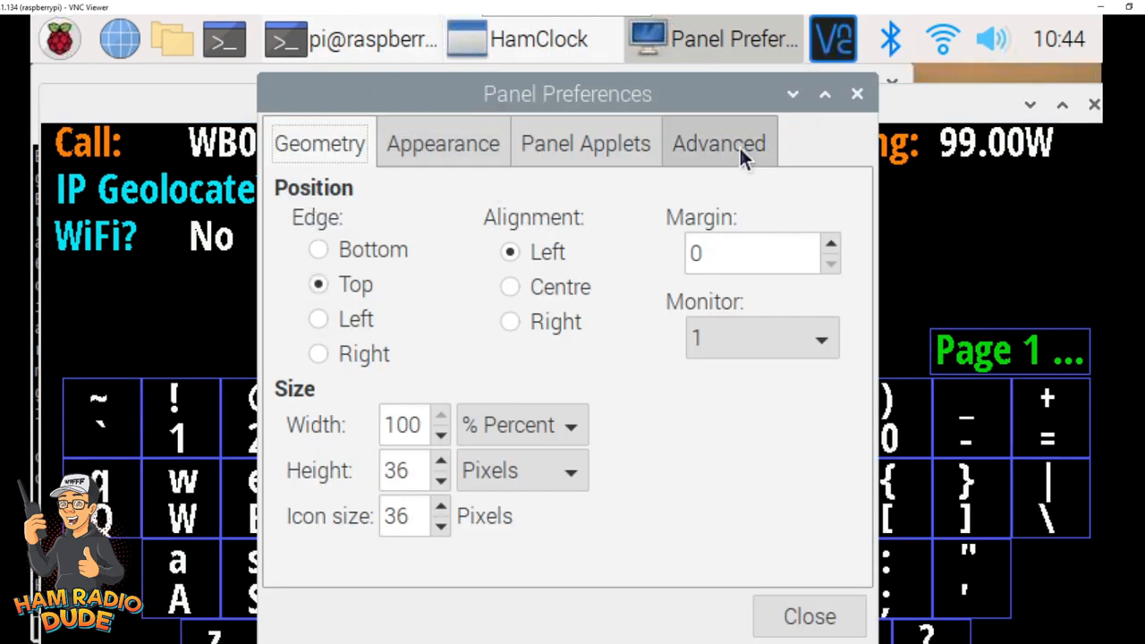
left_click(719, 143)
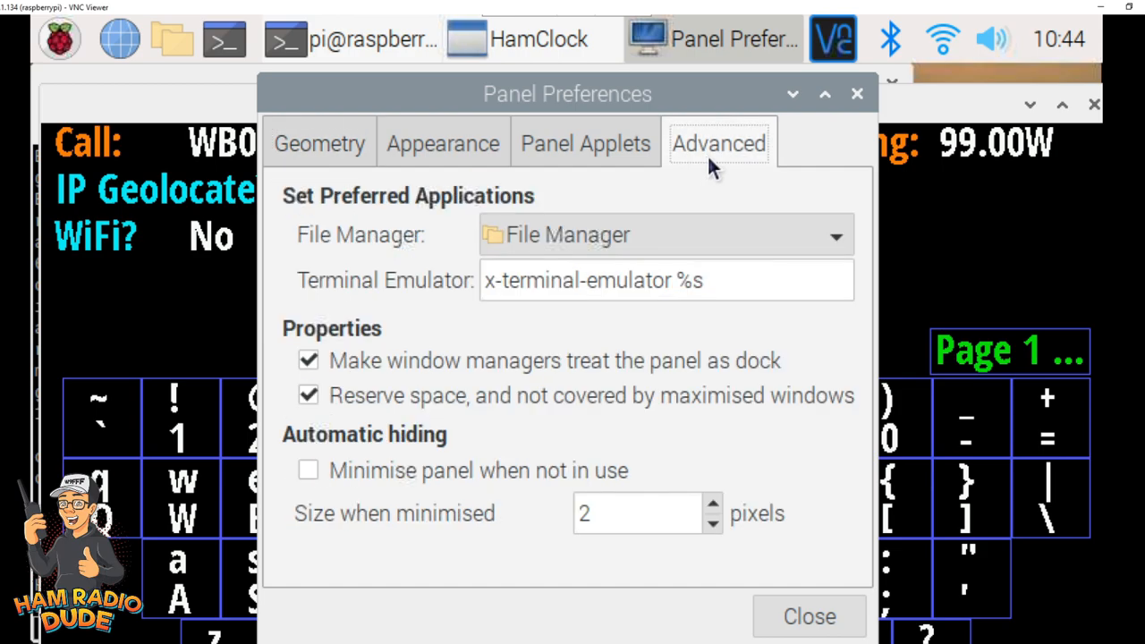
left_click(308, 469)
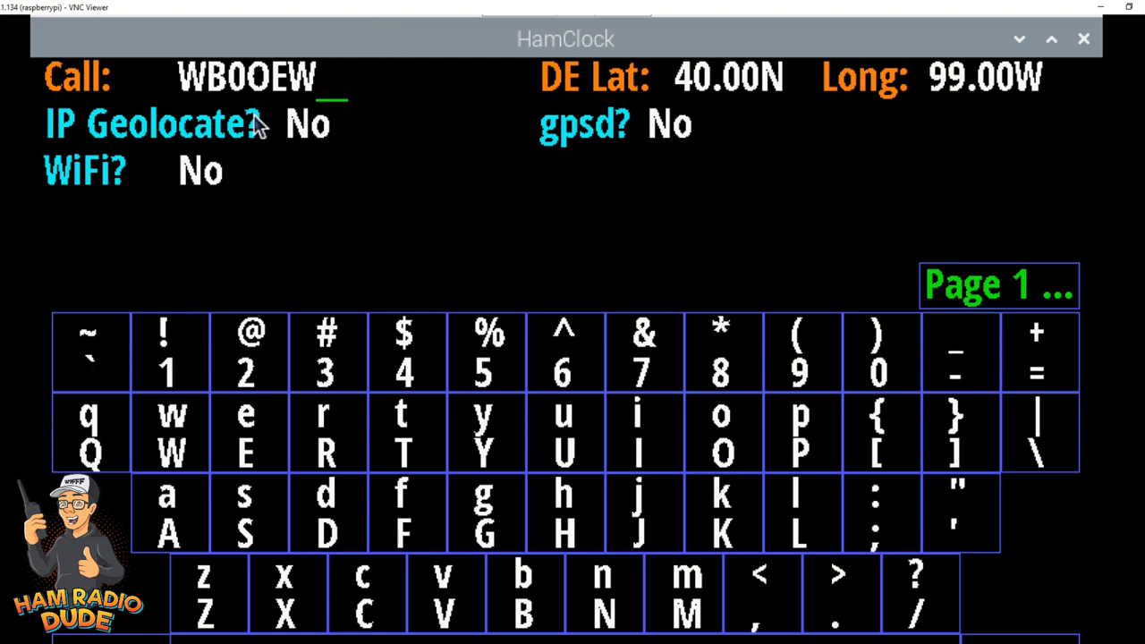
mouse_move(422, 61)
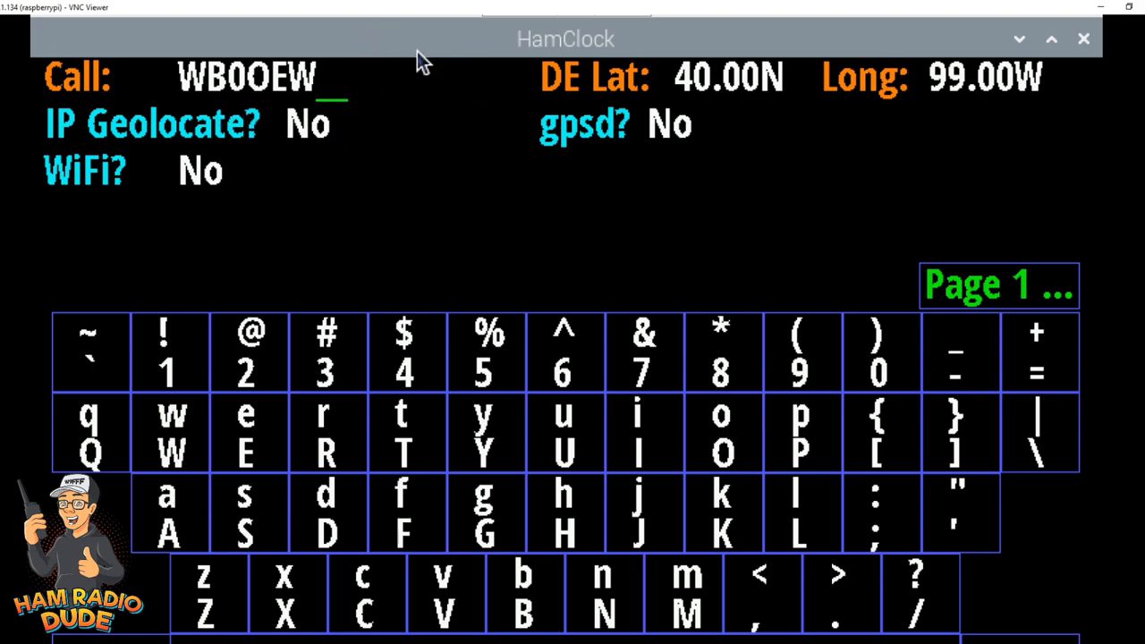
mouse_move(418, 36)
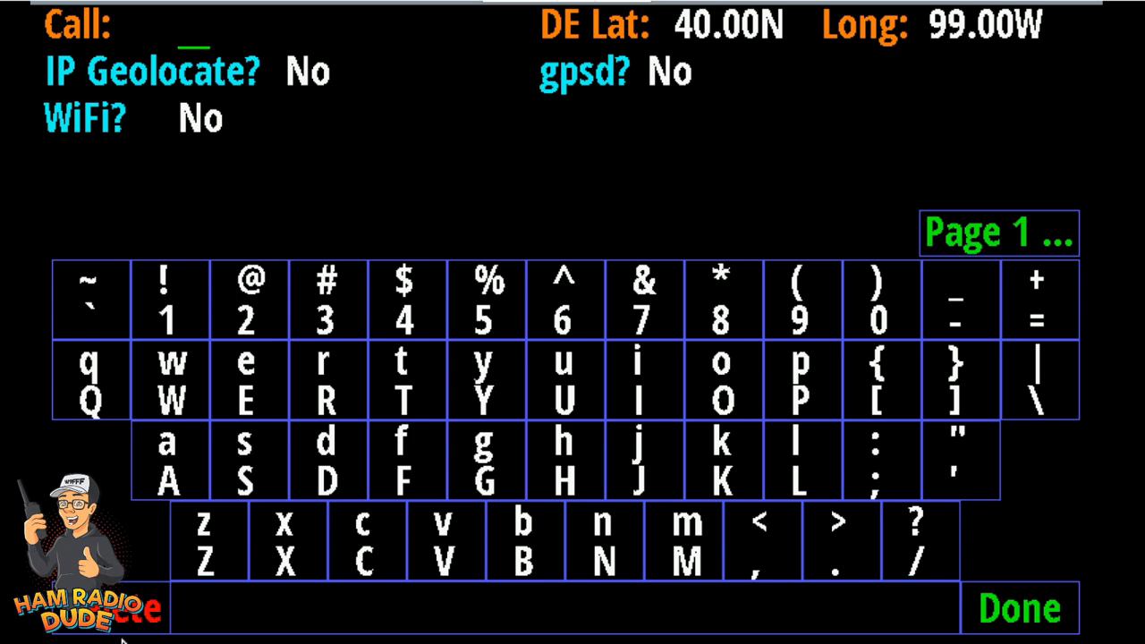
- Enter callsign W9FFF on the on-screen keyboard and tap Done to start the clock display
left_click(170, 384)
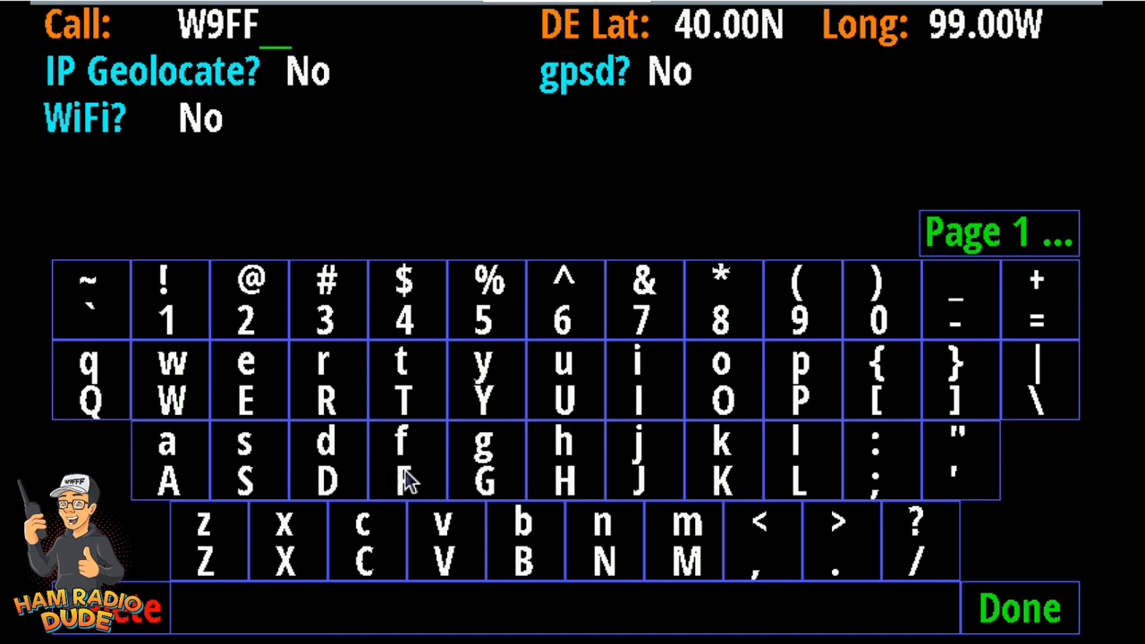
left_click(404, 451)
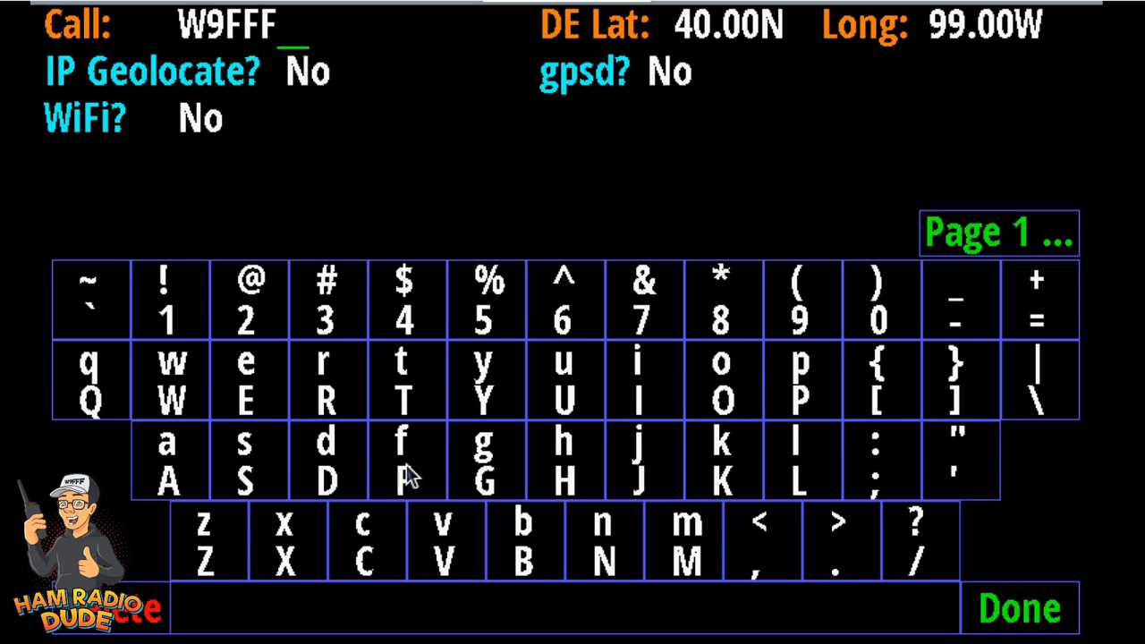
left_click(1019, 608)
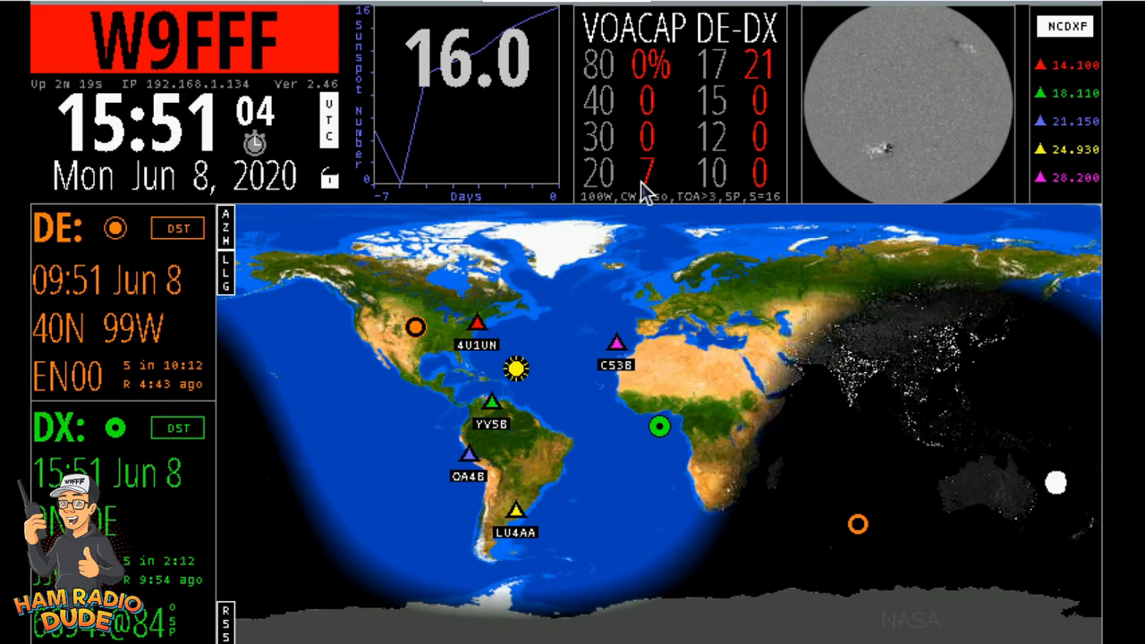